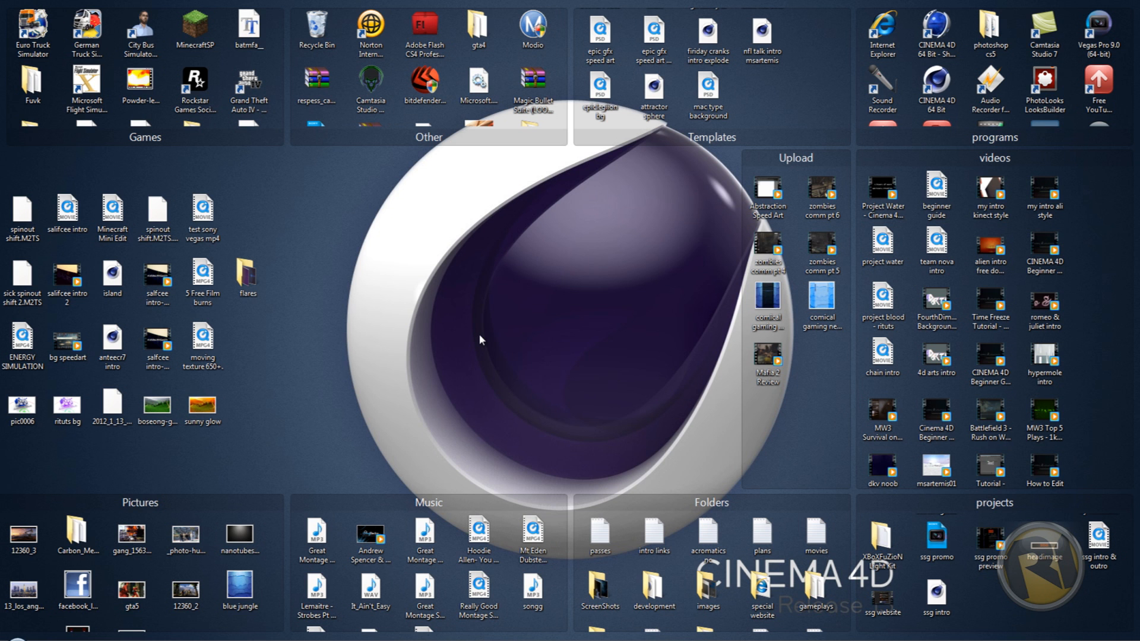
mouse_move(436, 335)
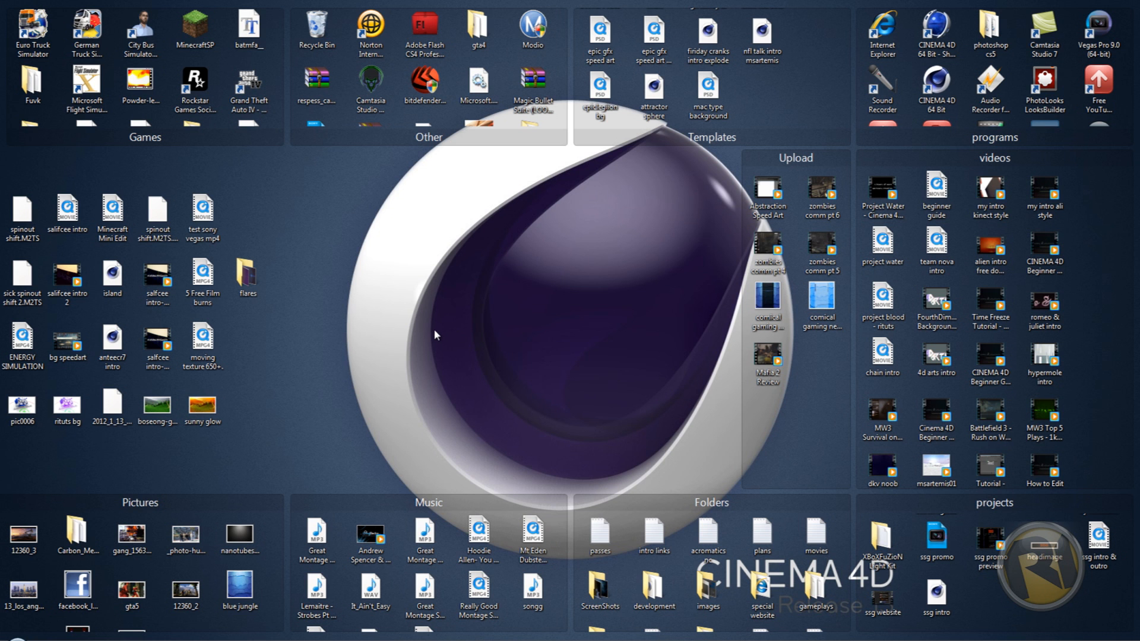
mouse_move(264, 422)
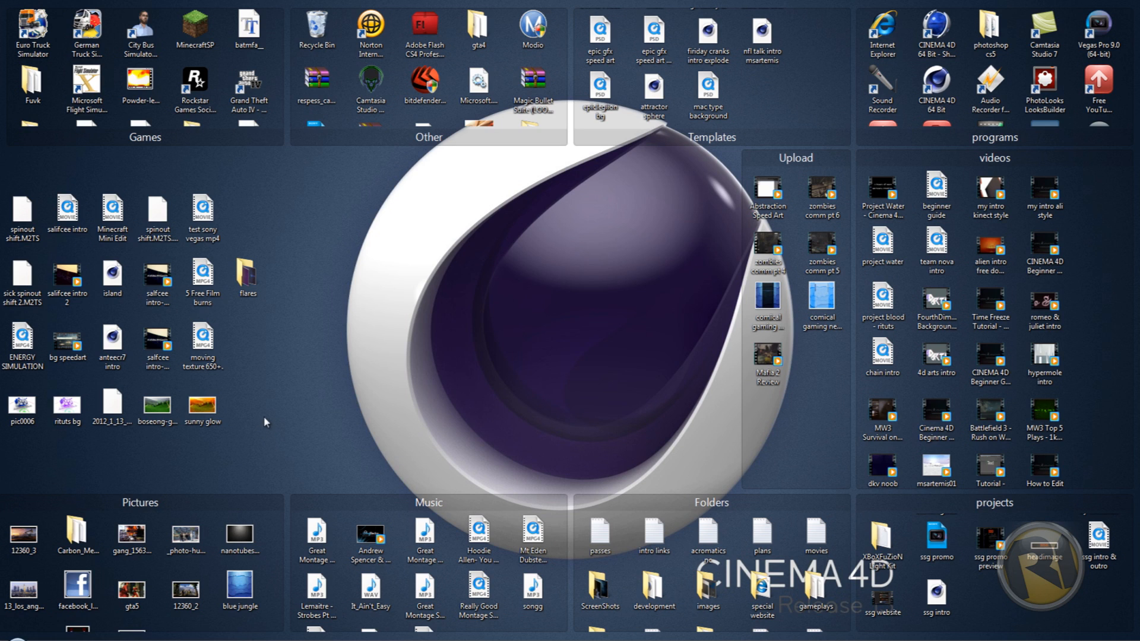
View the sunny glow reference and the original tea field photo in Windows Photo Gallery
click(202, 399)
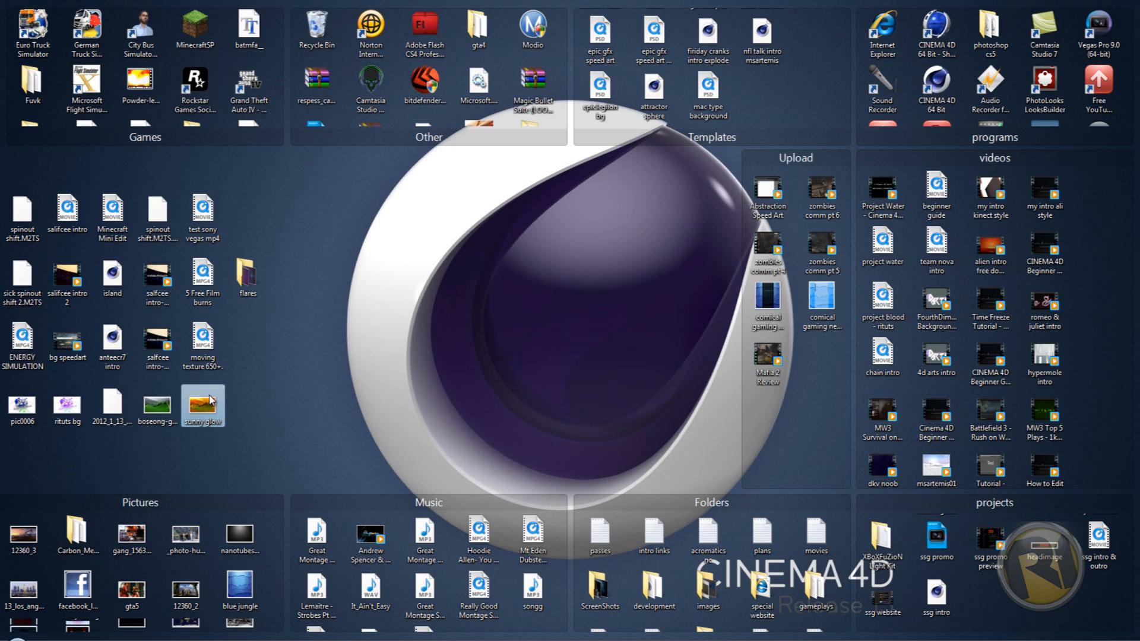
double_click(203, 405)
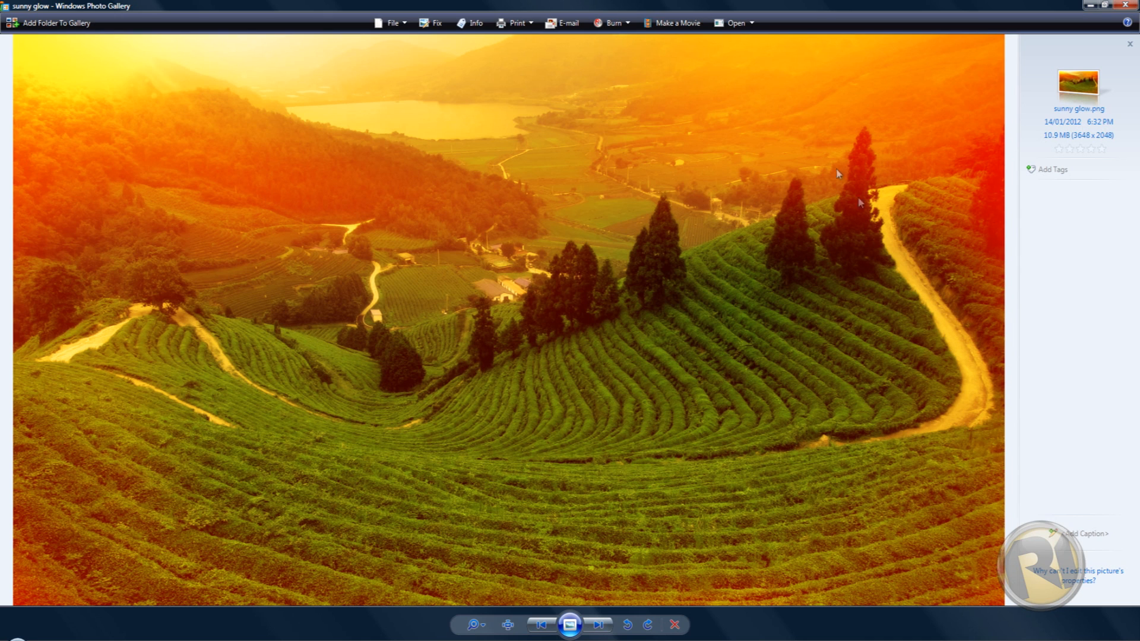
mouse_move(247, 323)
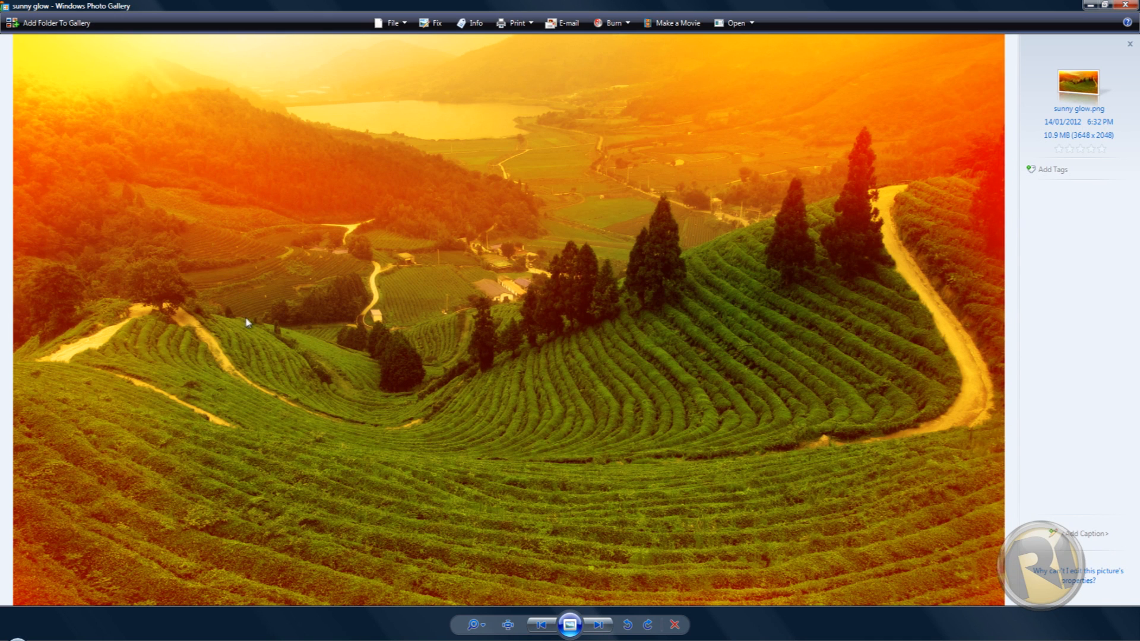
mouse_move(711, 430)
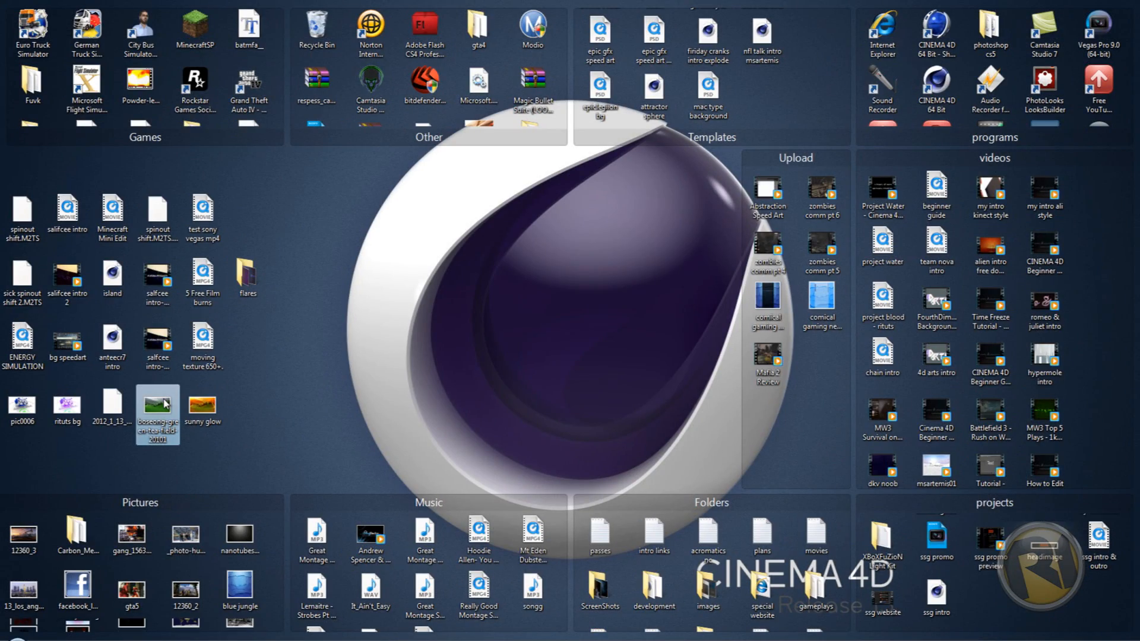
double_click(157, 411)
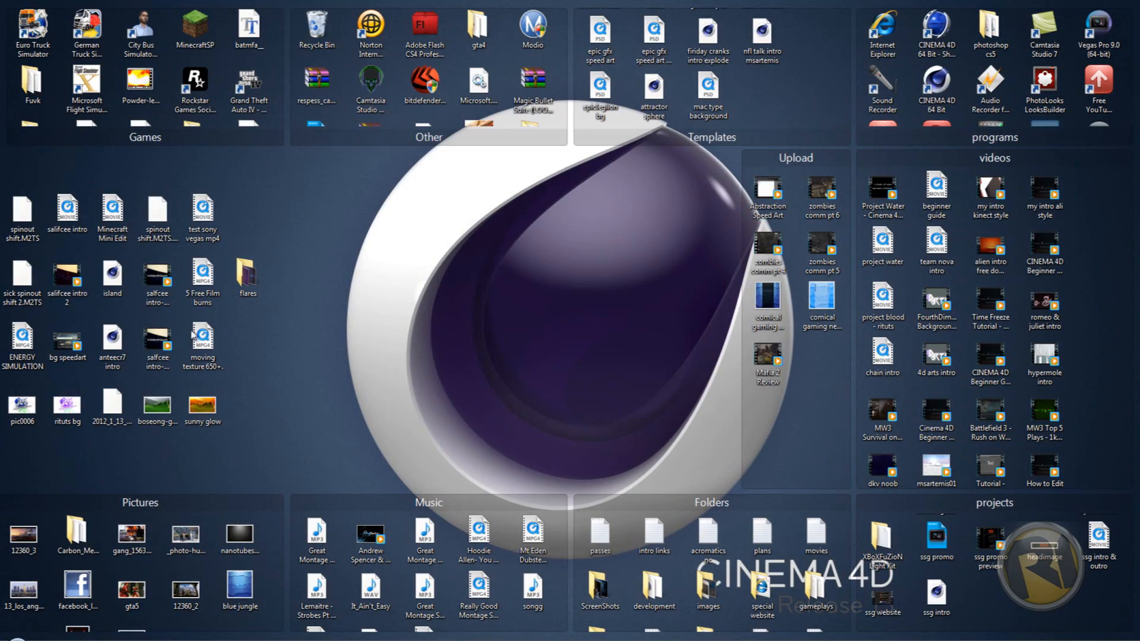
click(202, 401)
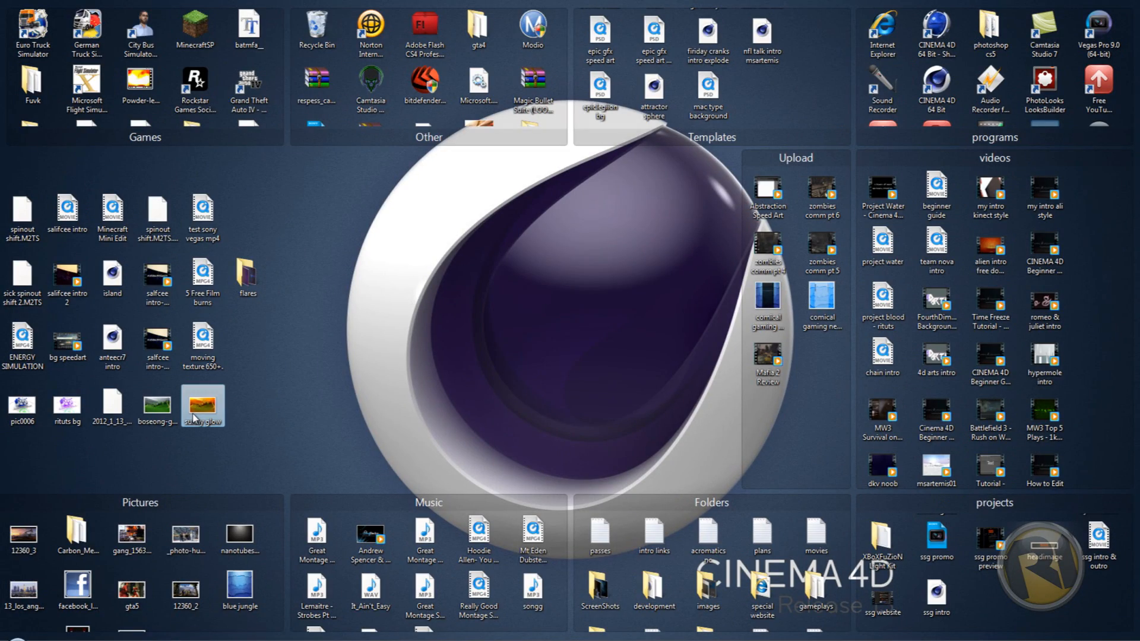
double_click(202, 405)
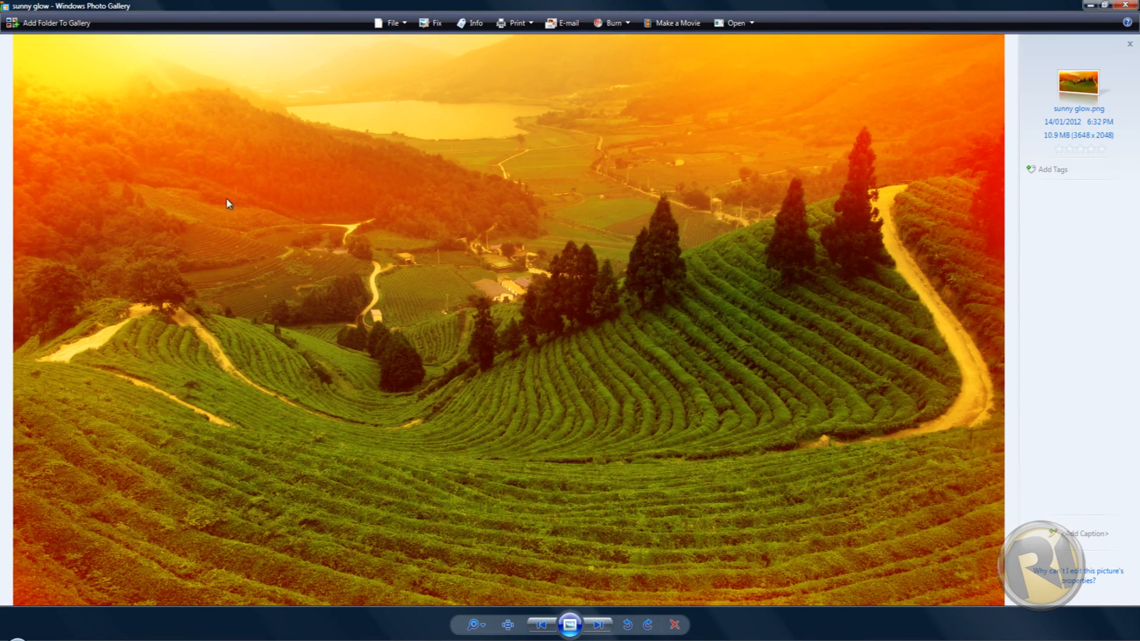
mouse_move(399, 336)
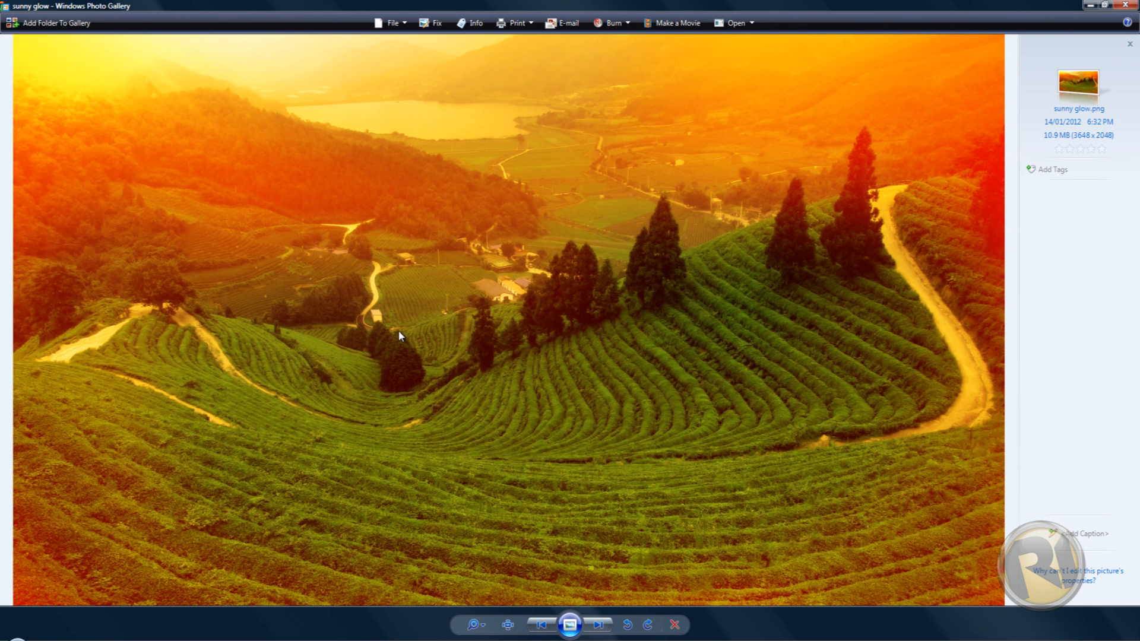
click(1128, 6)
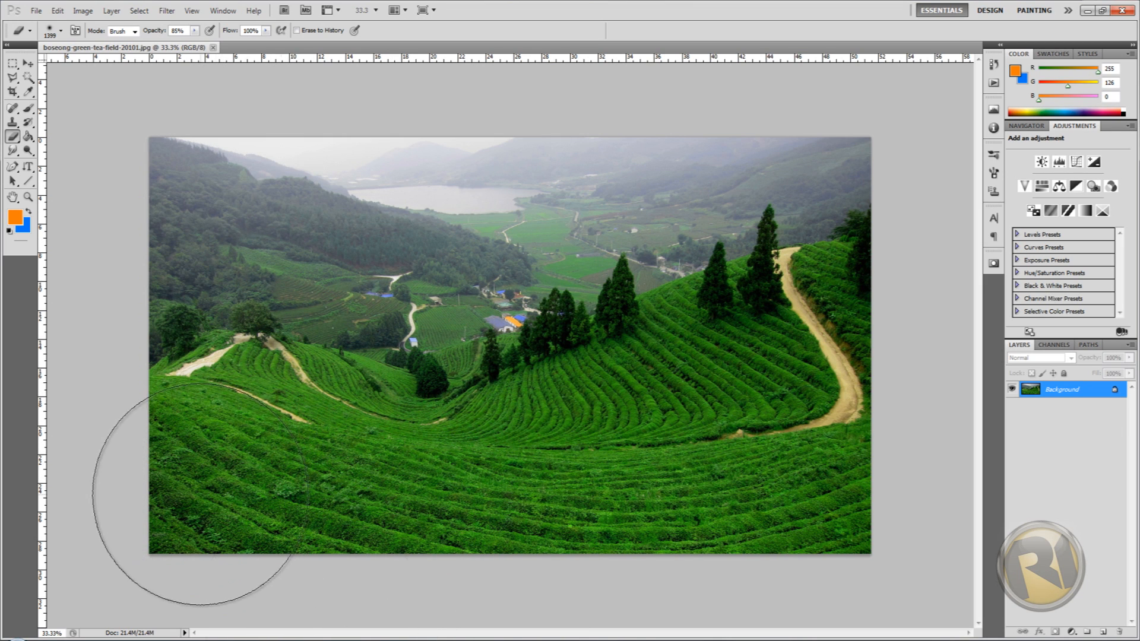
mouse_move(502, 237)
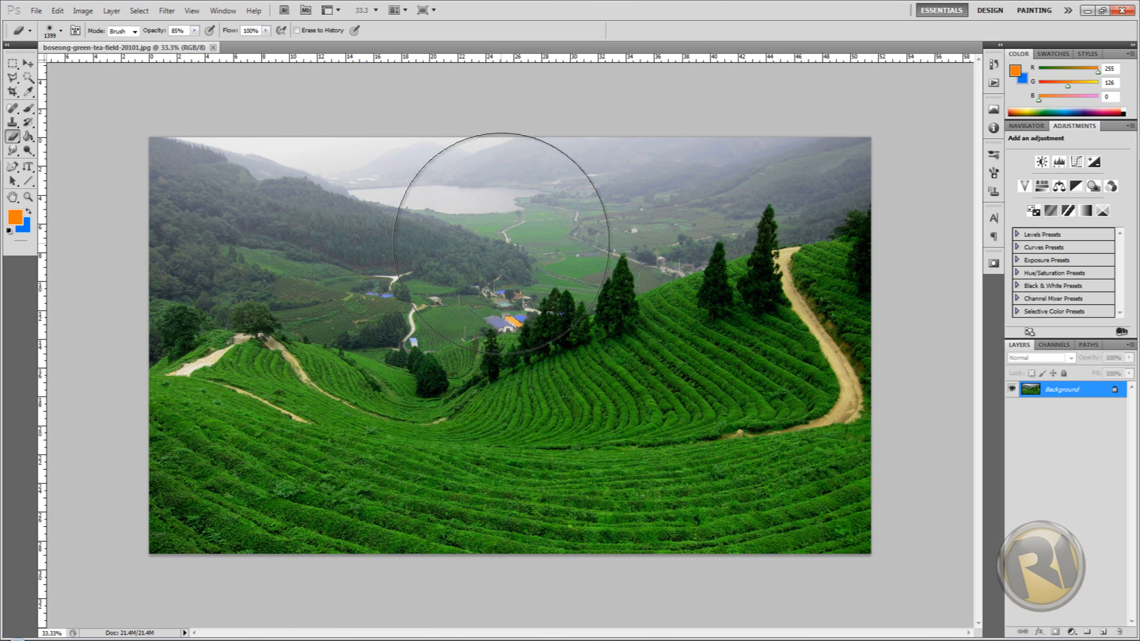
Convert the locked Background into an editable layer named Layer 0
click(1062, 389)
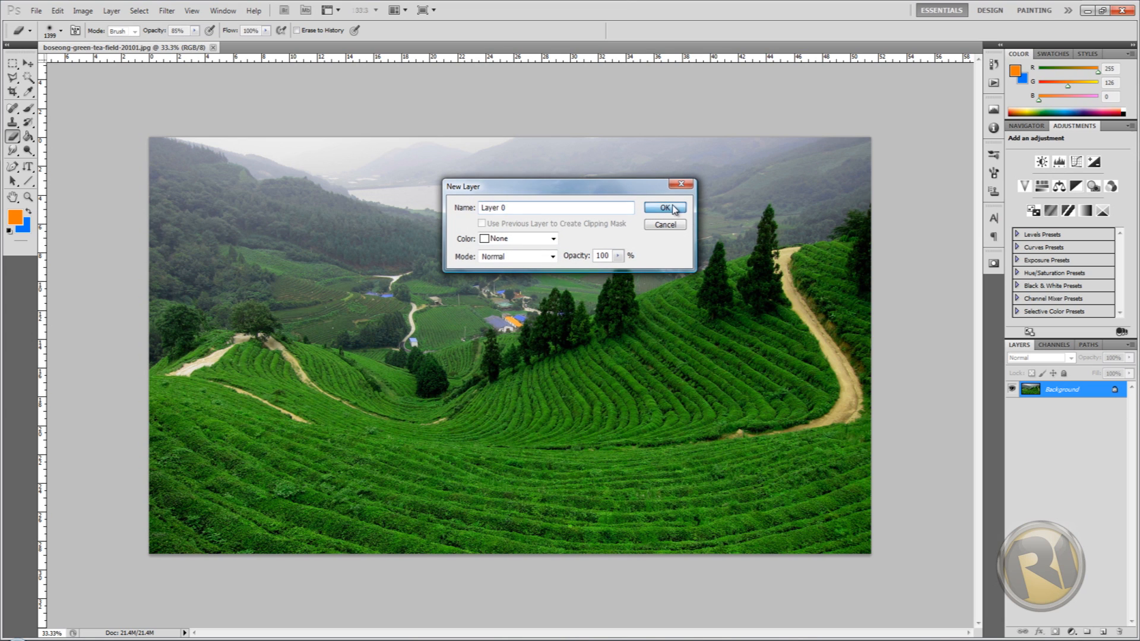
click(663, 207)
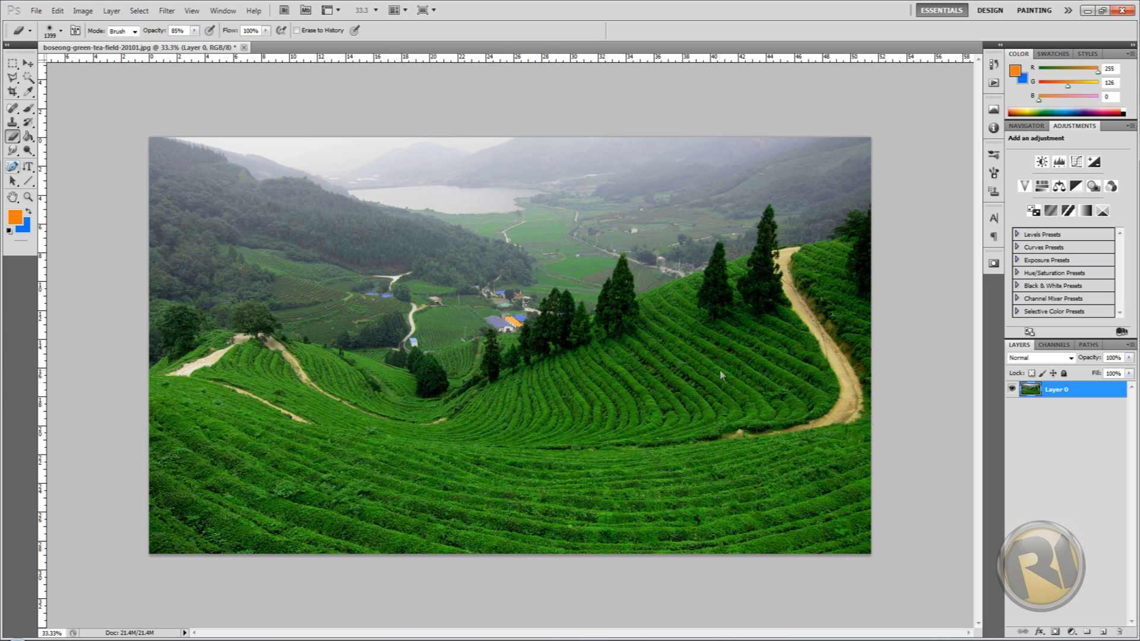
Add a Photo Filter adjustment layer with a custom orange colour at 100% density
click(1071, 633)
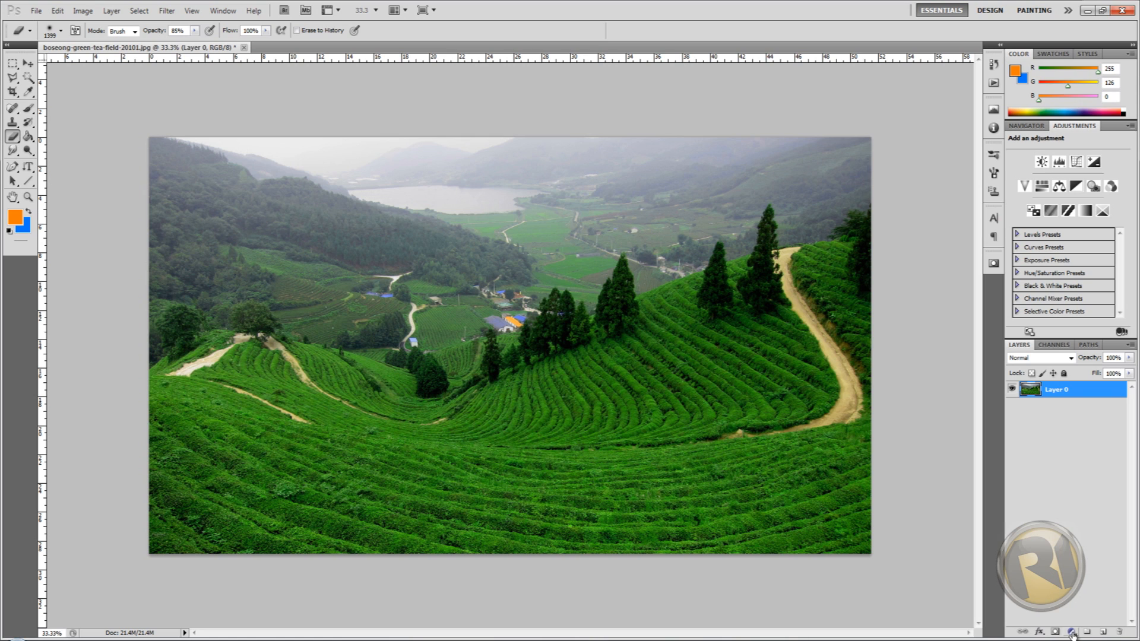
mouse_move(1075, 611)
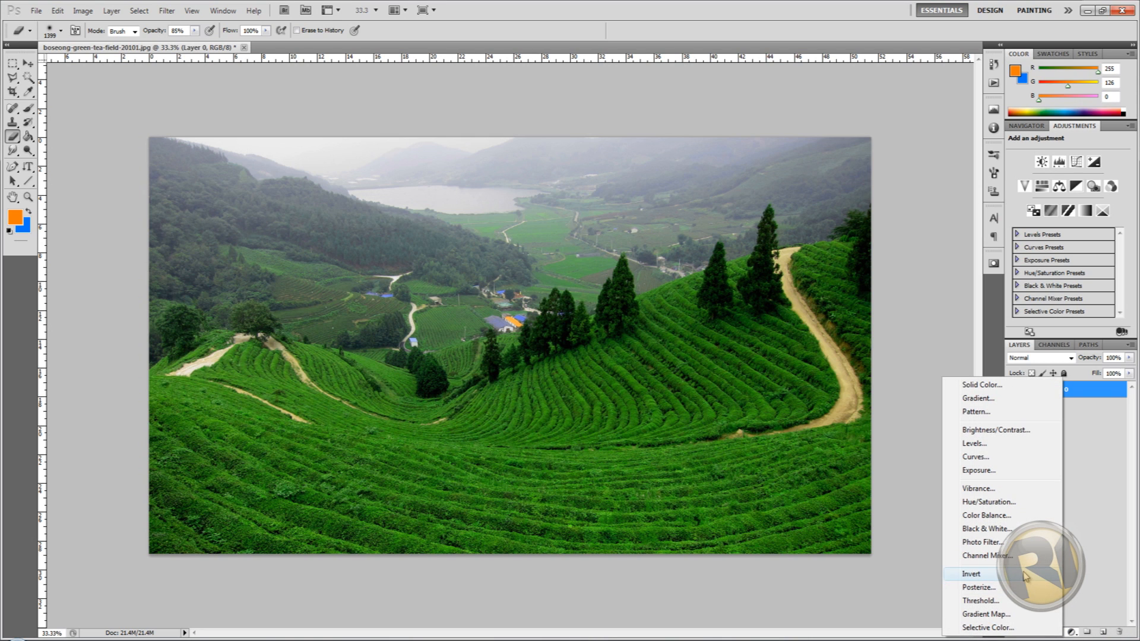
mouse_move(1002, 515)
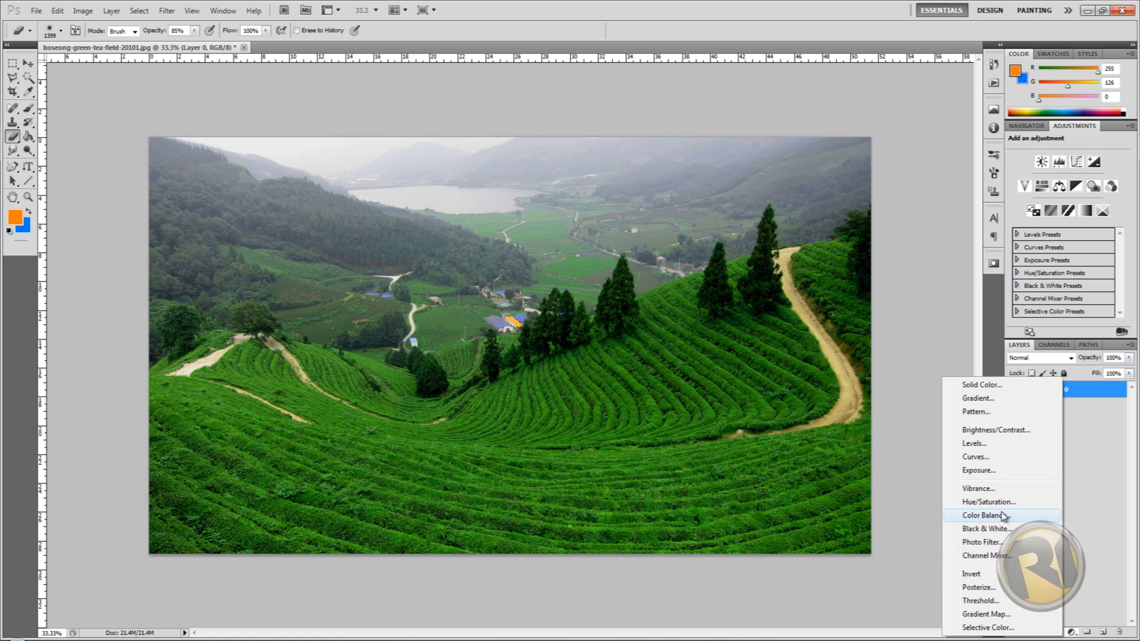
mouse_move(987, 556)
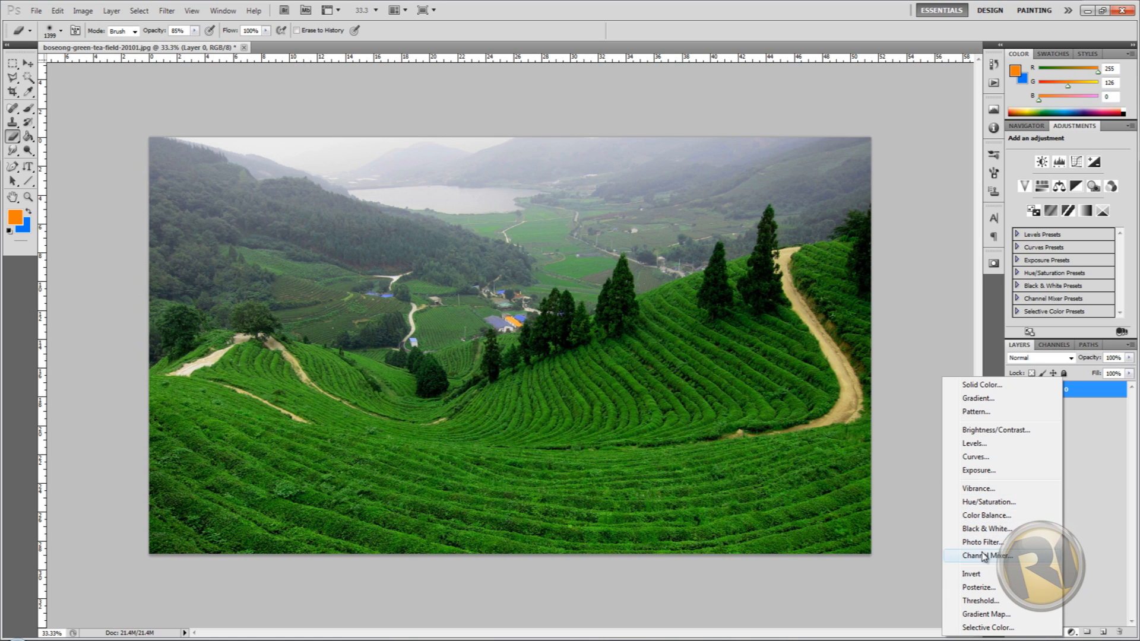
mouse_move(982, 541)
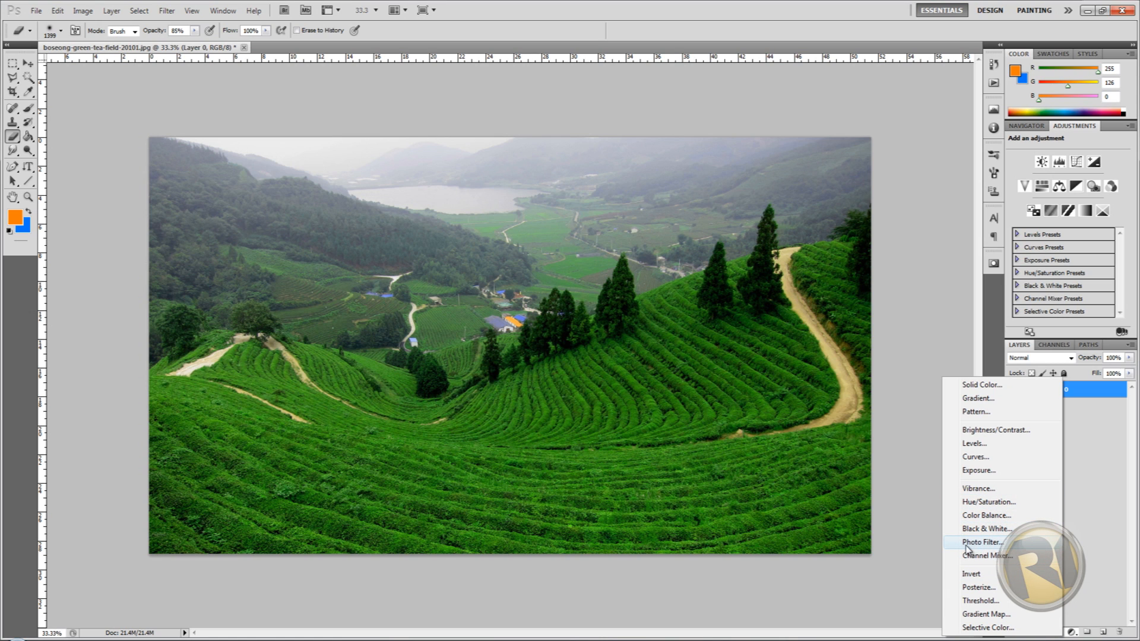
click(983, 541)
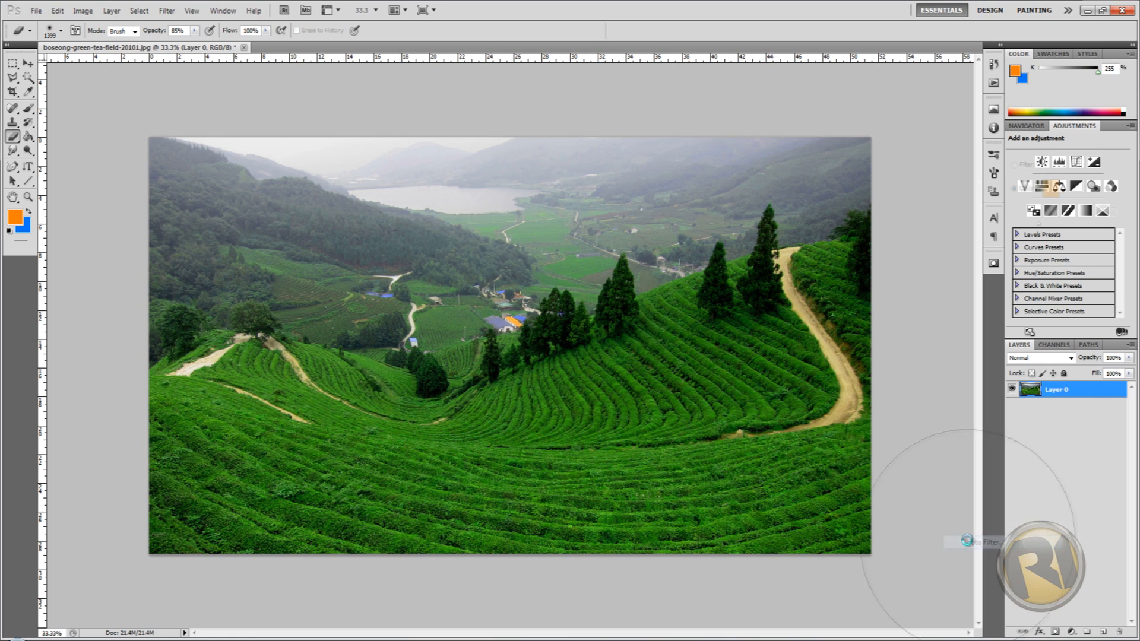
click(1042, 187)
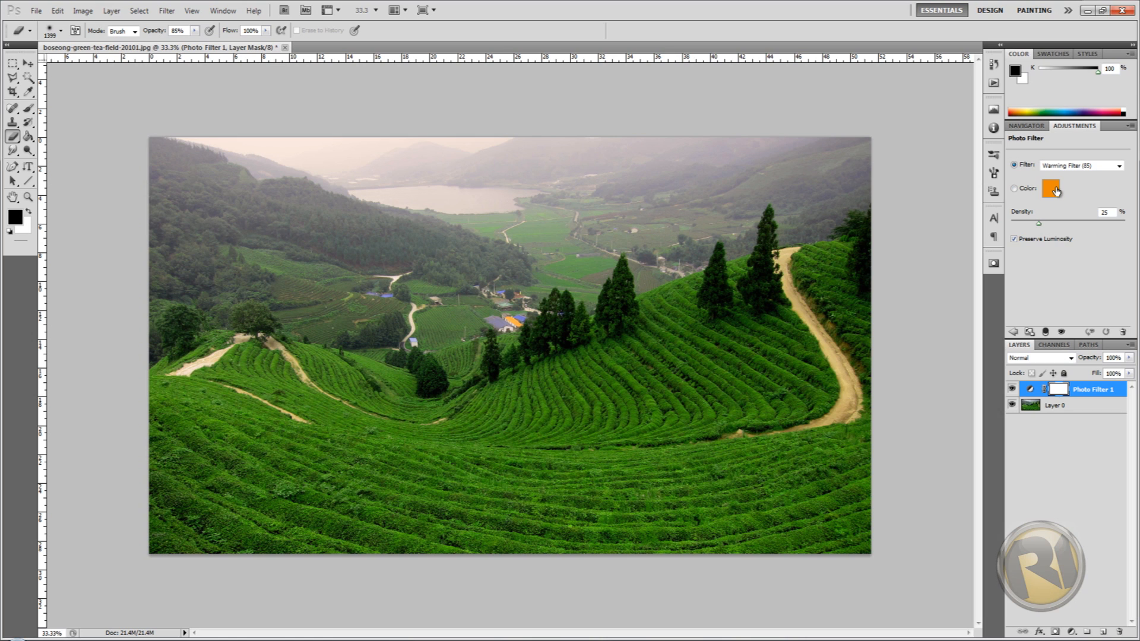
click(1013, 189)
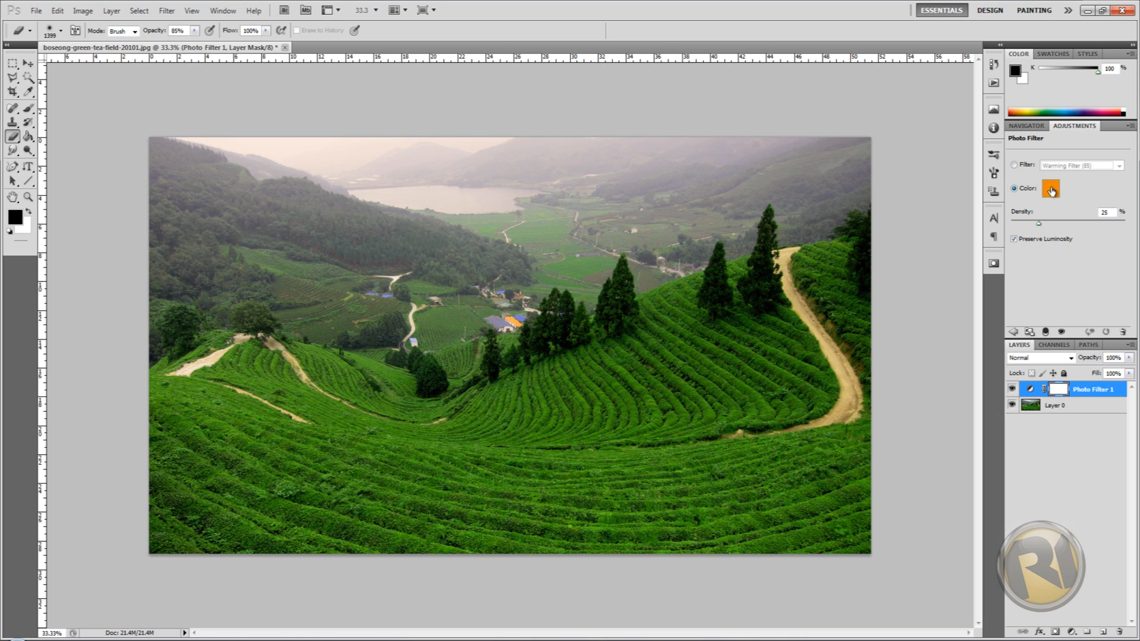
click(1050, 188)
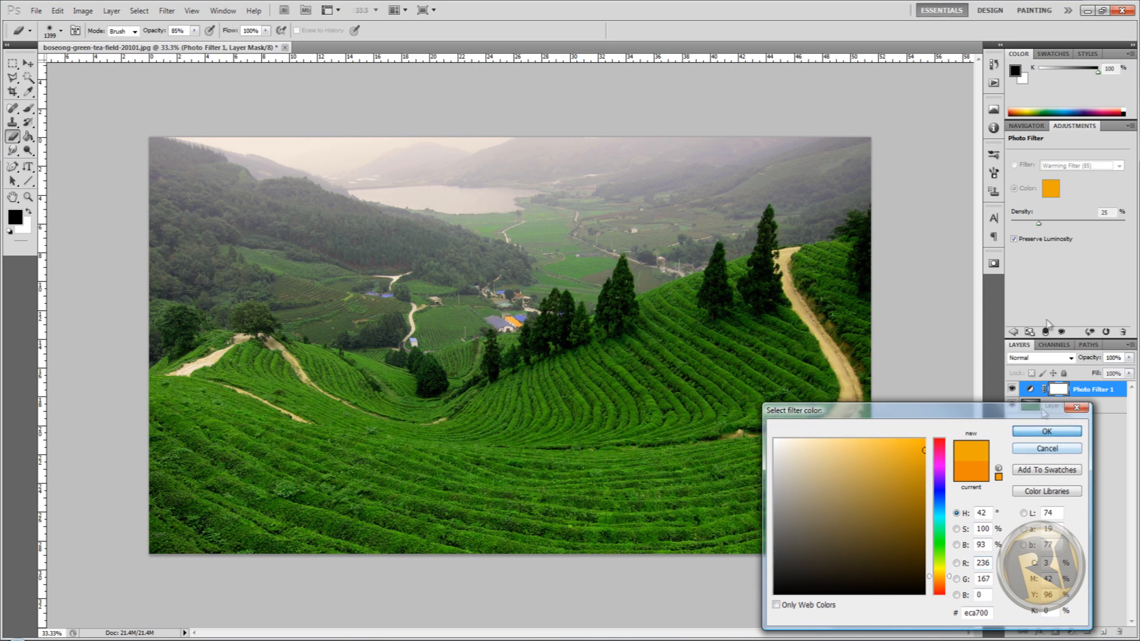
click(1046, 430)
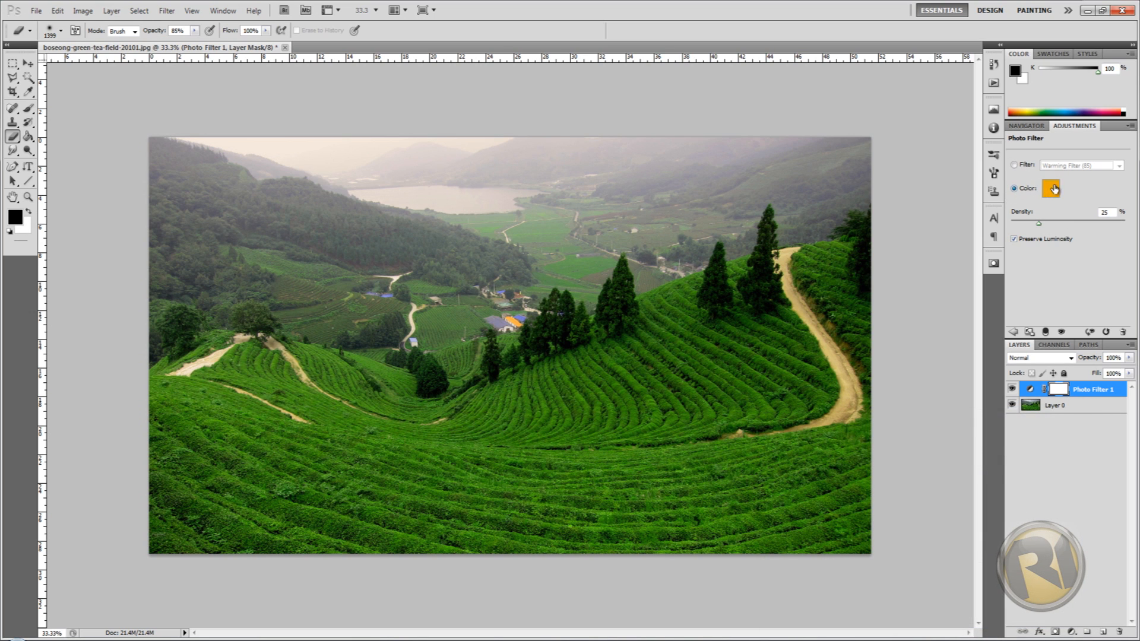
mouse_move(1051, 188)
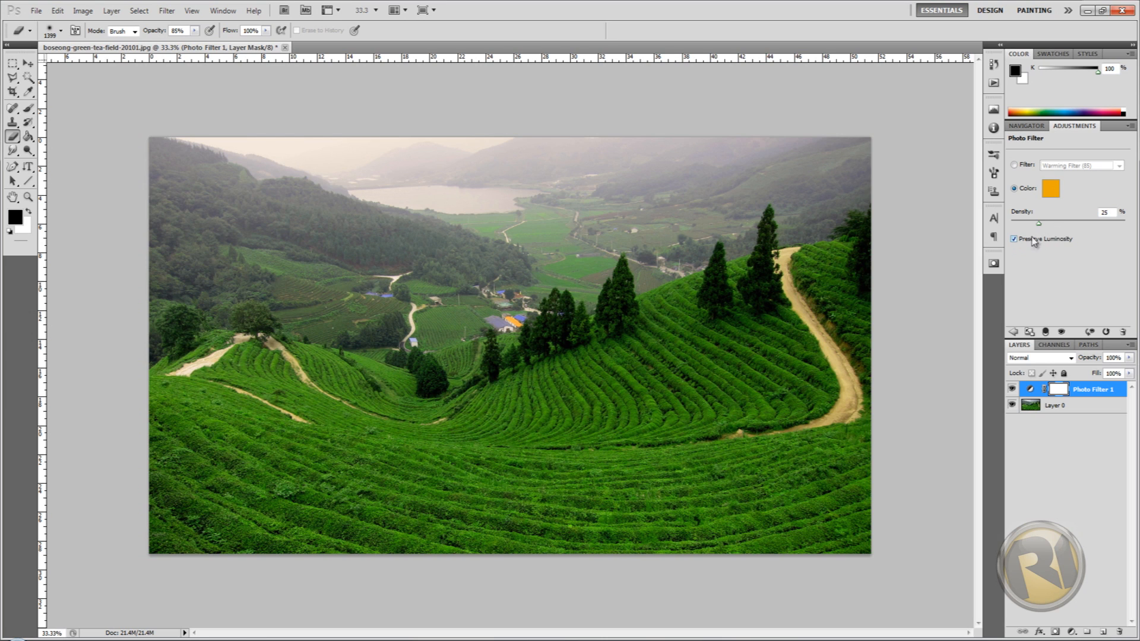
drag(1039, 223, 1122, 223)
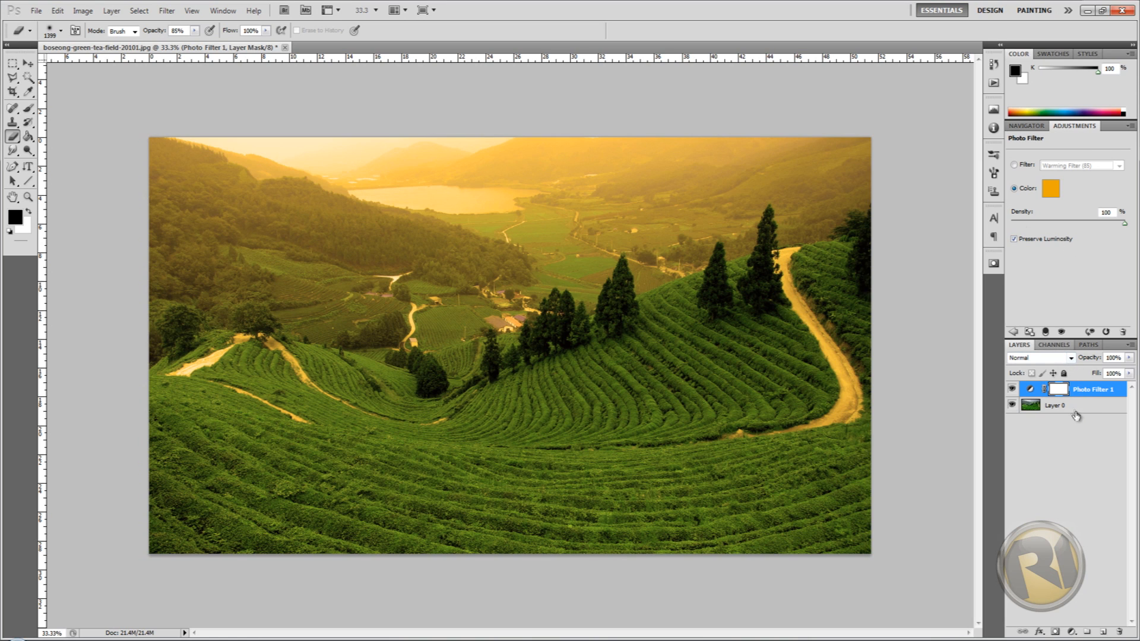
click(1055, 405)
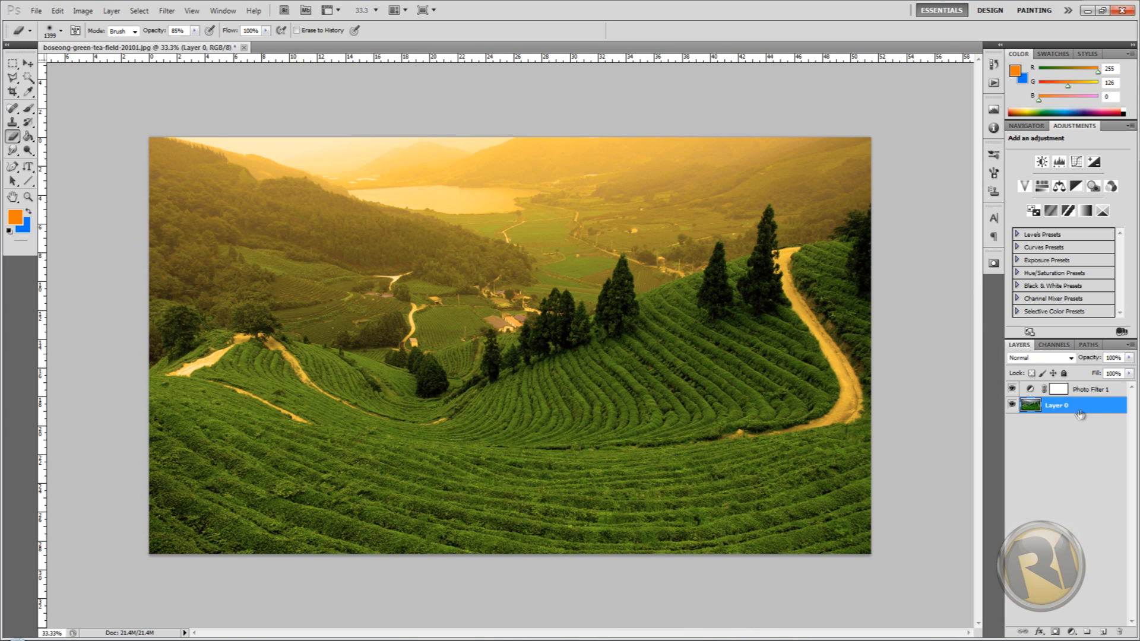
Duplicate Layer 0 and move the copy above Photo Filter 1
right_click(1055, 405)
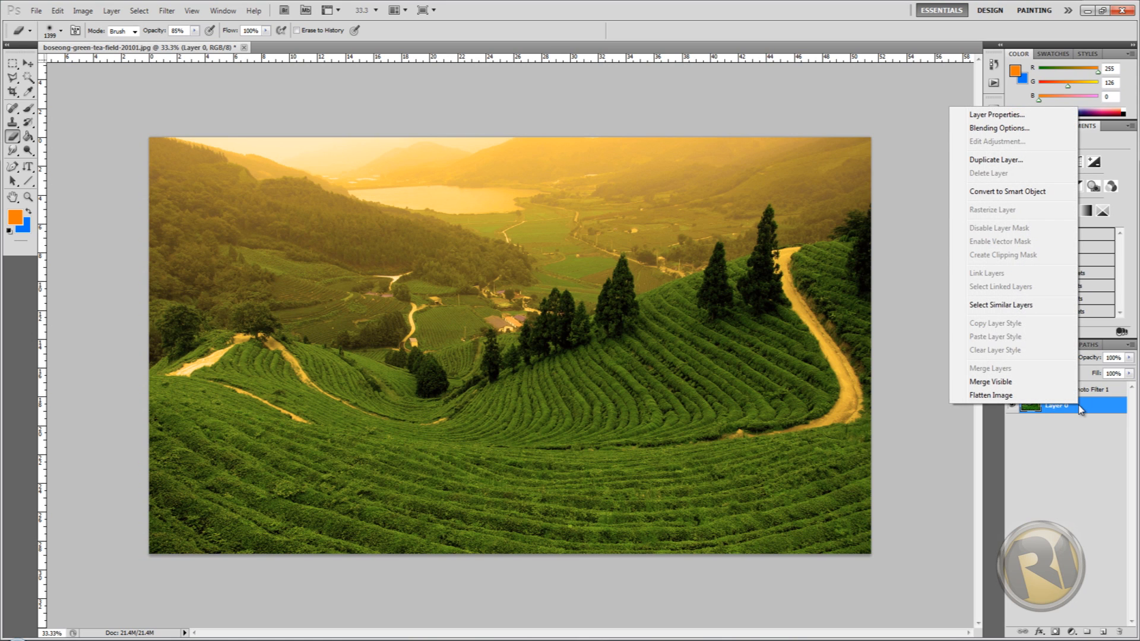
mouse_move(1081, 405)
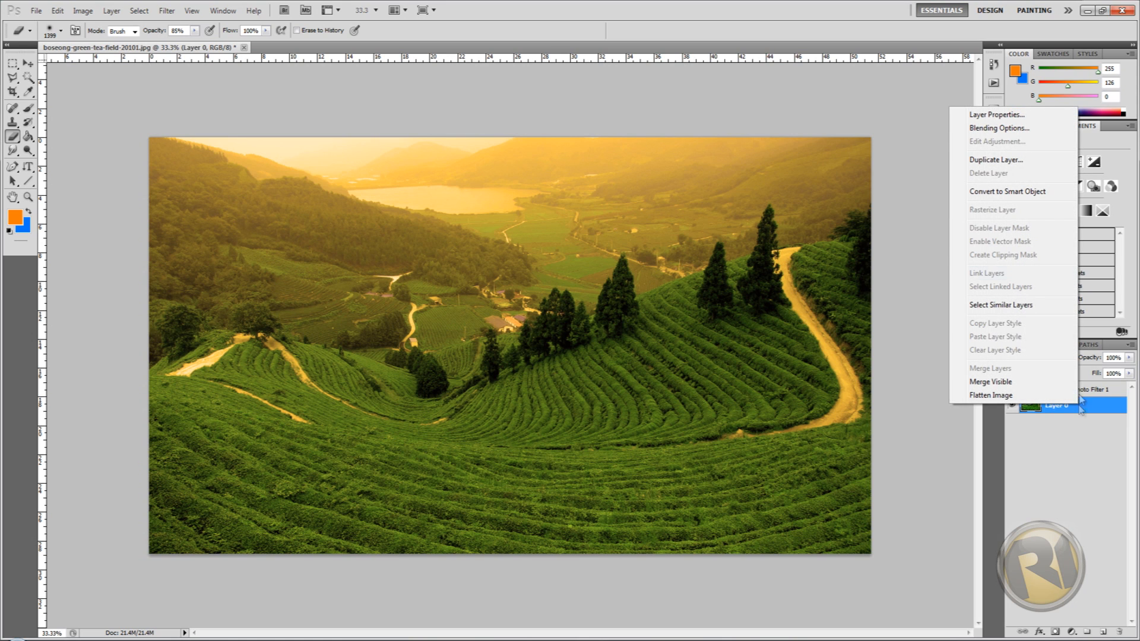
click(995, 159)
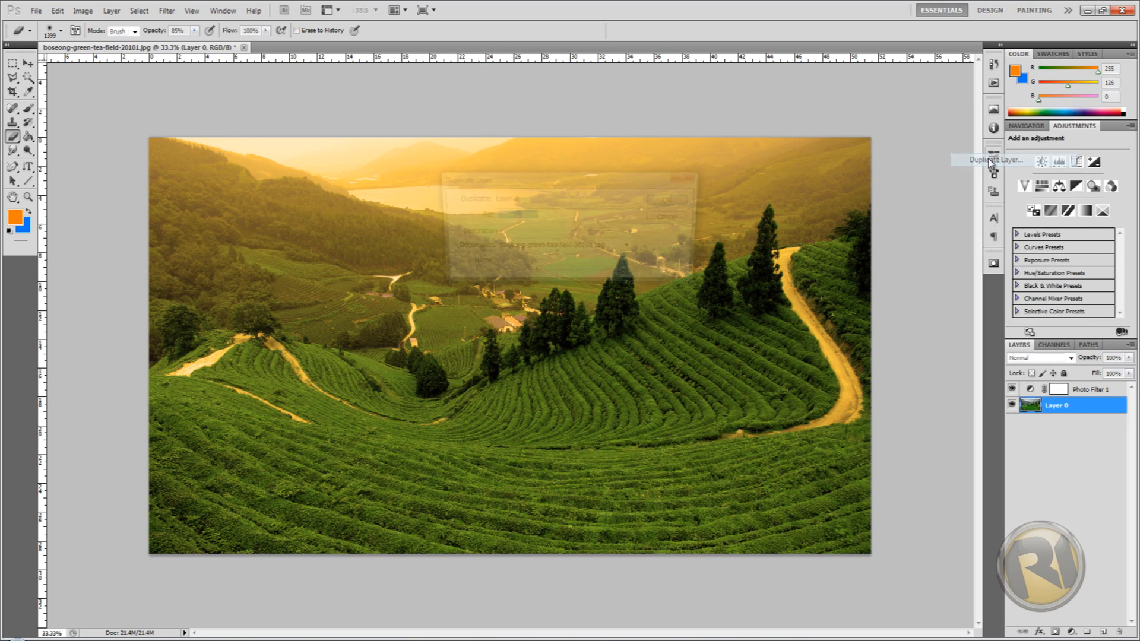
click(995, 160)
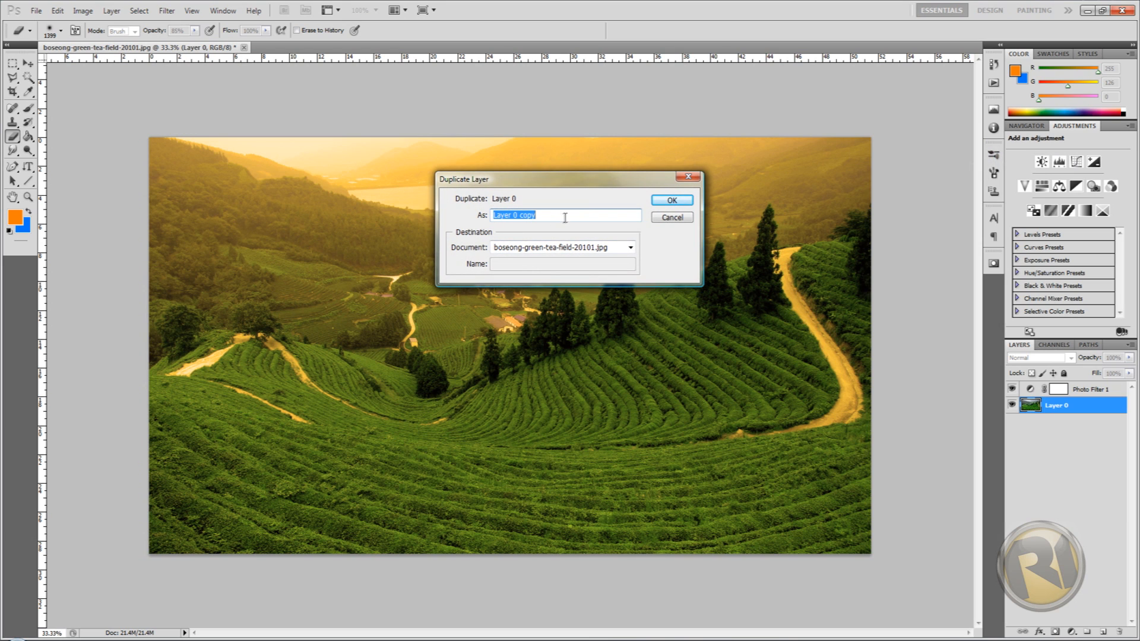
click(670, 200)
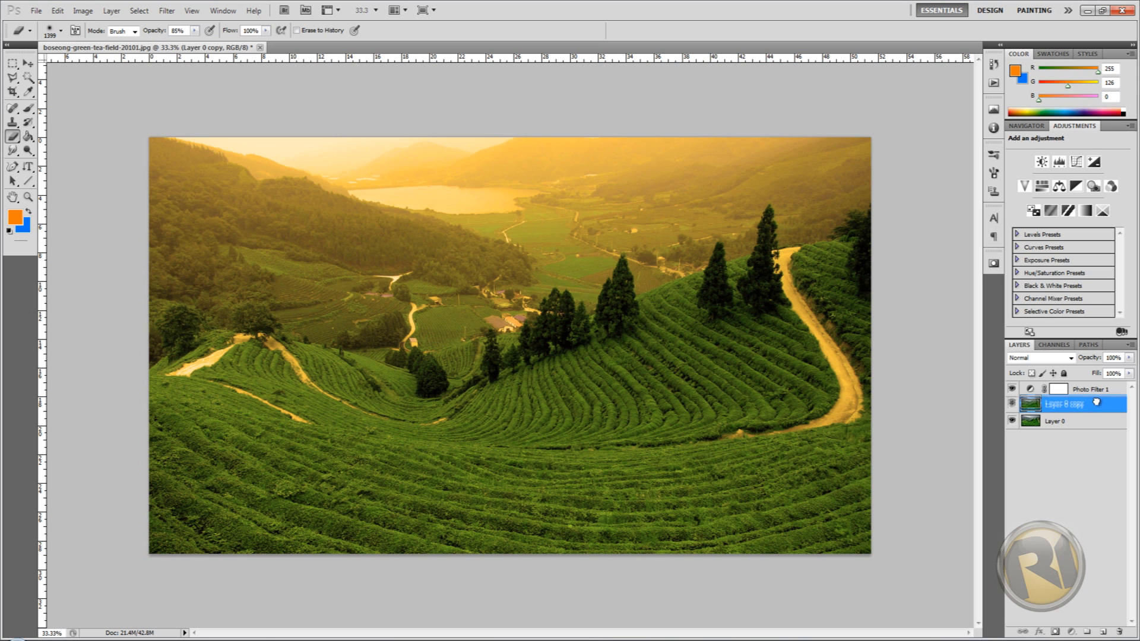
click(1066, 390)
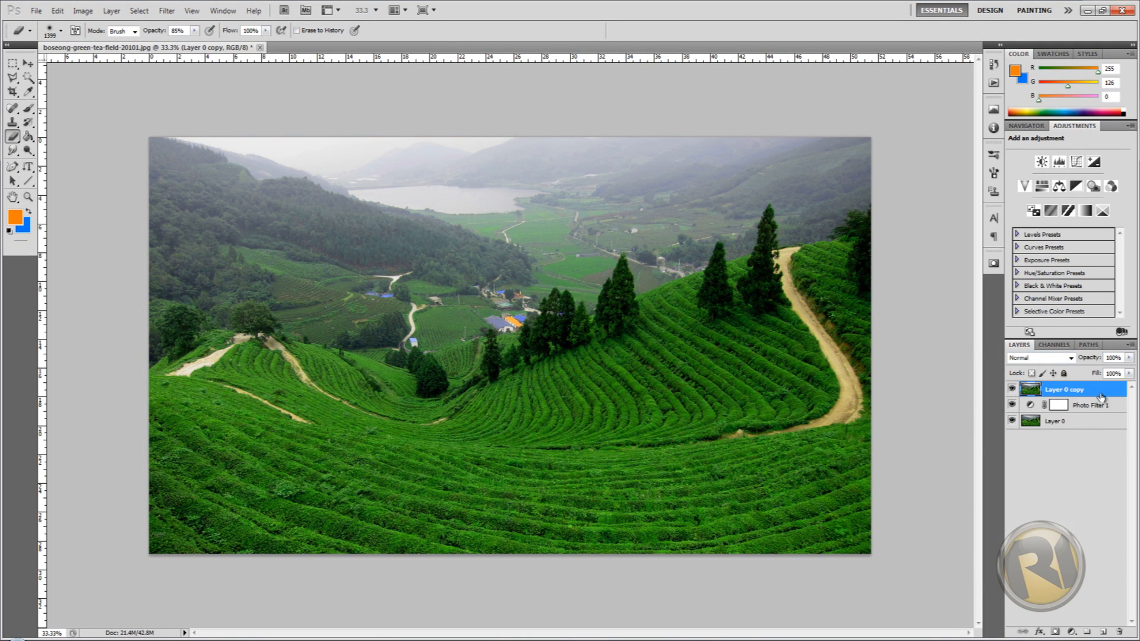
Apply a Gaussian Blur to Layer 0 copy to soften the landscape
click(167, 11)
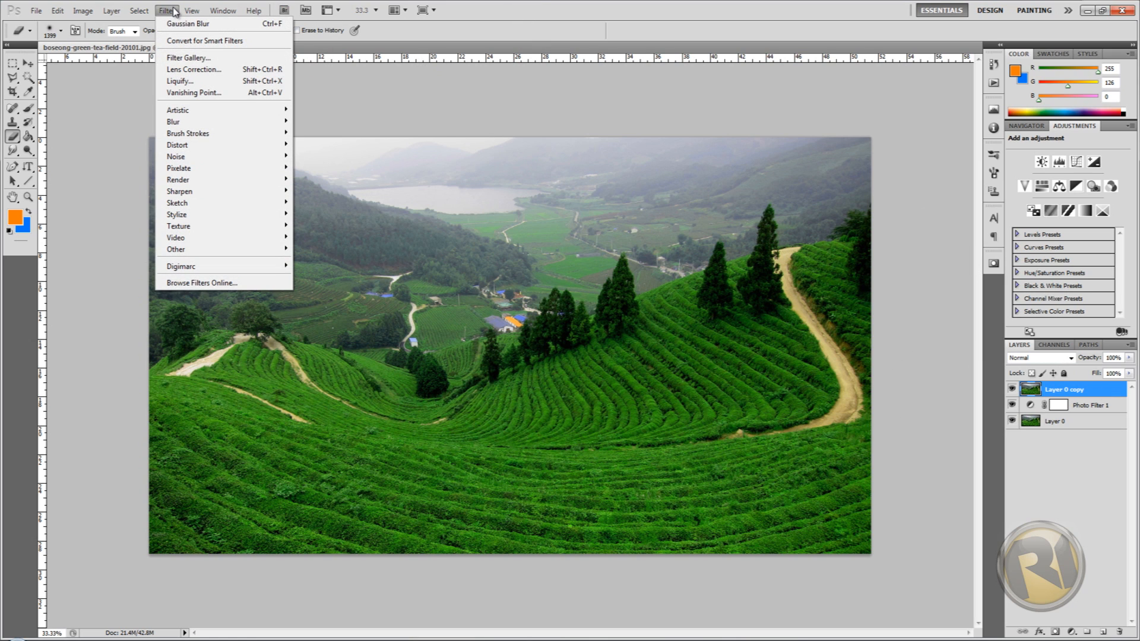
mouse_move(175, 156)
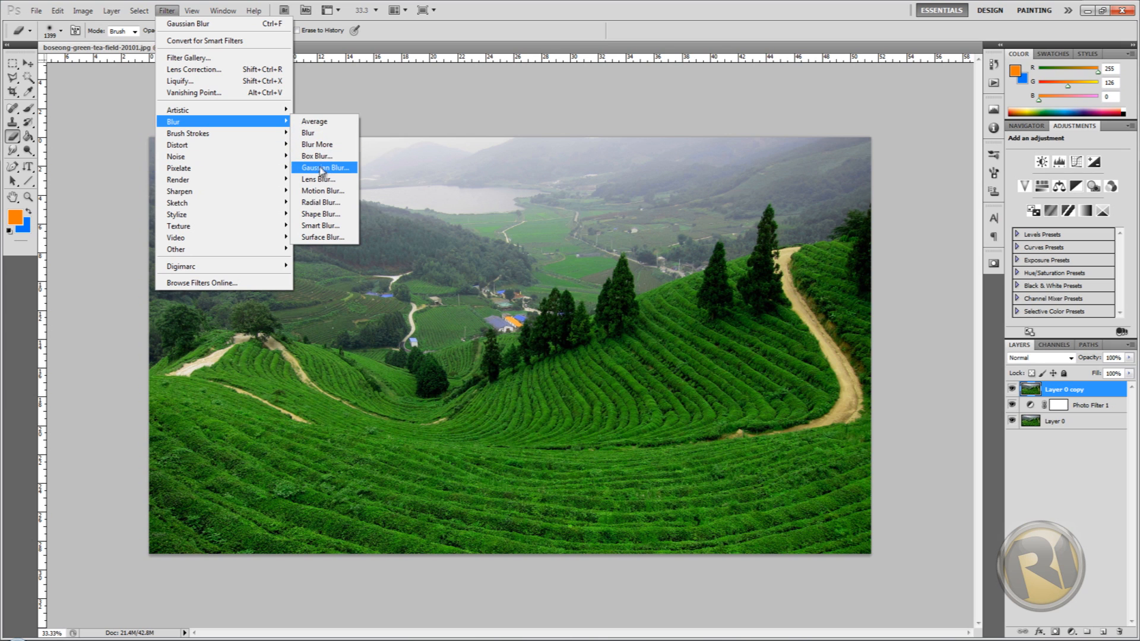
click(326, 168)
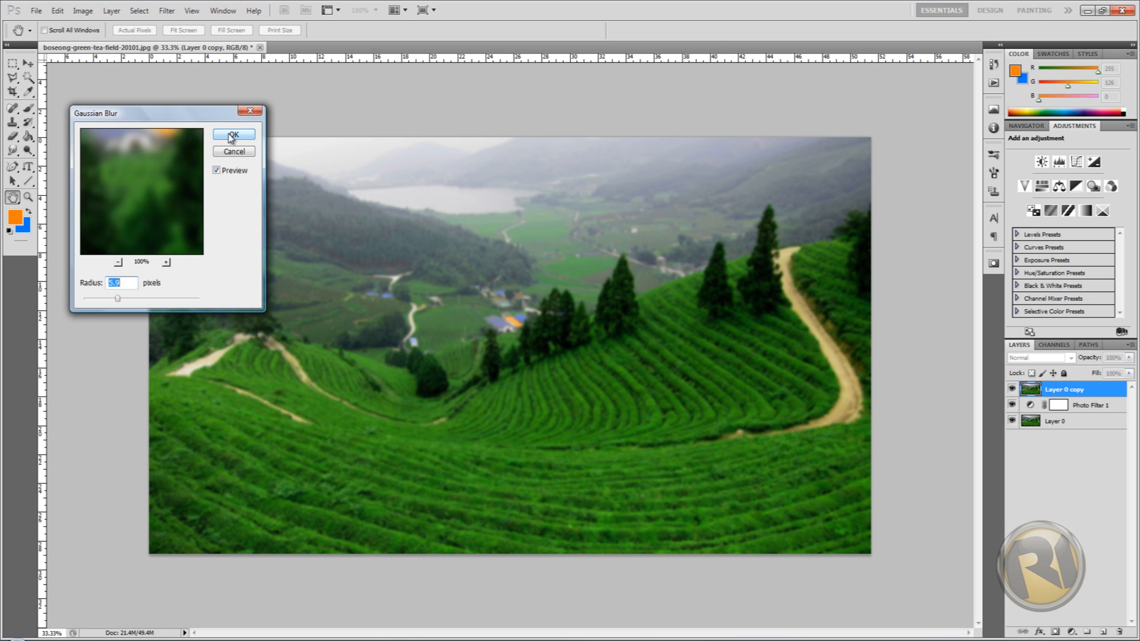
click(234, 134)
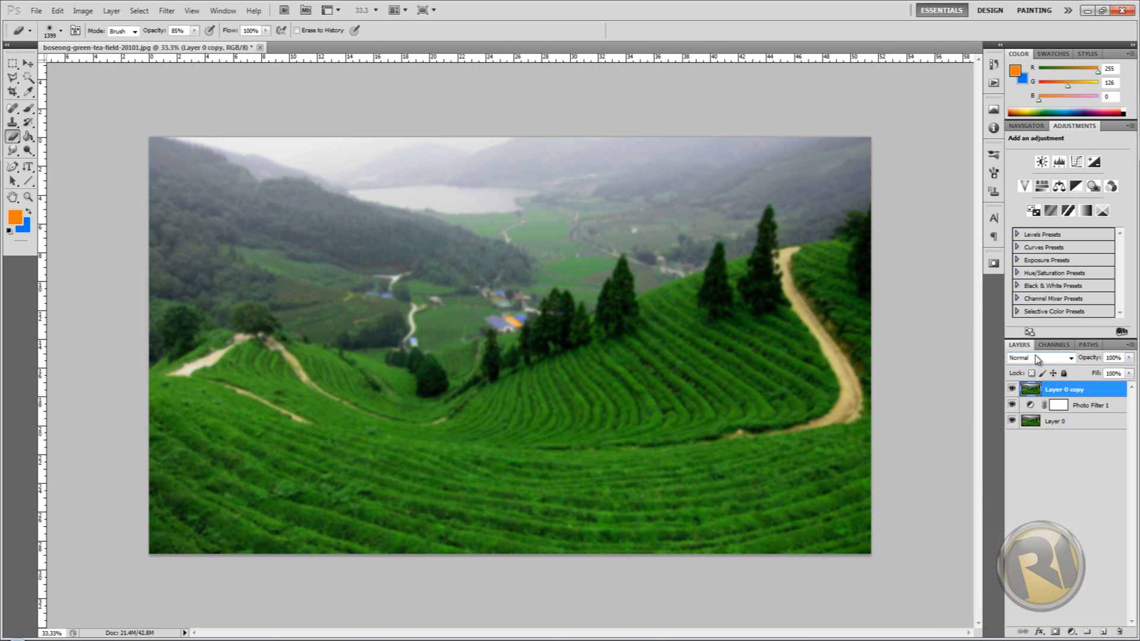
mouse_move(1027, 363)
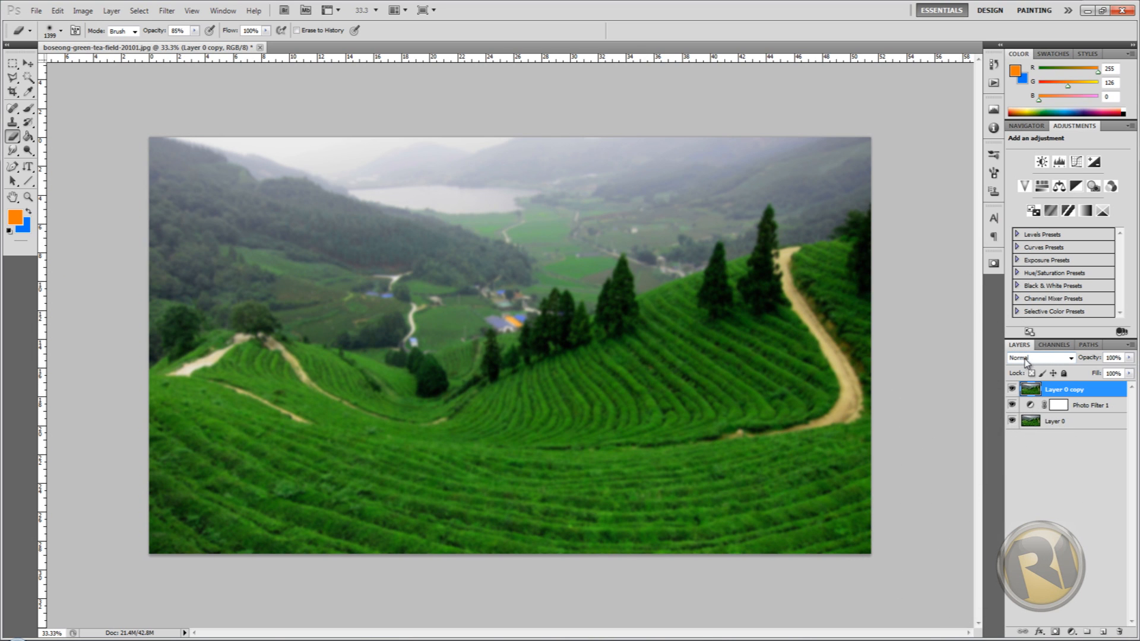
Set Layer 0 copy's blend mode to Soft Light
click(1038, 357)
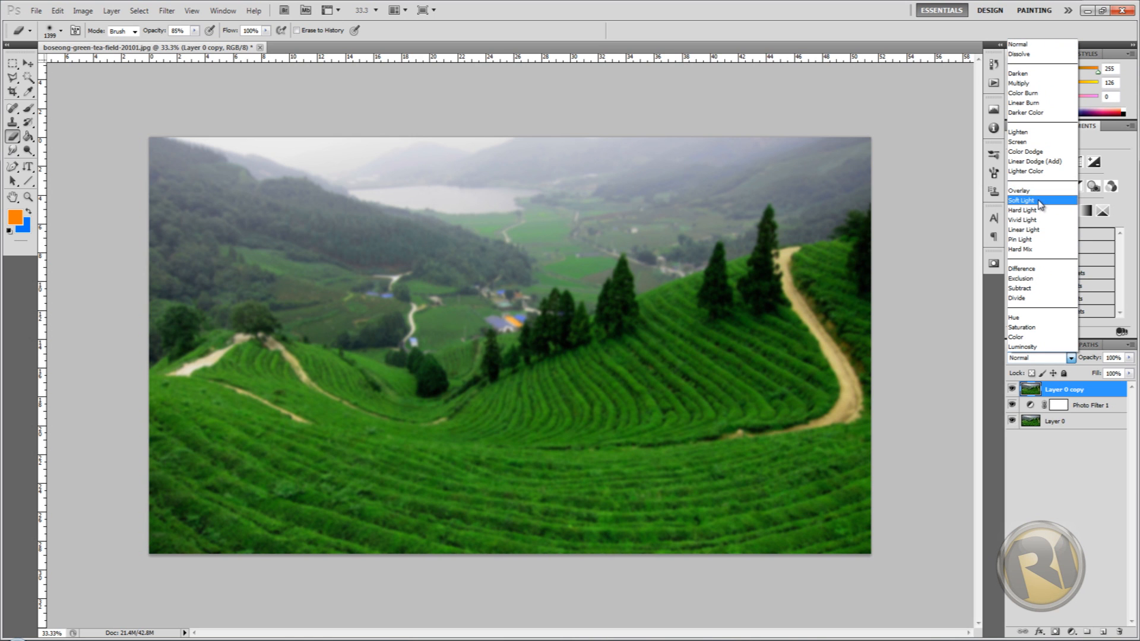
click(1022, 199)
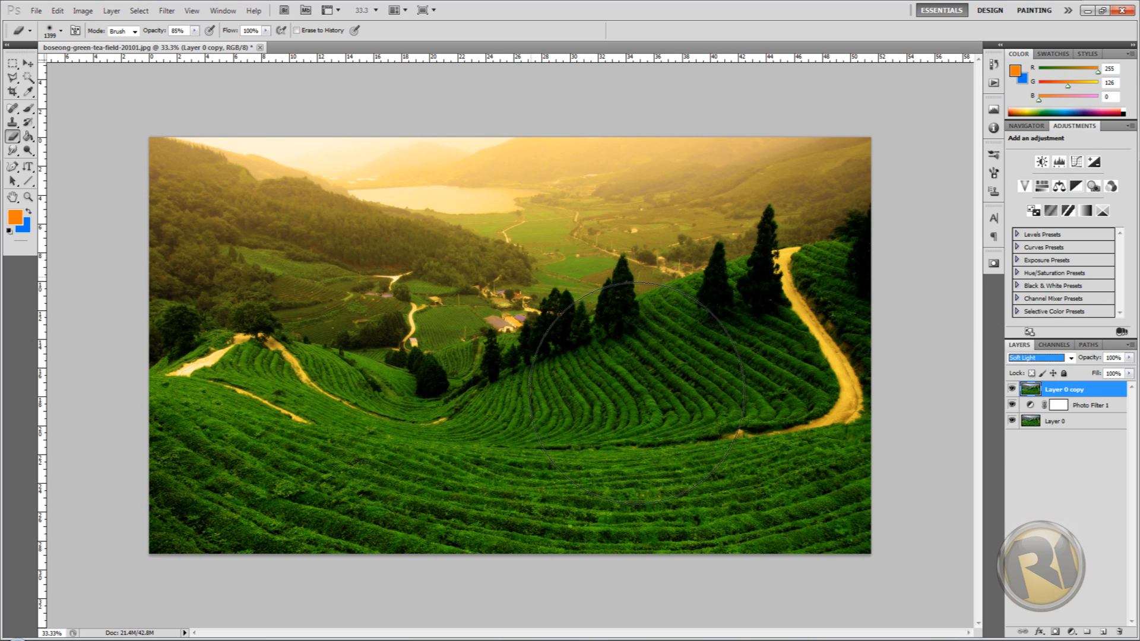
mouse_move(239, 356)
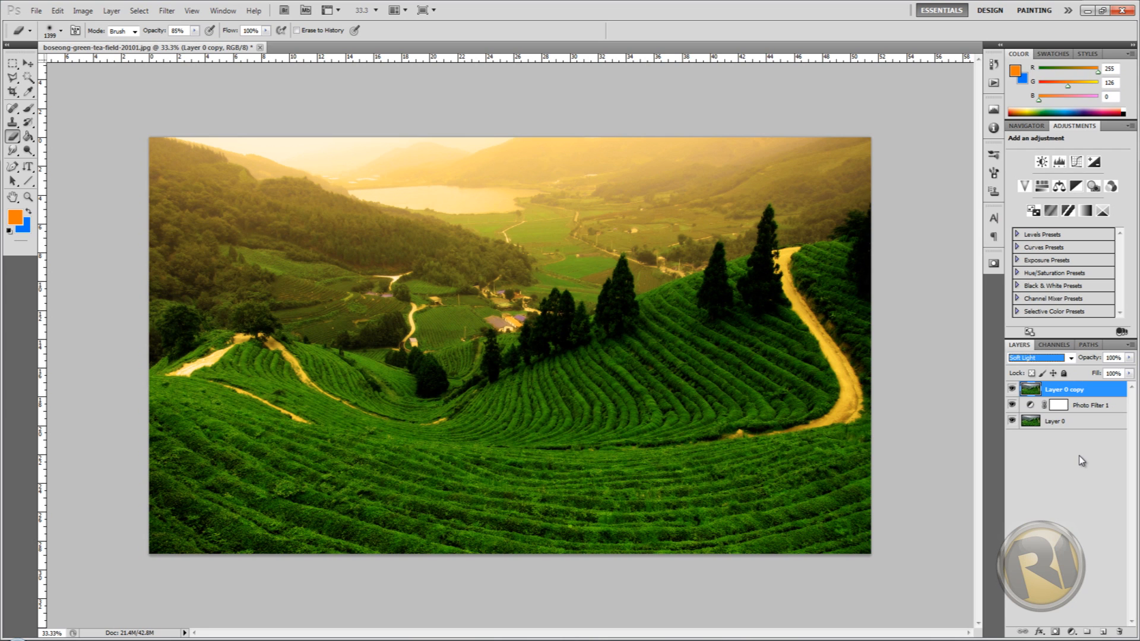
mouse_move(268, 484)
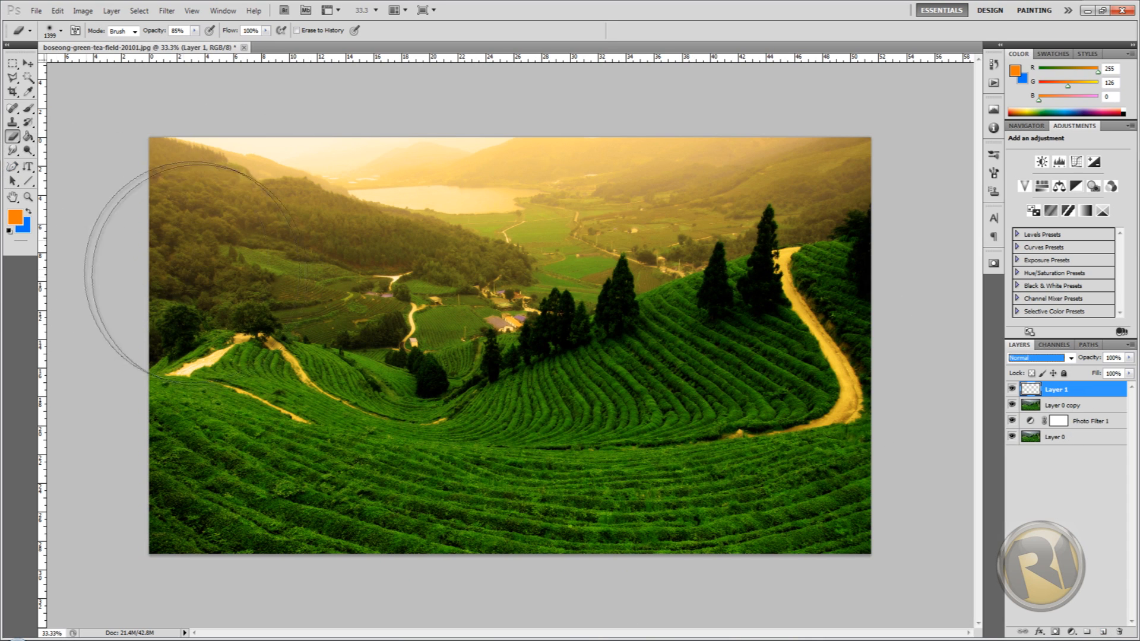
mouse_move(305, 196)
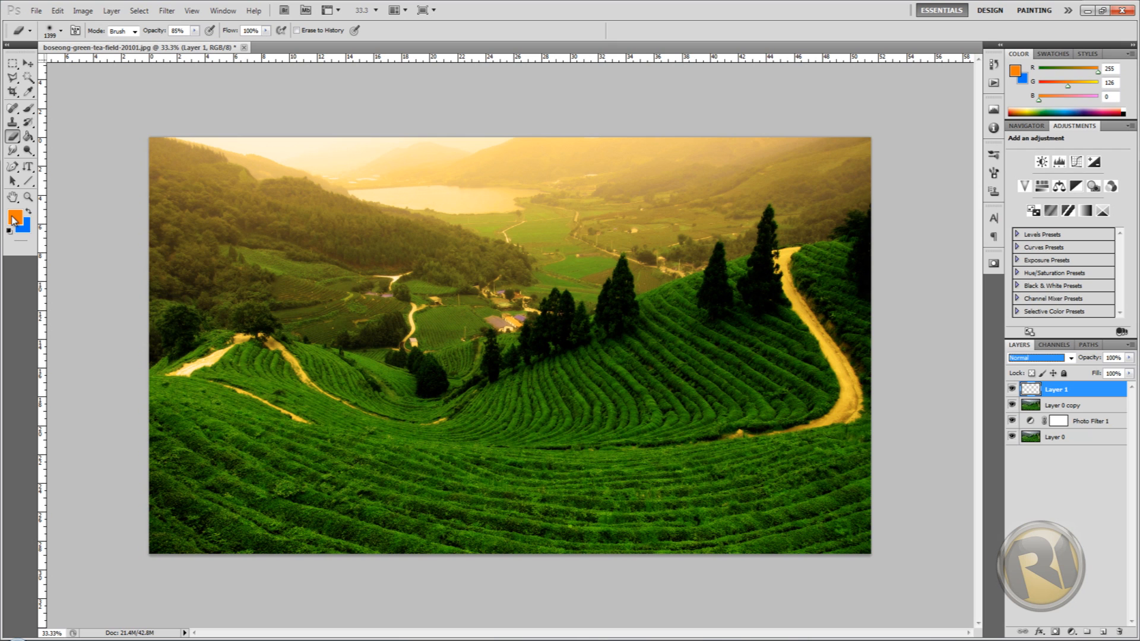
Set the foreground colour to orange ff7e00 and choose the Paint Bucket Tool
click(10, 227)
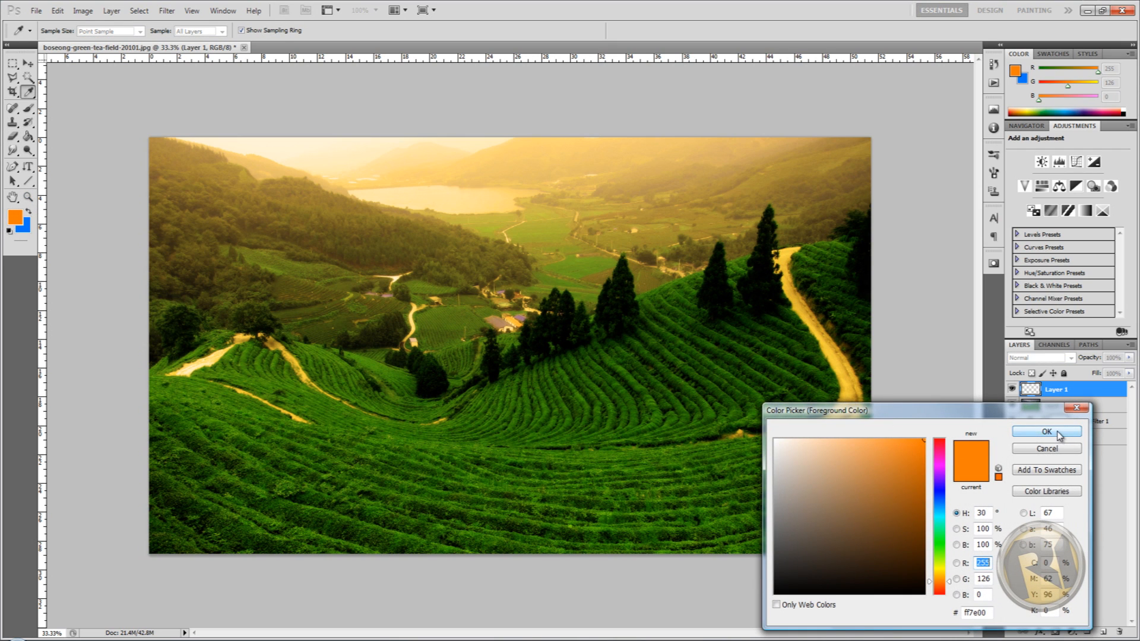
click(1046, 430)
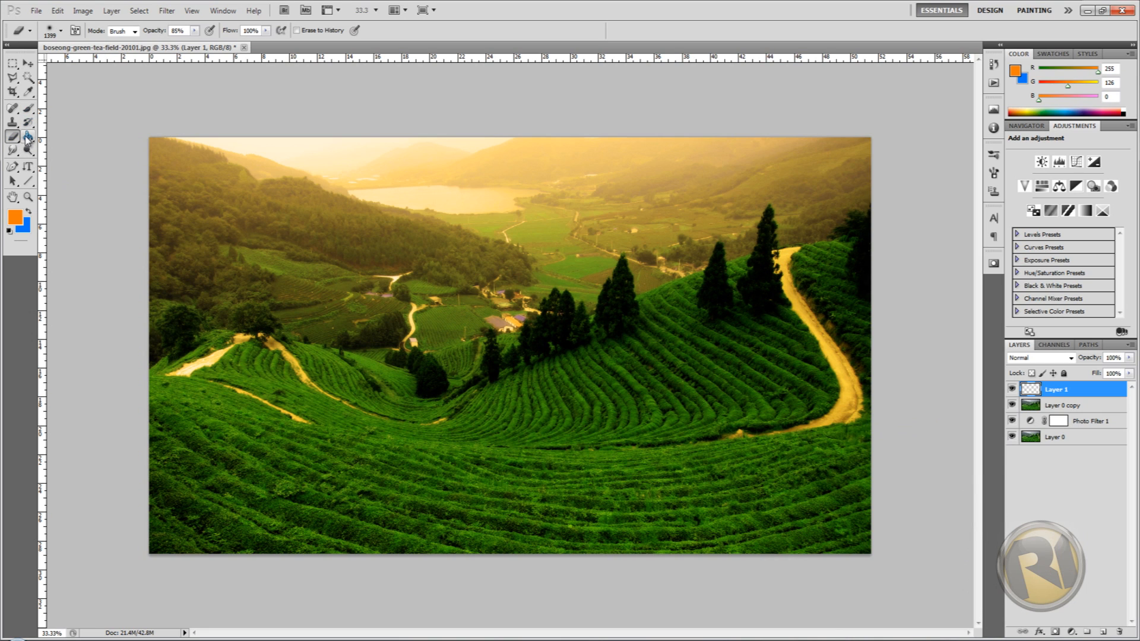
click(13, 135)
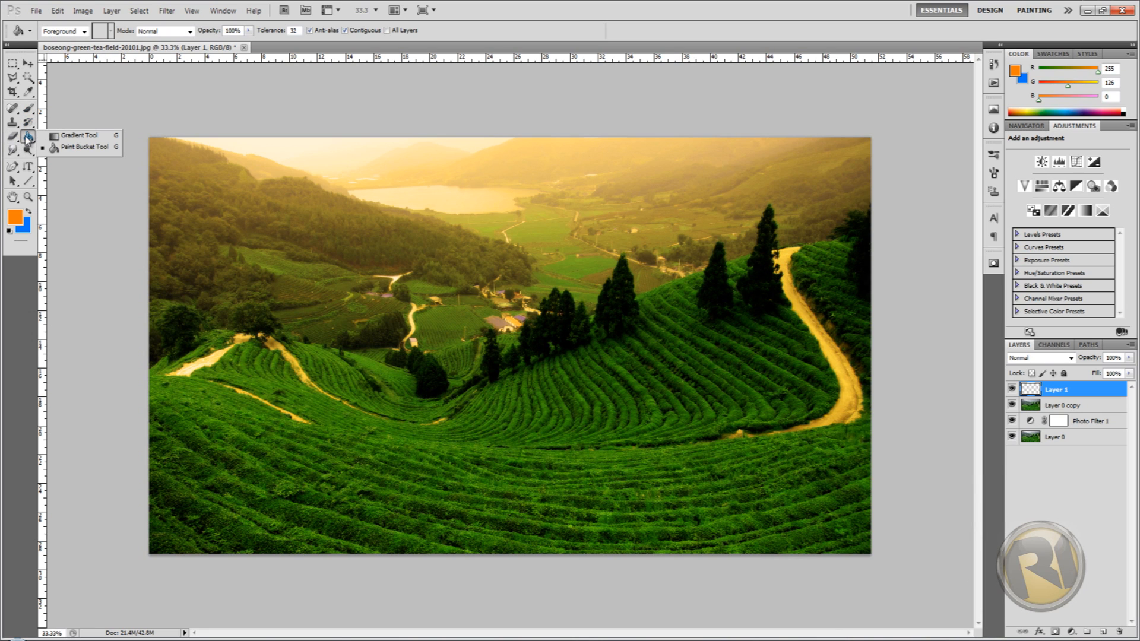
click(78, 136)
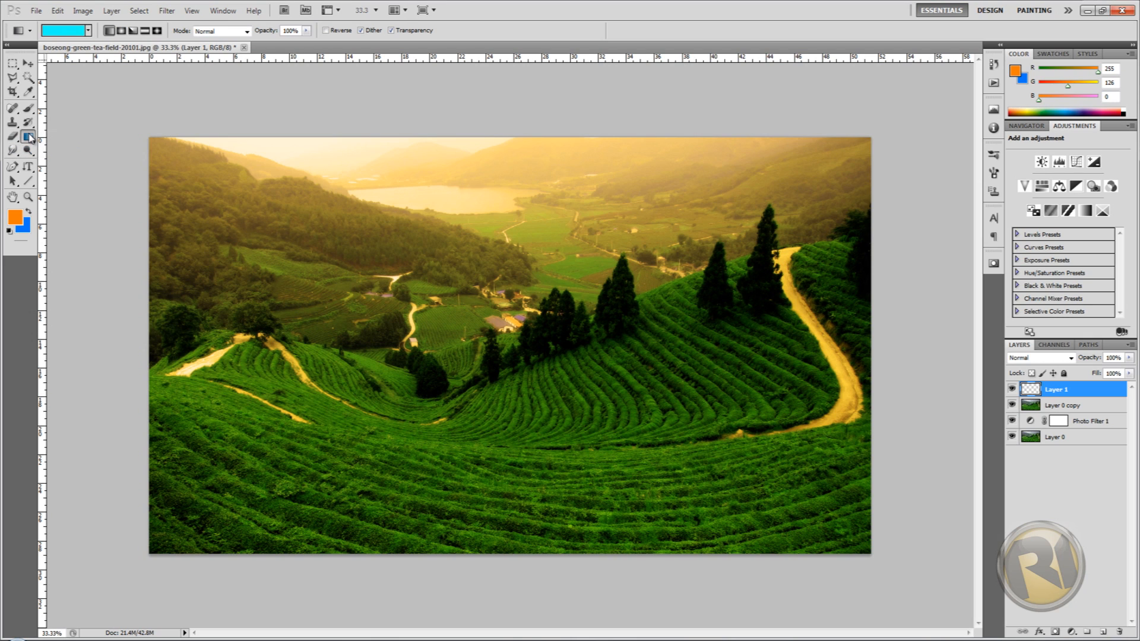
click(27, 136)
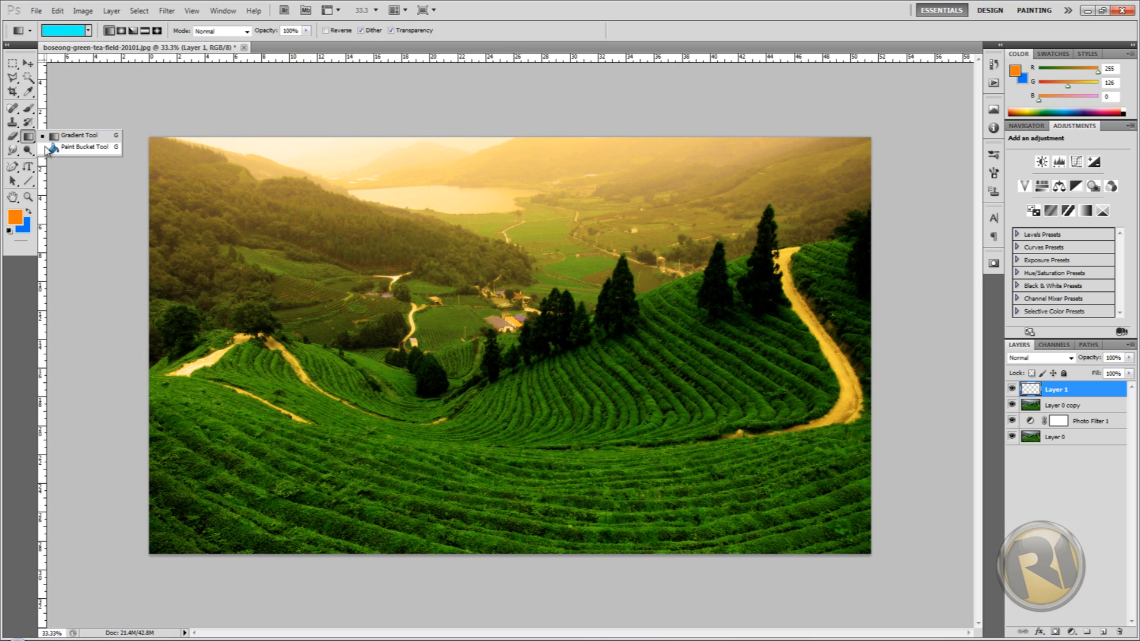
click(83, 146)
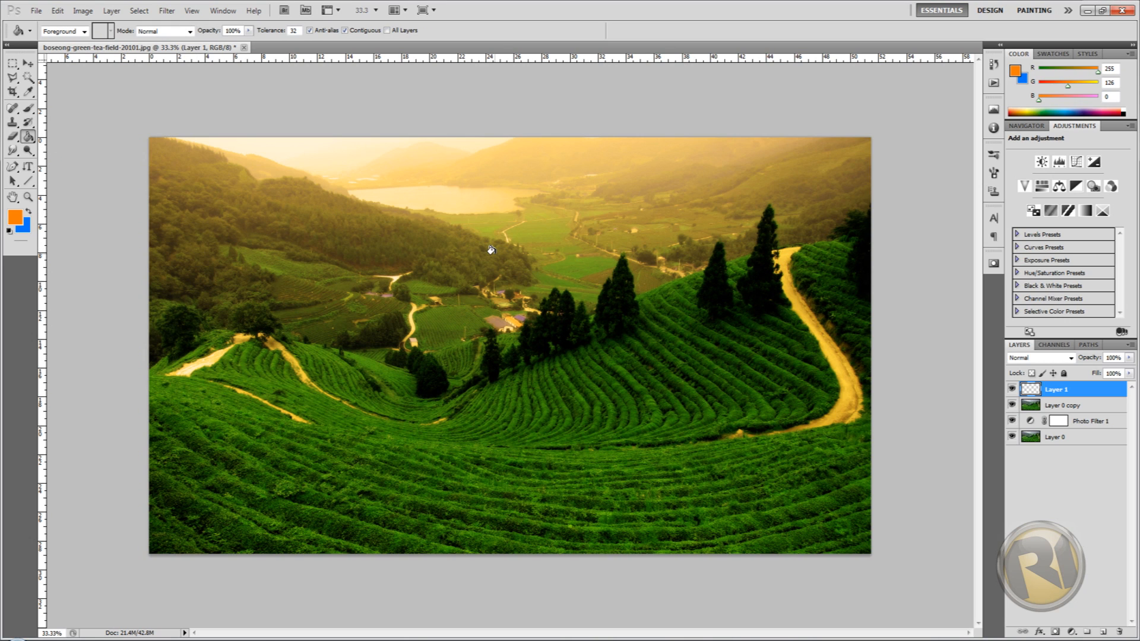
mouse_move(552, 313)
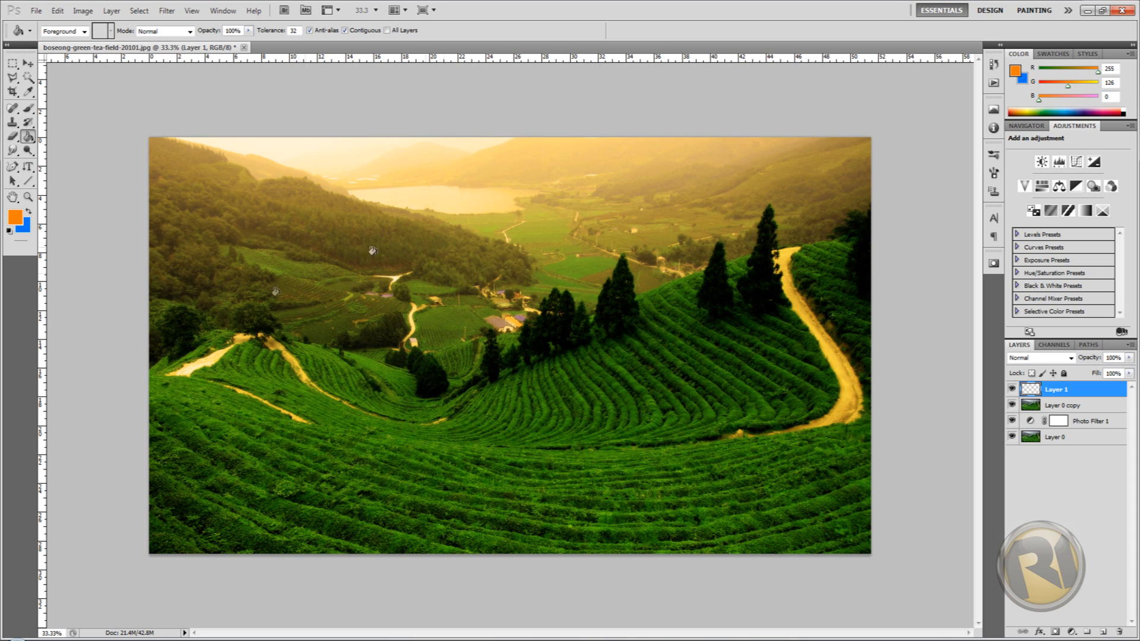
mouse_move(331, 185)
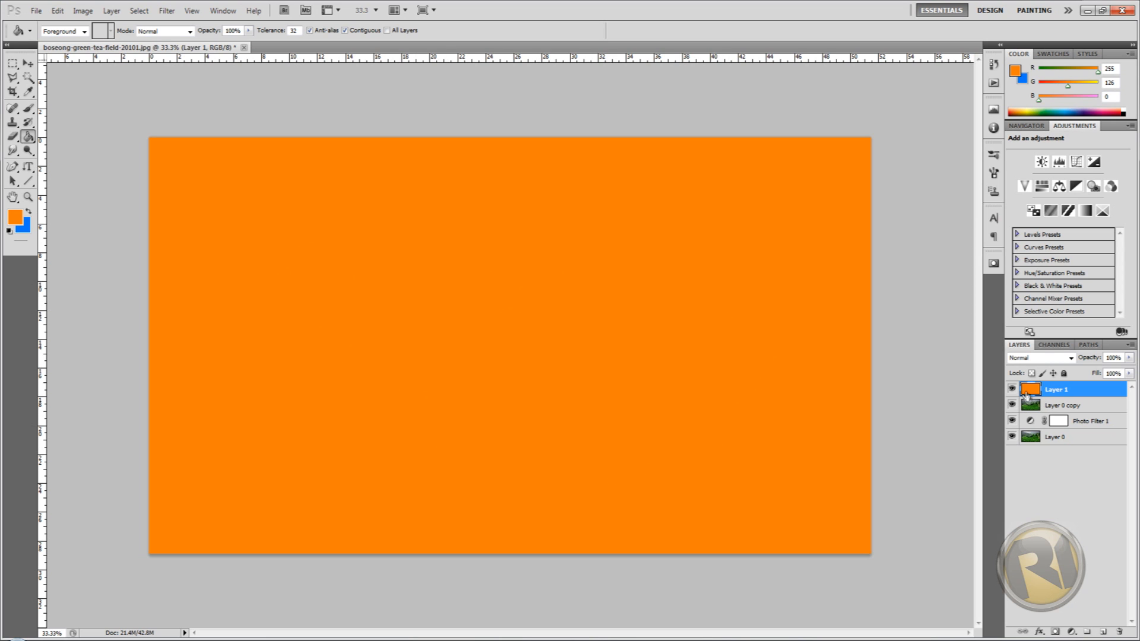
Show the blend mode list for the orange-filled Layer 1
click(1069, 358)
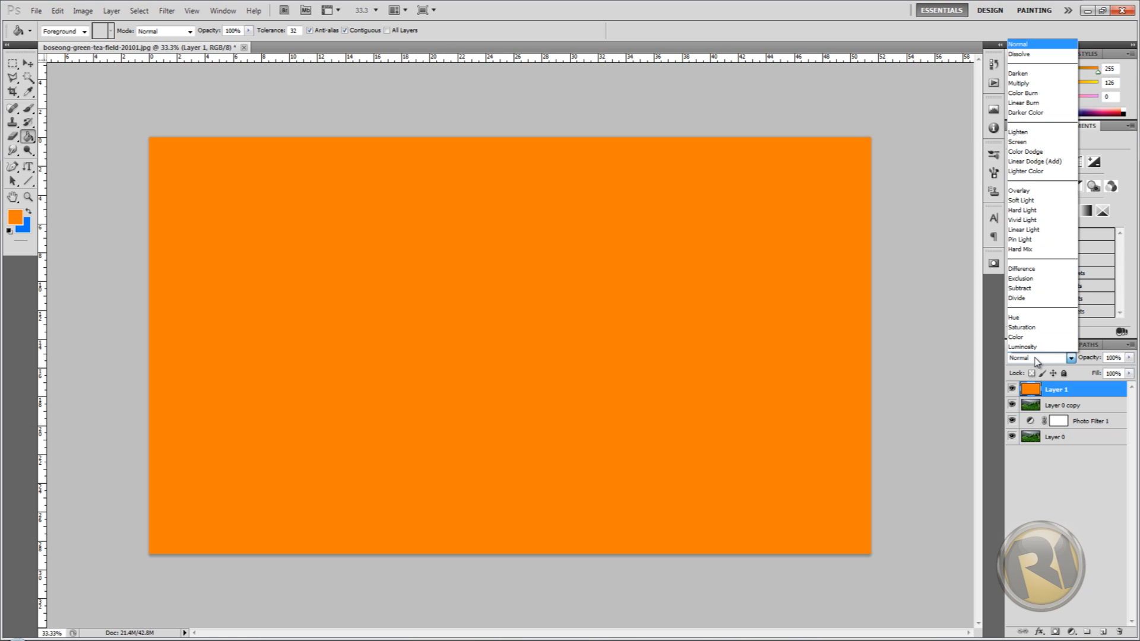
mouse_move(1019, 190)
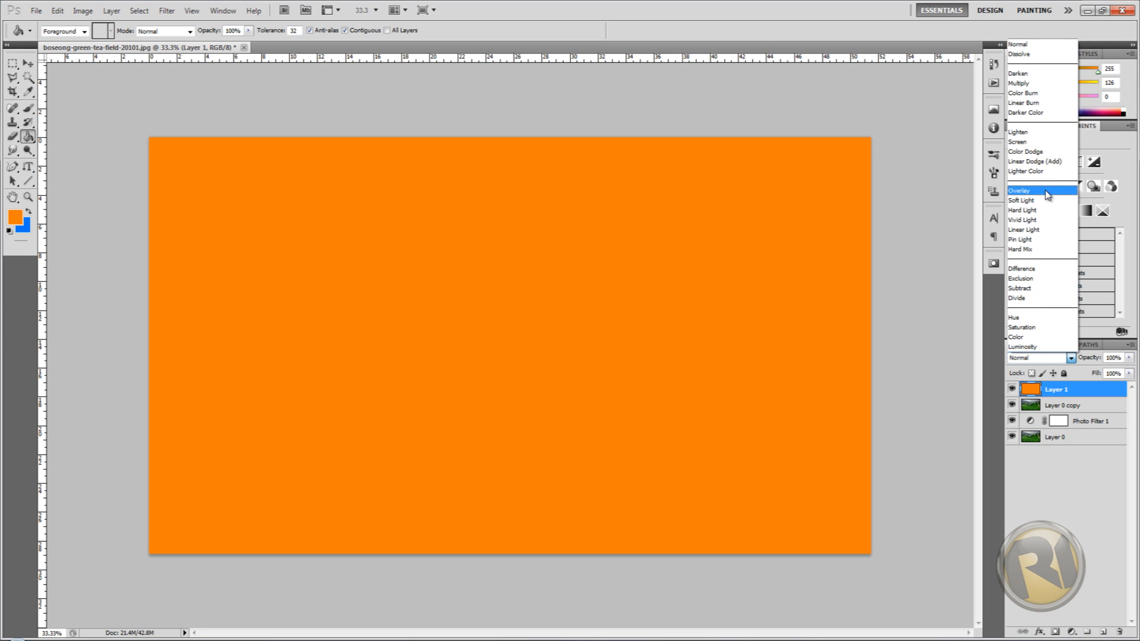
mouse_move(1033, 210)
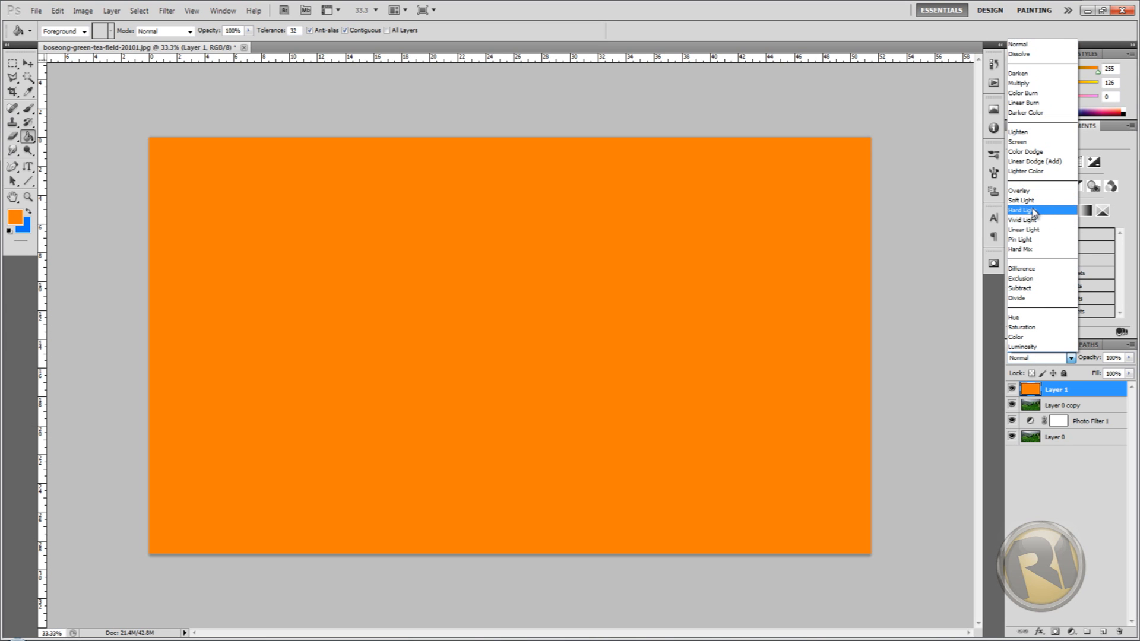
Blend Layer 1 in Hard Light and lower its opacity to 85%
click(1024, 210)
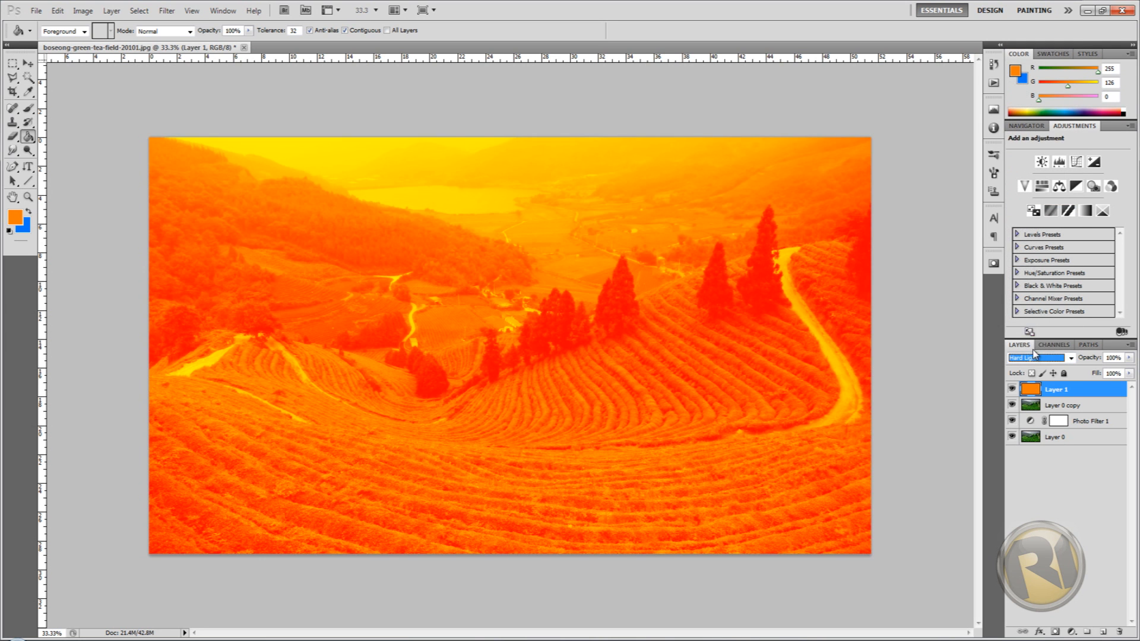
click(1040, 358)
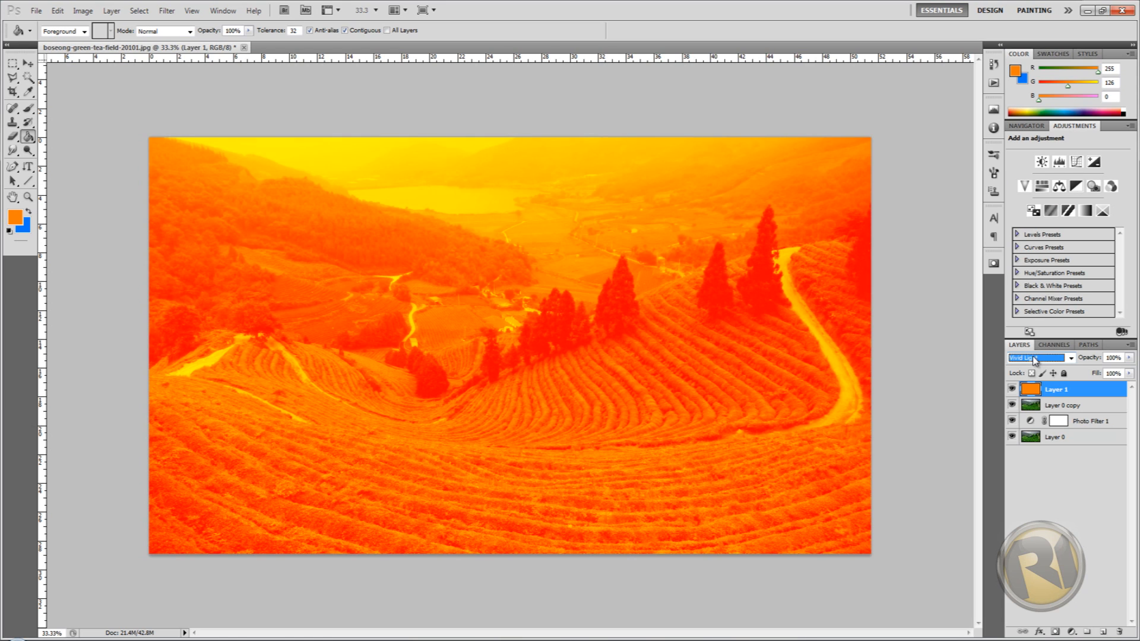
click(1038, 358)
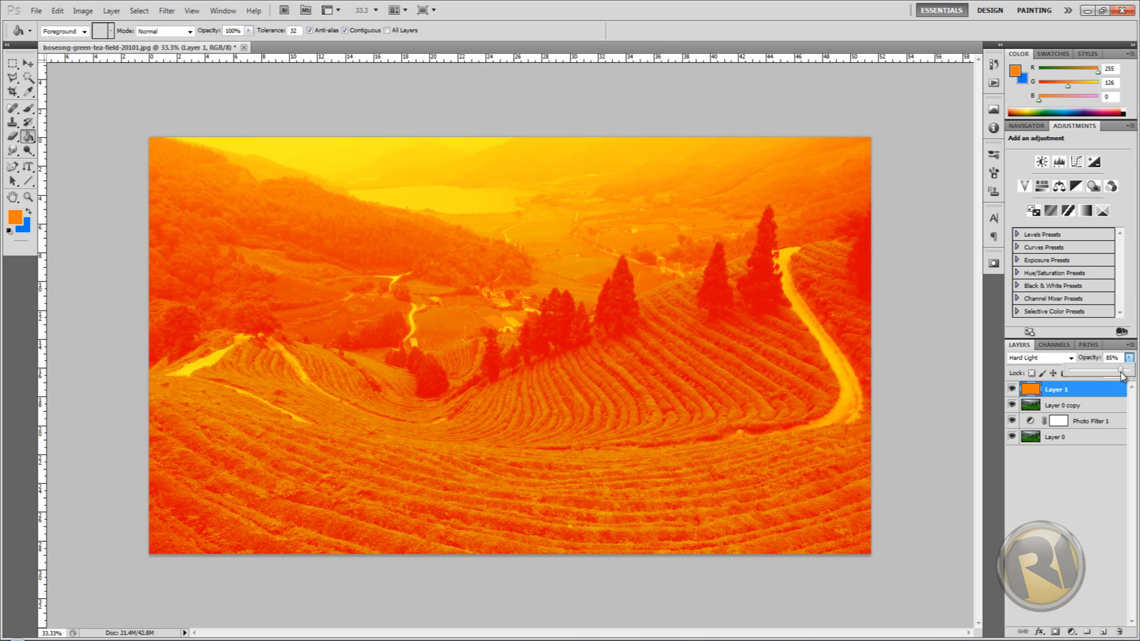
click(1112, 358)
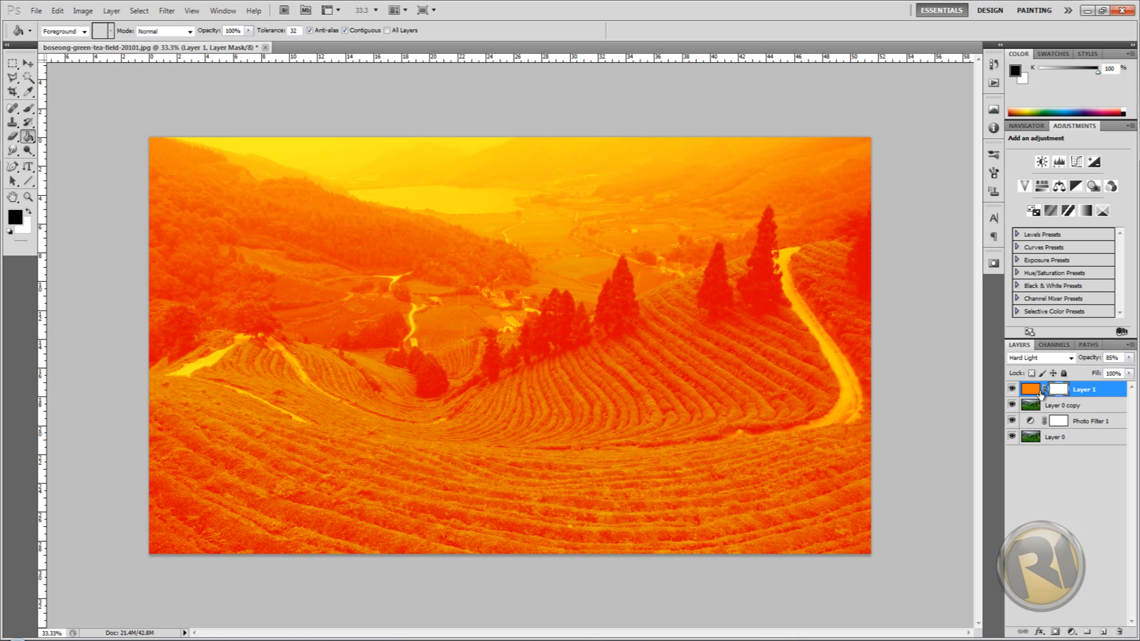
mouse_move(1074, 400)
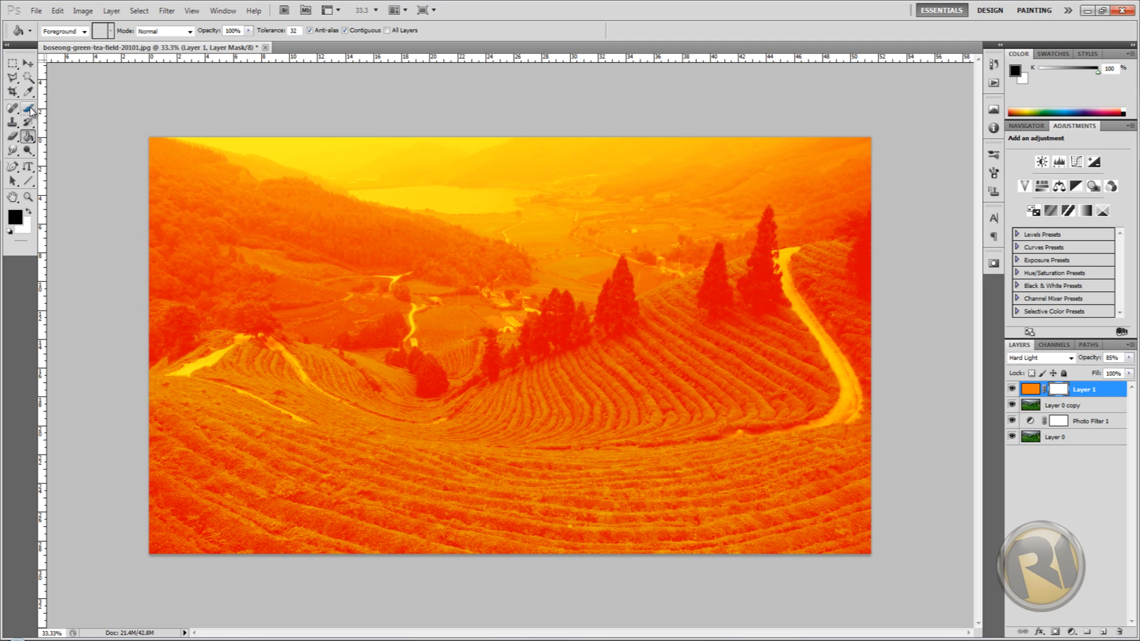
Set up a large soft Brush at 50% opacity with black for painting Layer 1's mask
click(28, 109)
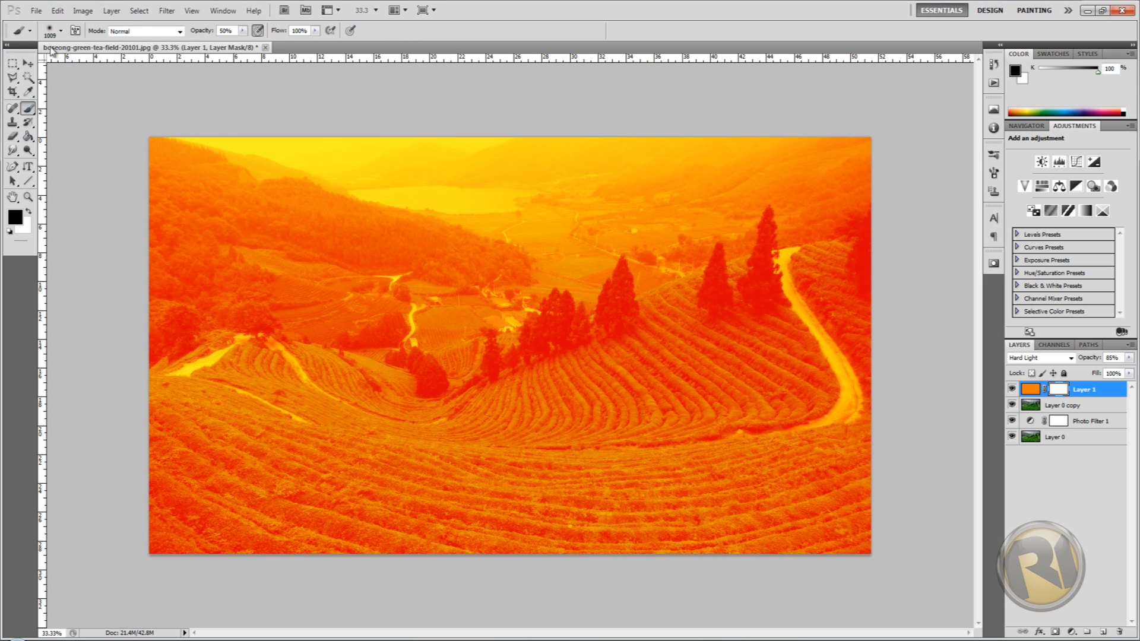
click(60, 31)
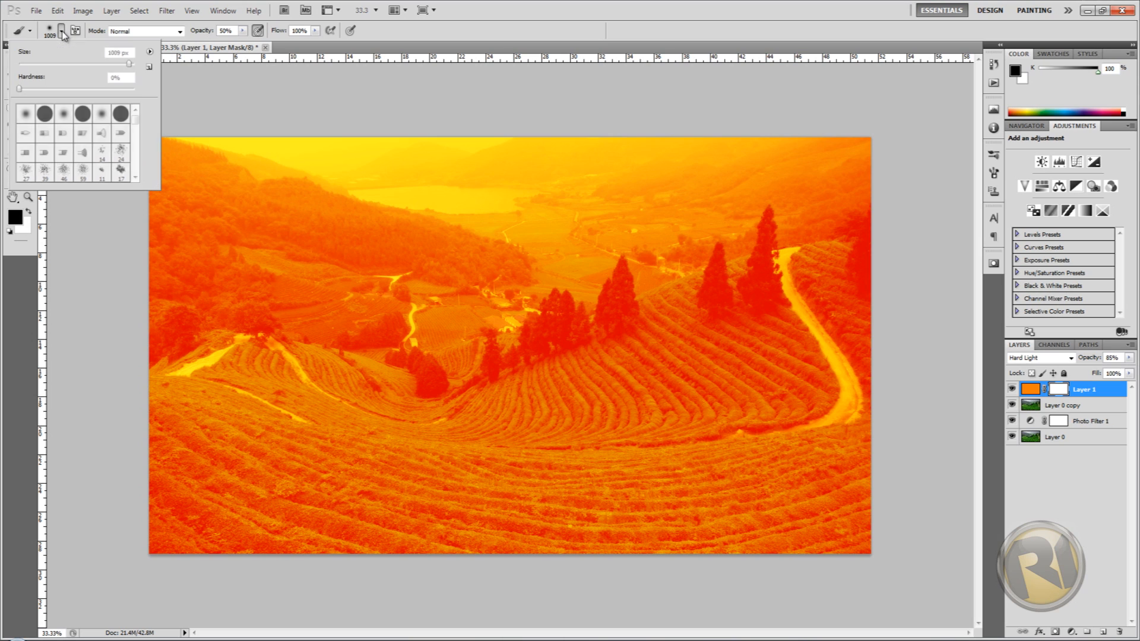
triple_click(116, 51)
text(1557)
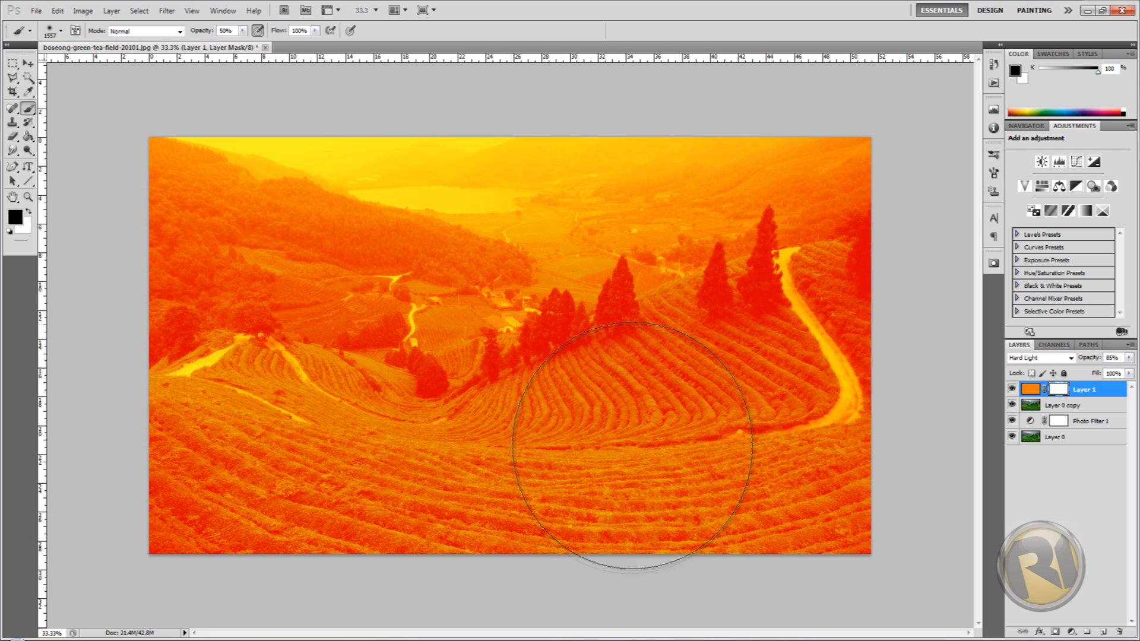
mouse_move(520, 345)
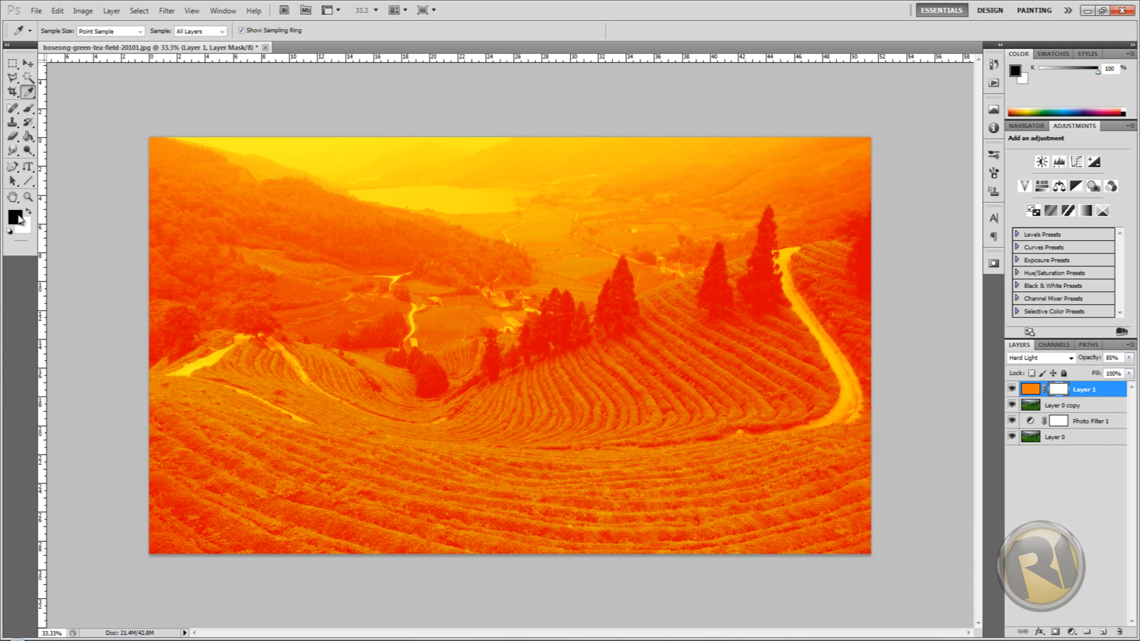
click(11, 212)
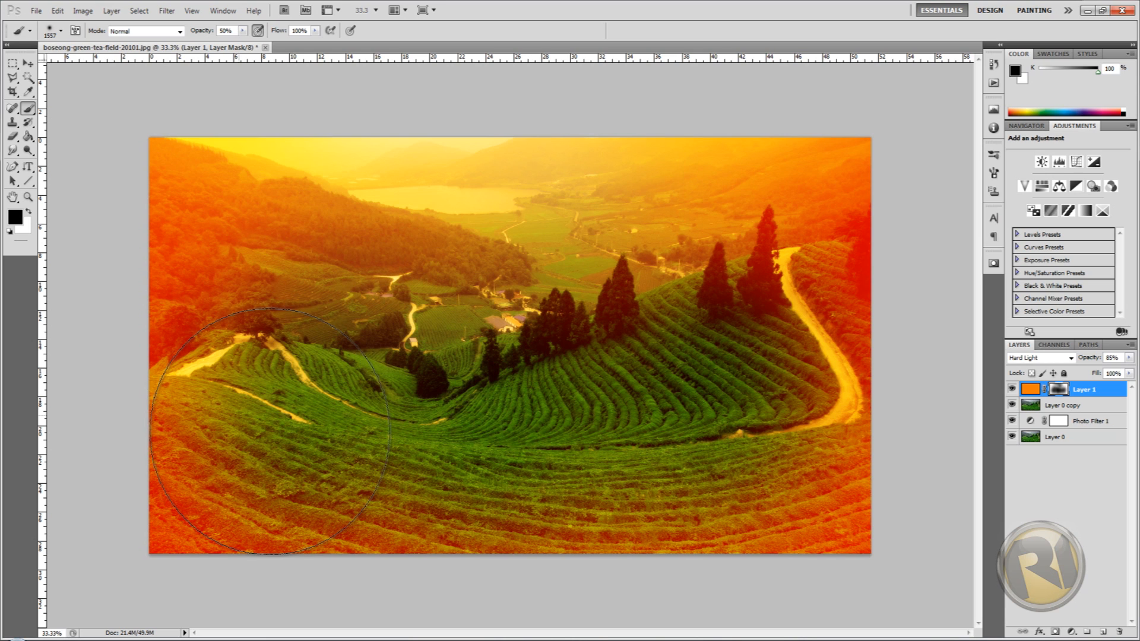
mouse_move(549, 524)
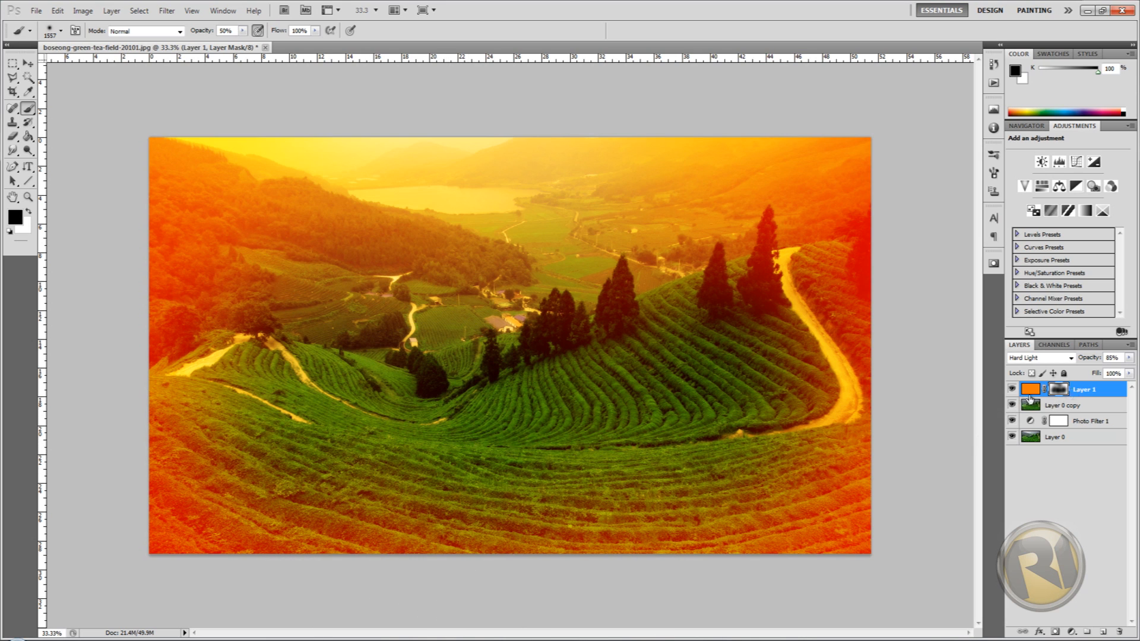
mouse_move(552, 368)
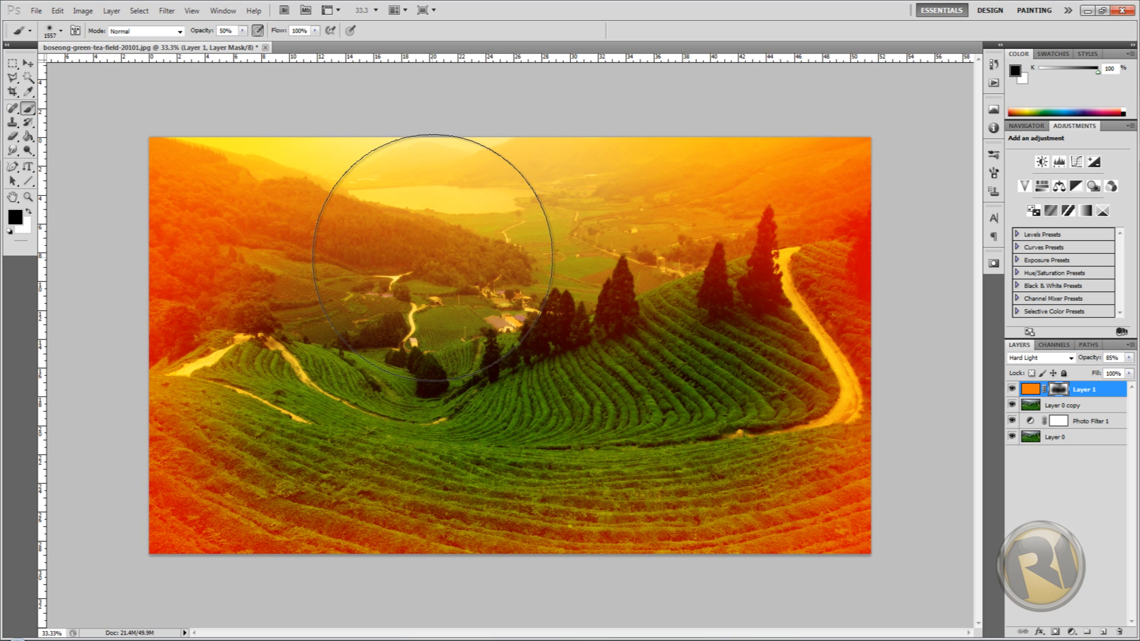
mouse_move(432, 567)
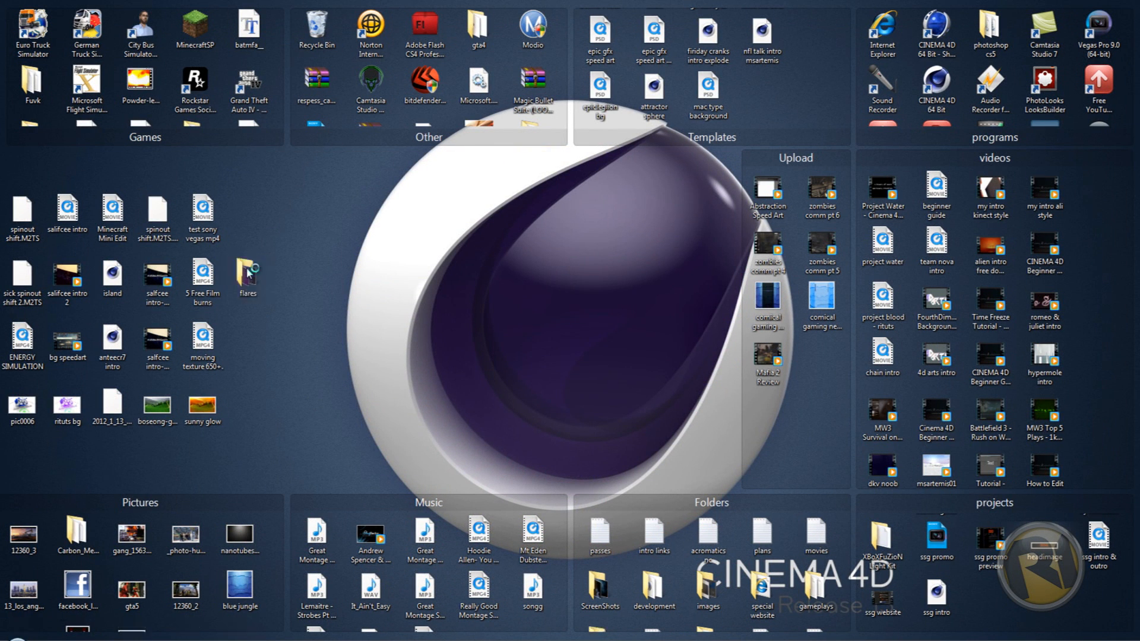
Browse the flares folder in Explorer and choose the Flare (47) sun image
double_click(247, 276)
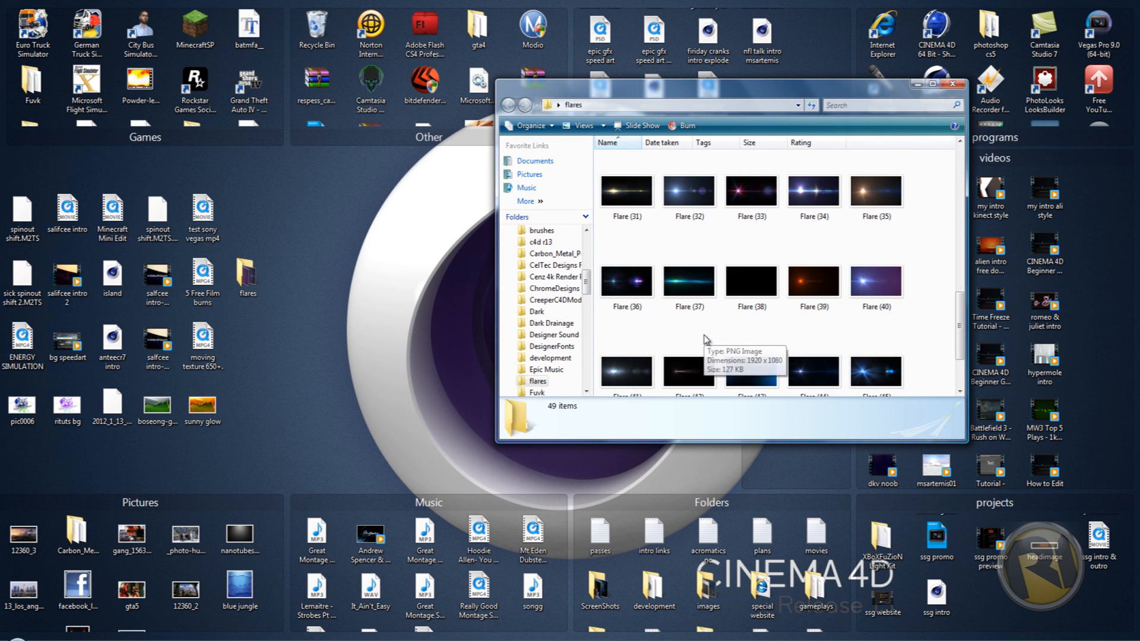
click(688, 364)
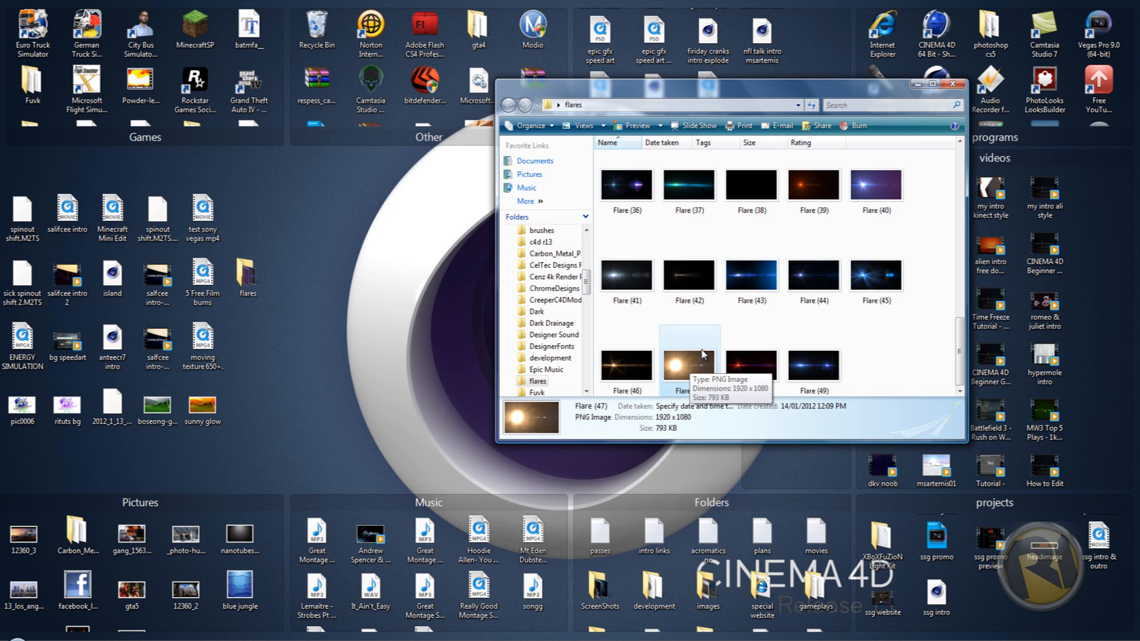
click(687, 363)
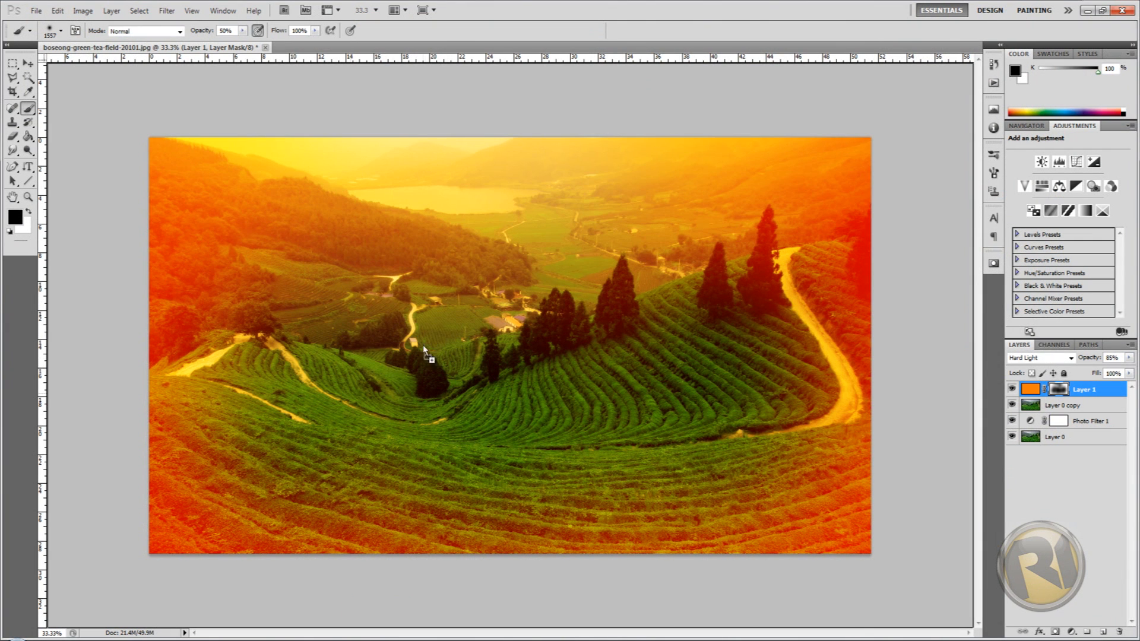
mouse_move(335, 299)
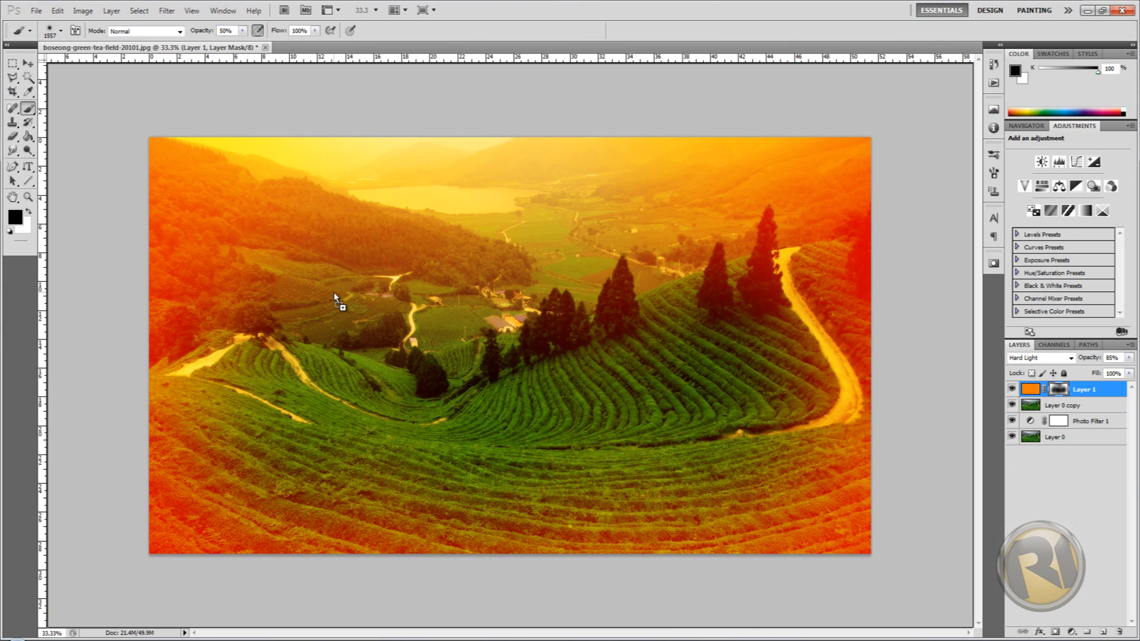
mouse_move(509, 473)
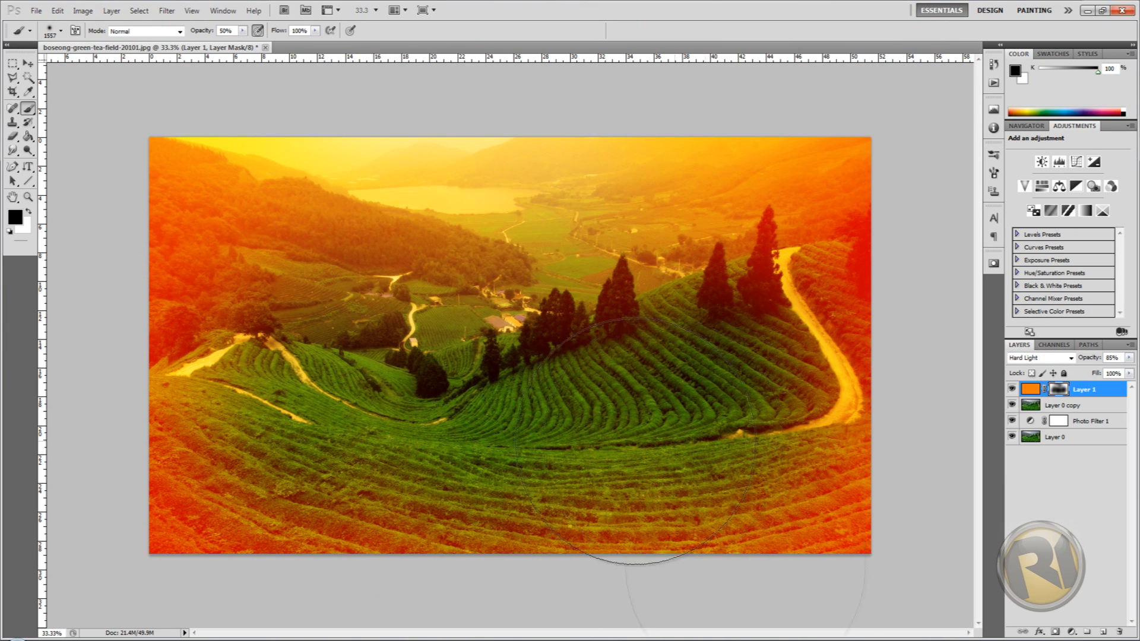
click(12, 62)
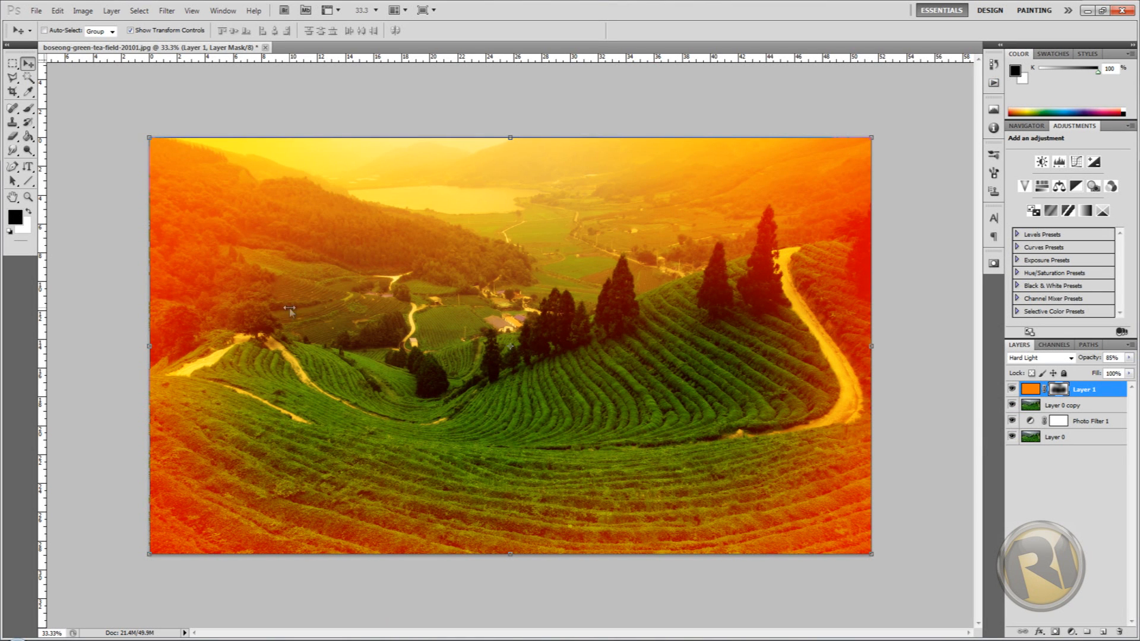
mouse_move(144, 114)
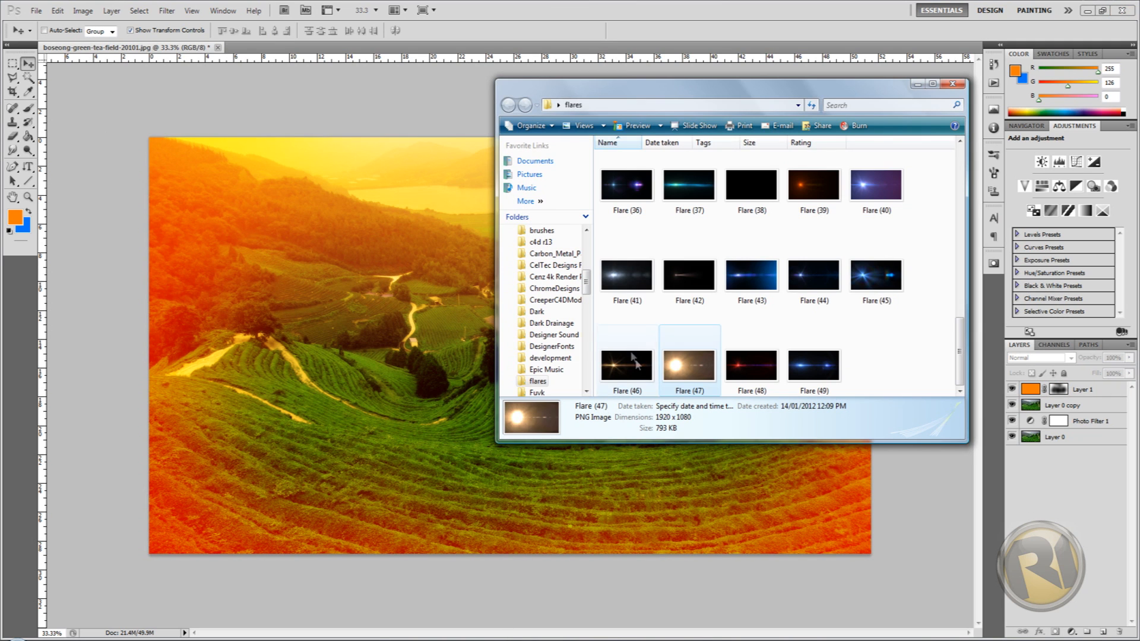
Bring Flare (47) into the tea field document as a new layer
double_click(688, 365)
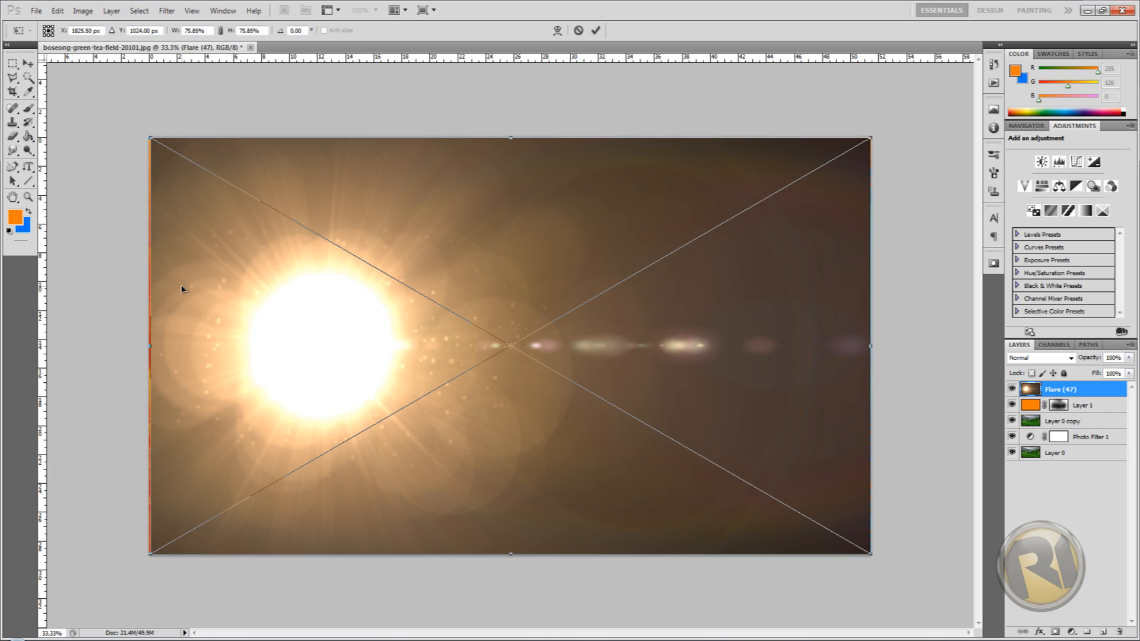
mouse_move(282, 319)
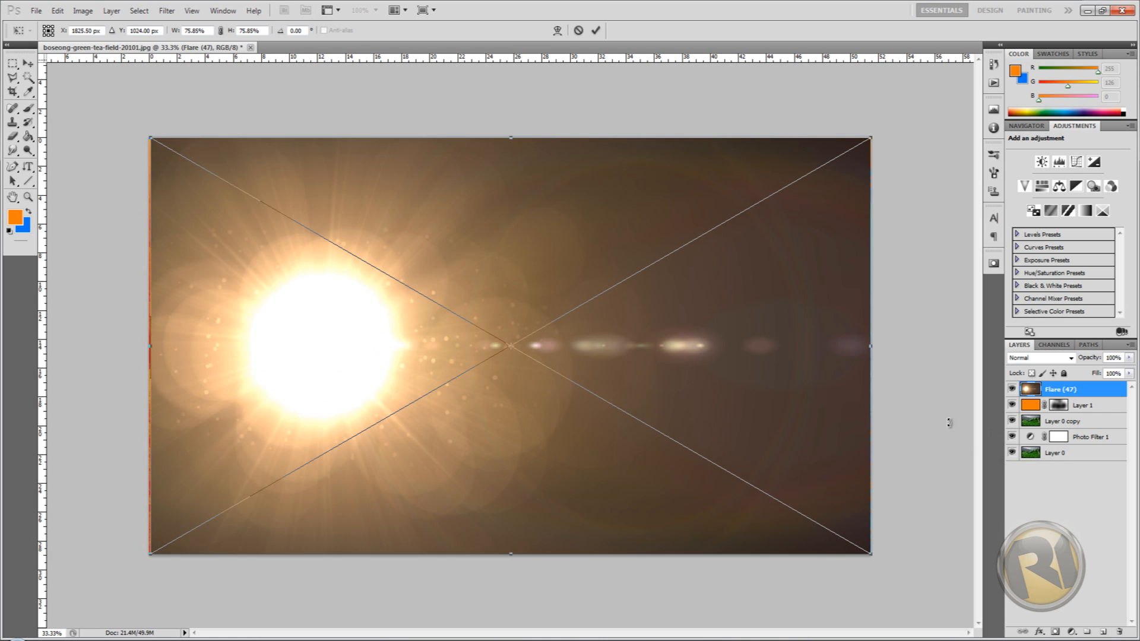
mouse_move(335, 220)
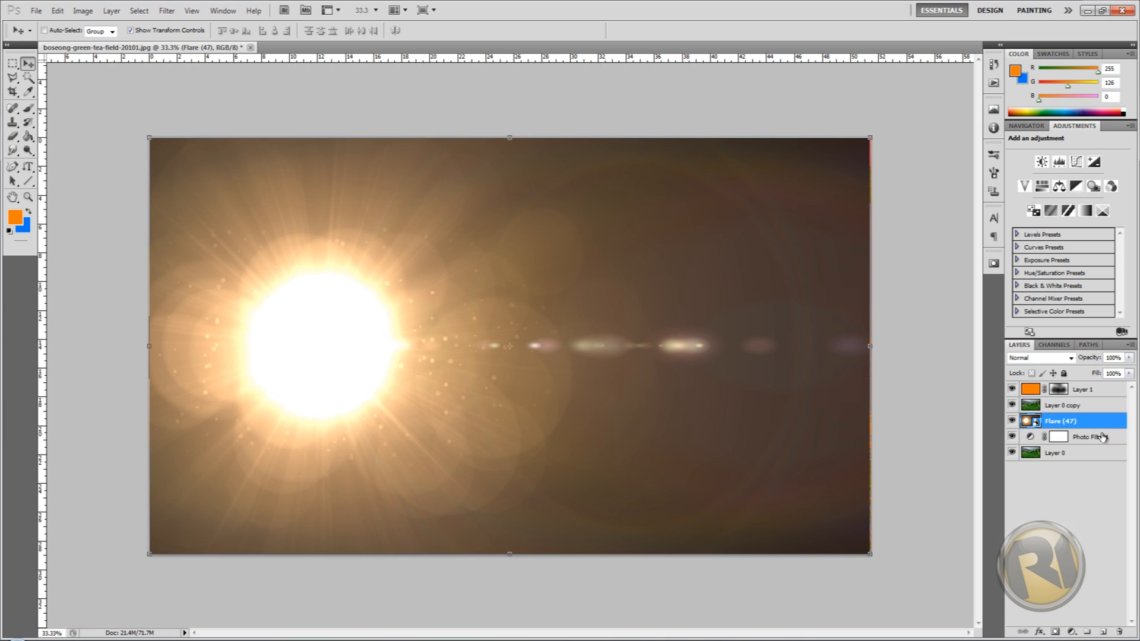
Blend the tea field copy in Soft Light so the sun flare glows through on the left
click(1065, 405)
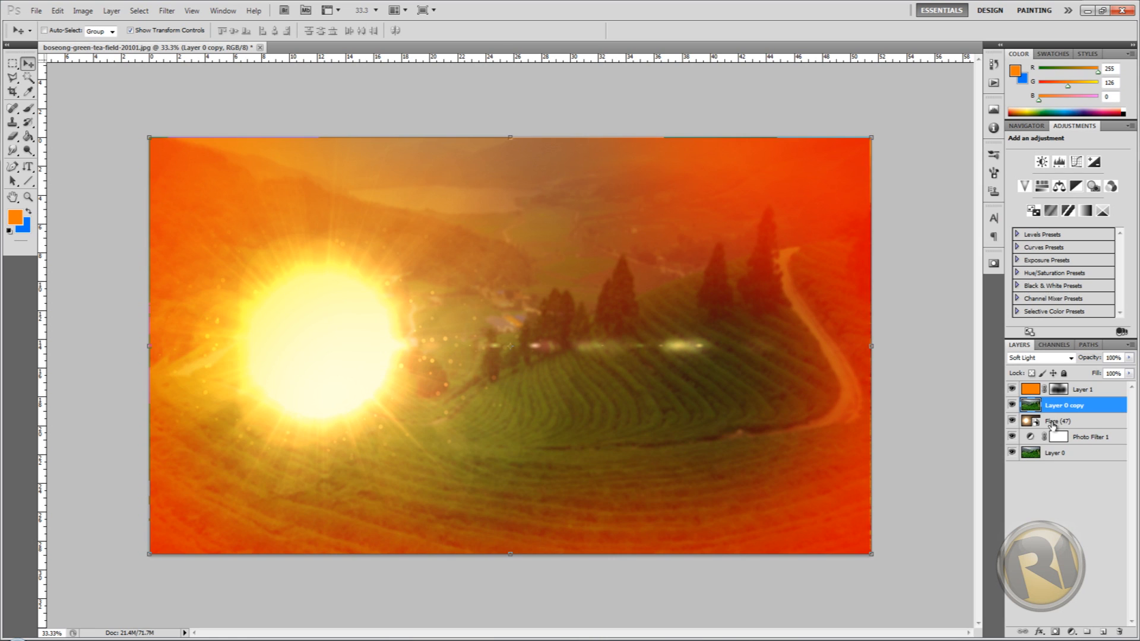
click(1061, 421)
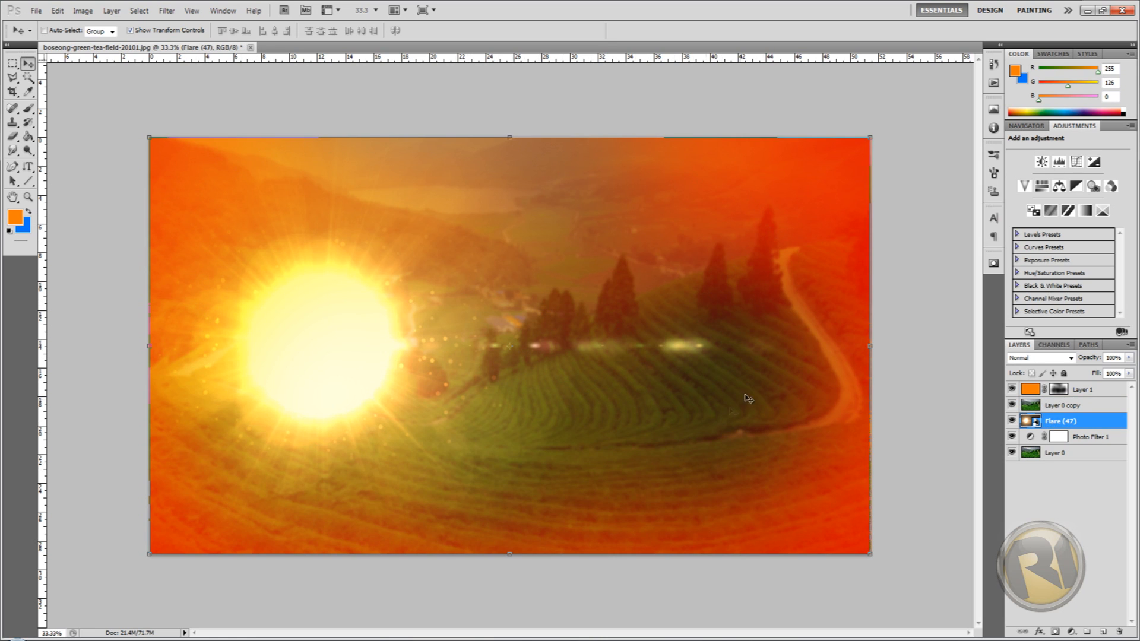
mouse_move(405, 335)
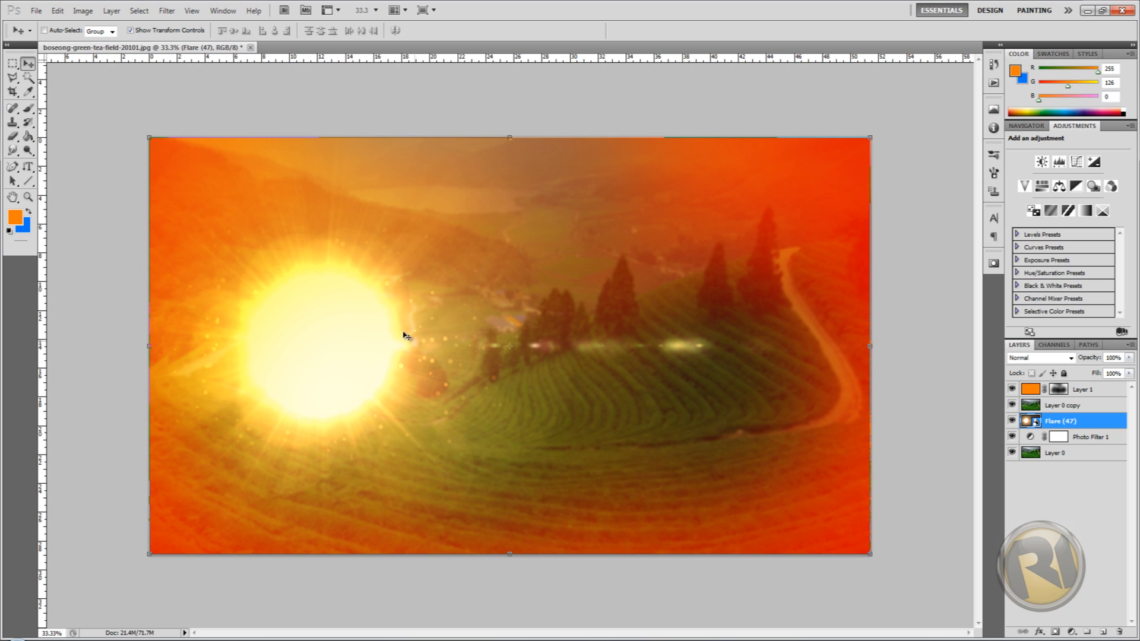
mouse_move(405, 373)
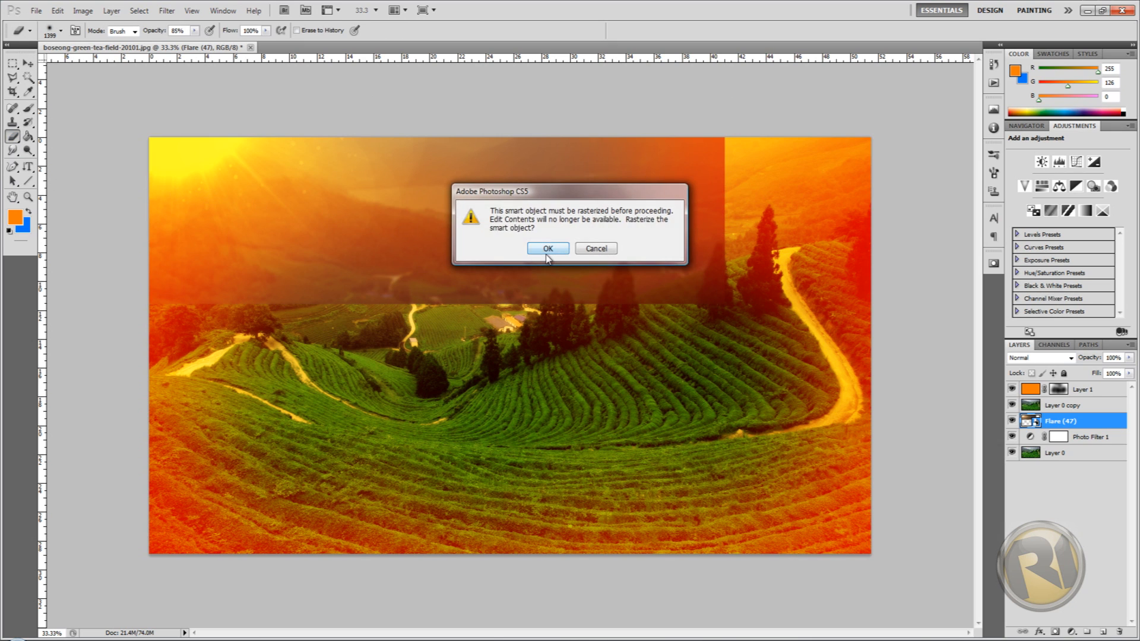
Rasterize the Flare (47) smart object so its dark edges can be brushed away
click(546, 248)
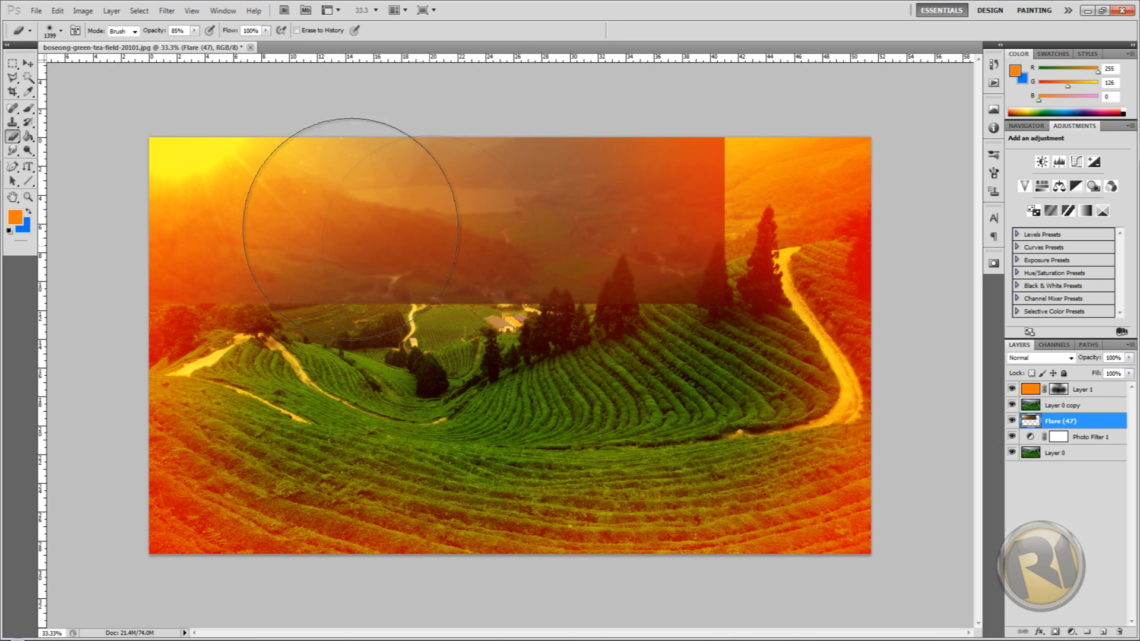
mouse_move(164, 178)
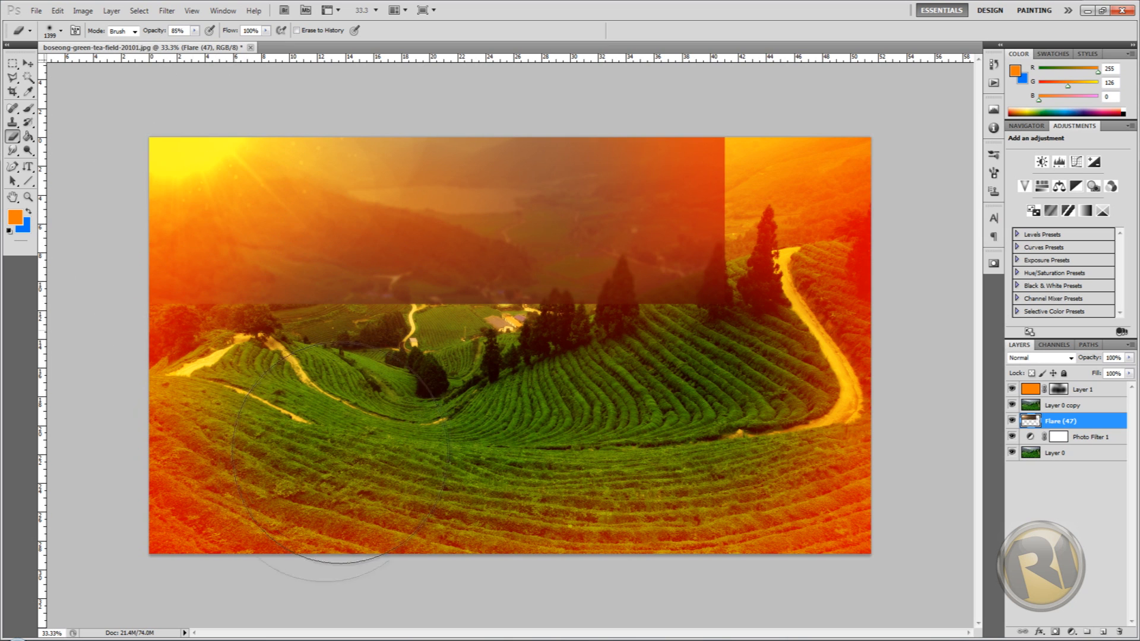
mouse_move(717, 171)
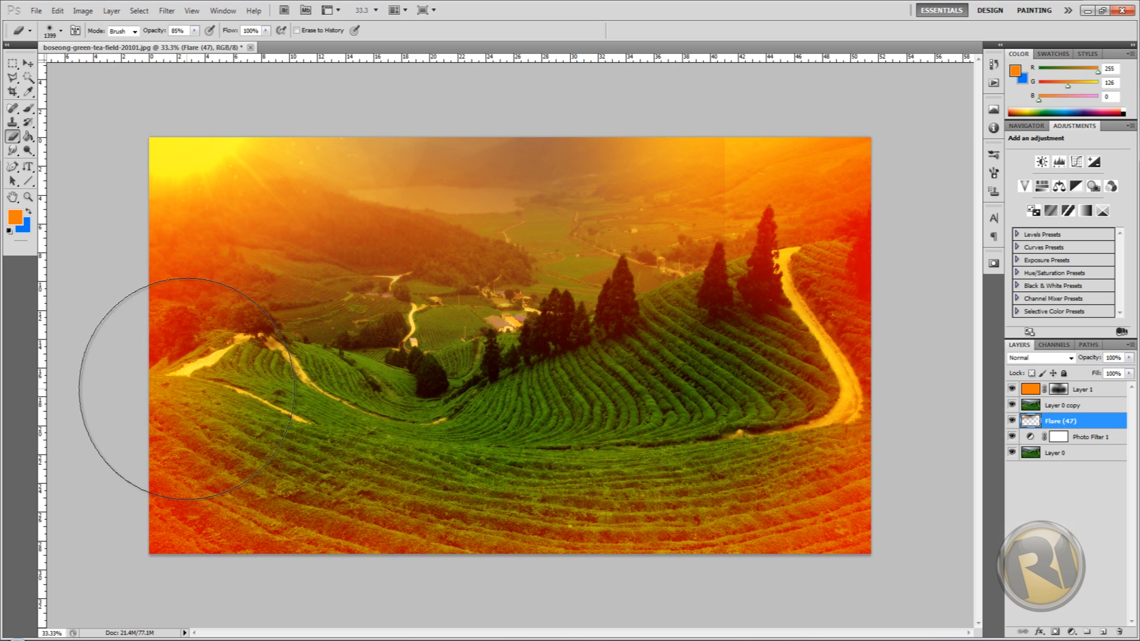
mouse_move(840, 113)
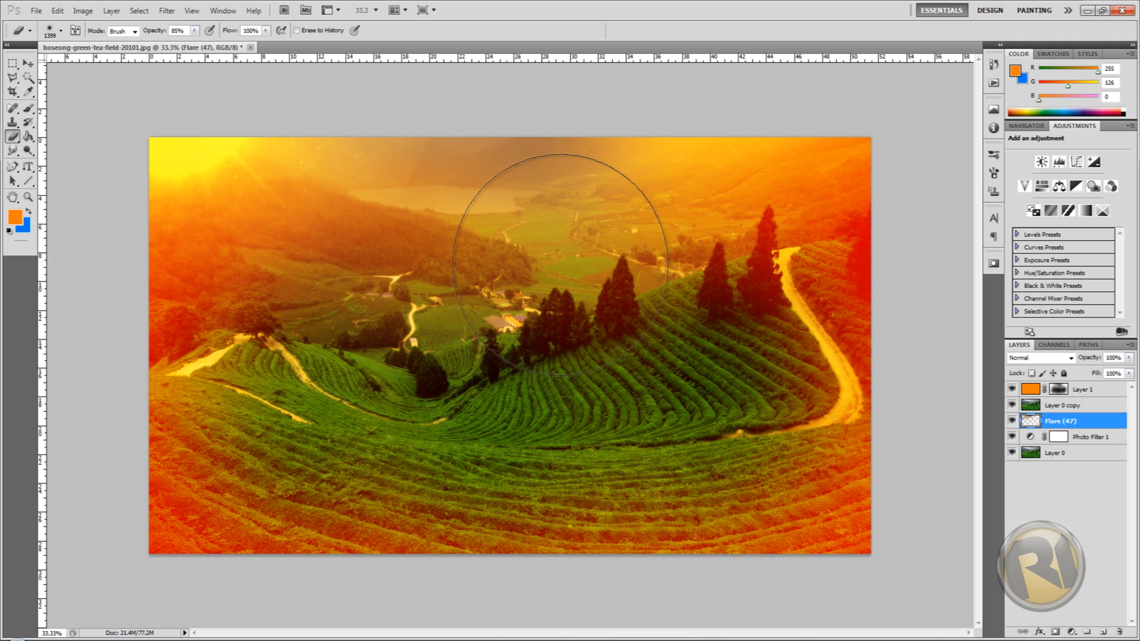
mouse_move(406, 239)
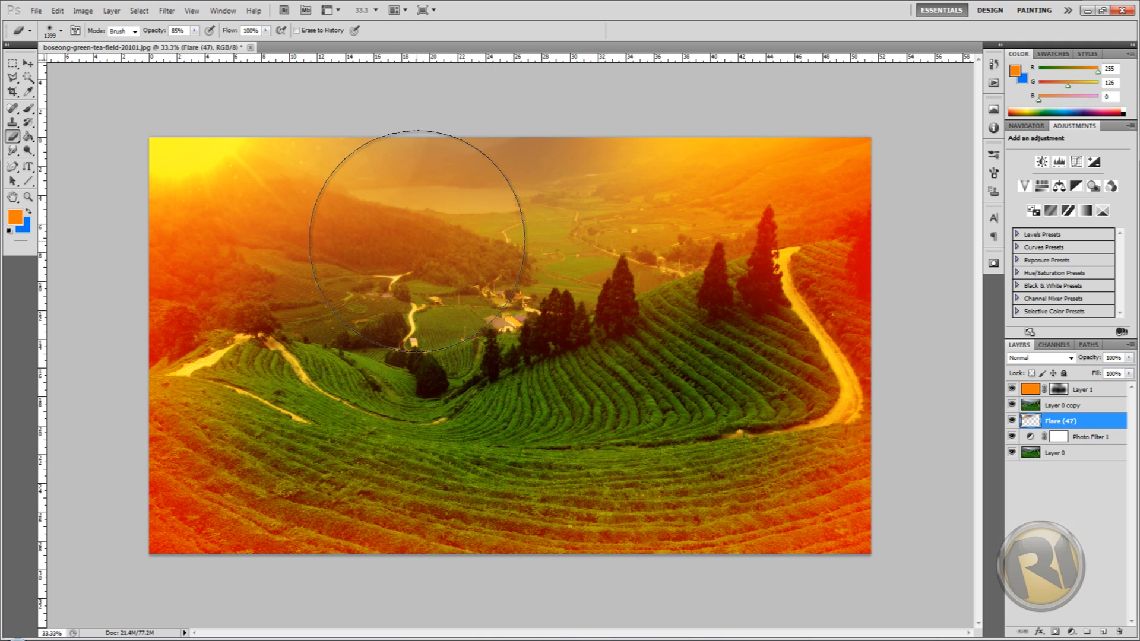
mouse_move(255, 207)
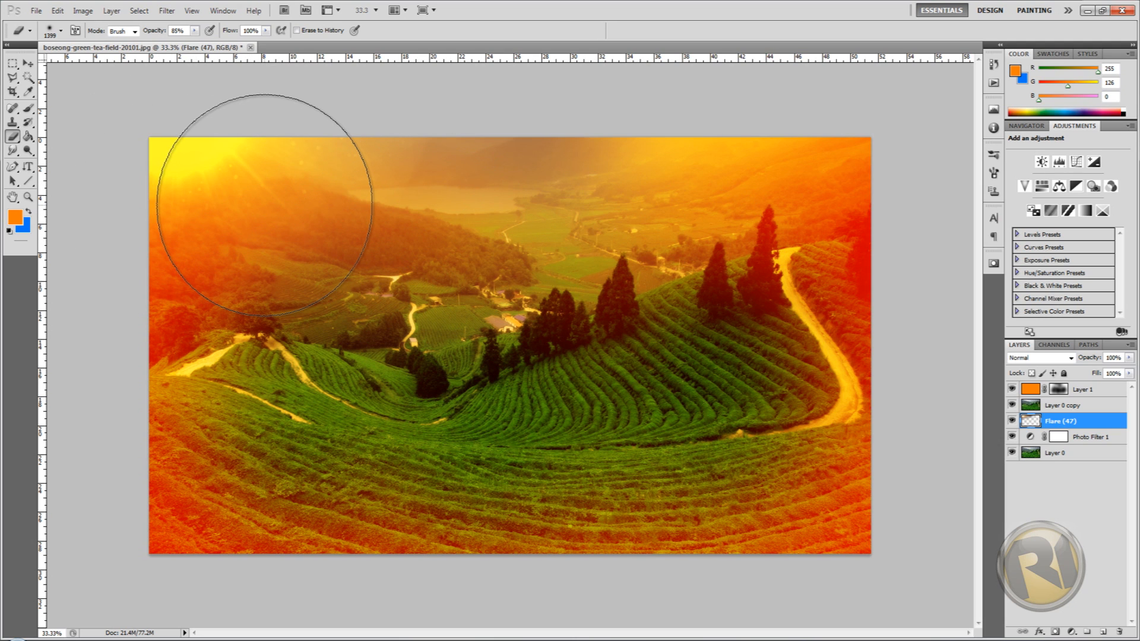
mouse_move(856, 340)
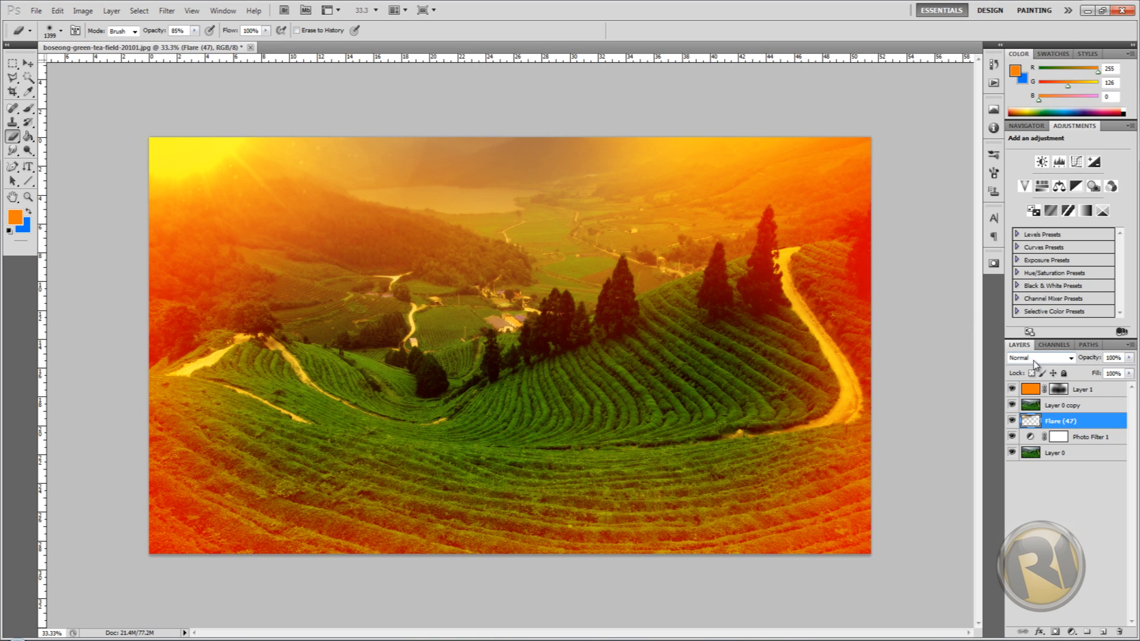
Compare Vivid Light, Soft Light and Linear Light on the flare and settle on Overlay
click(1042, 357)
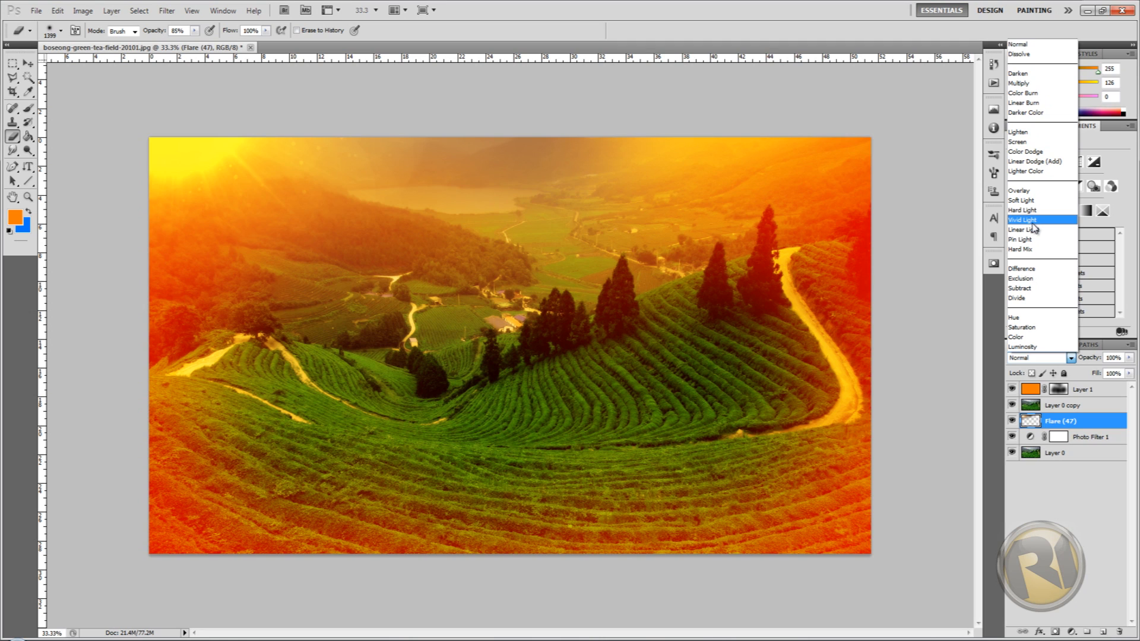
mouse_move(1027, 200)
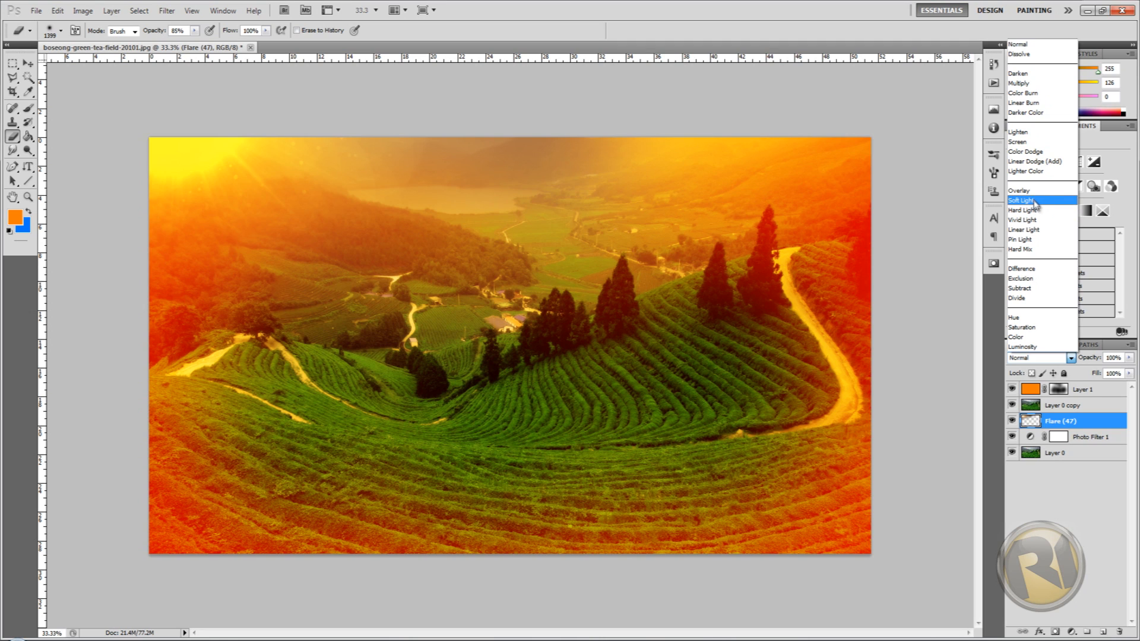
click(1021, 199)
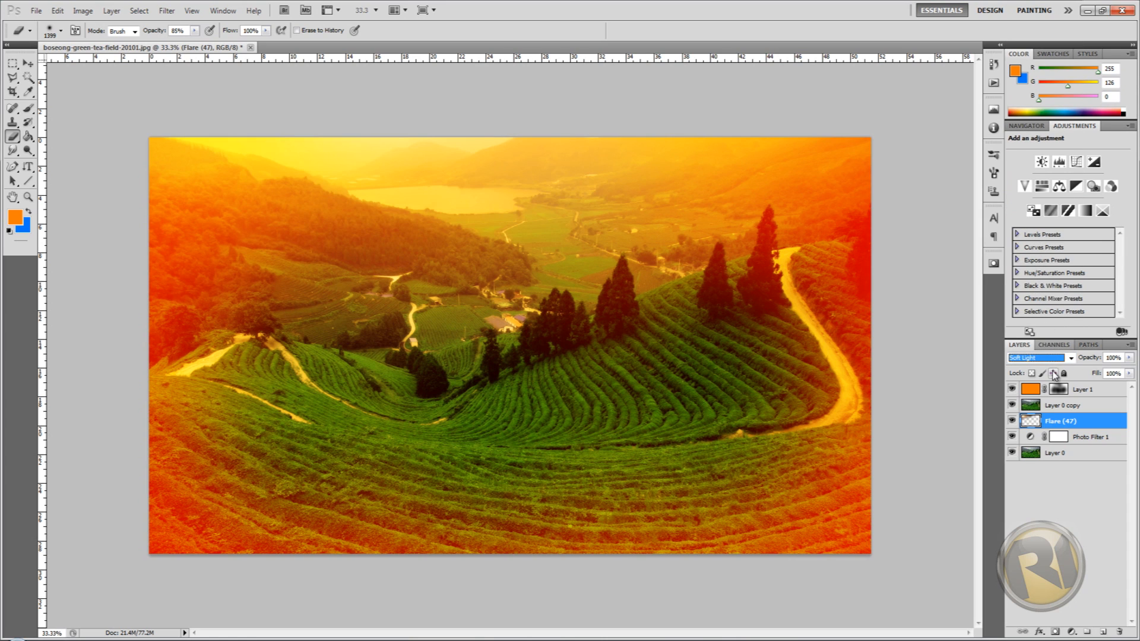
click(1041, 358)
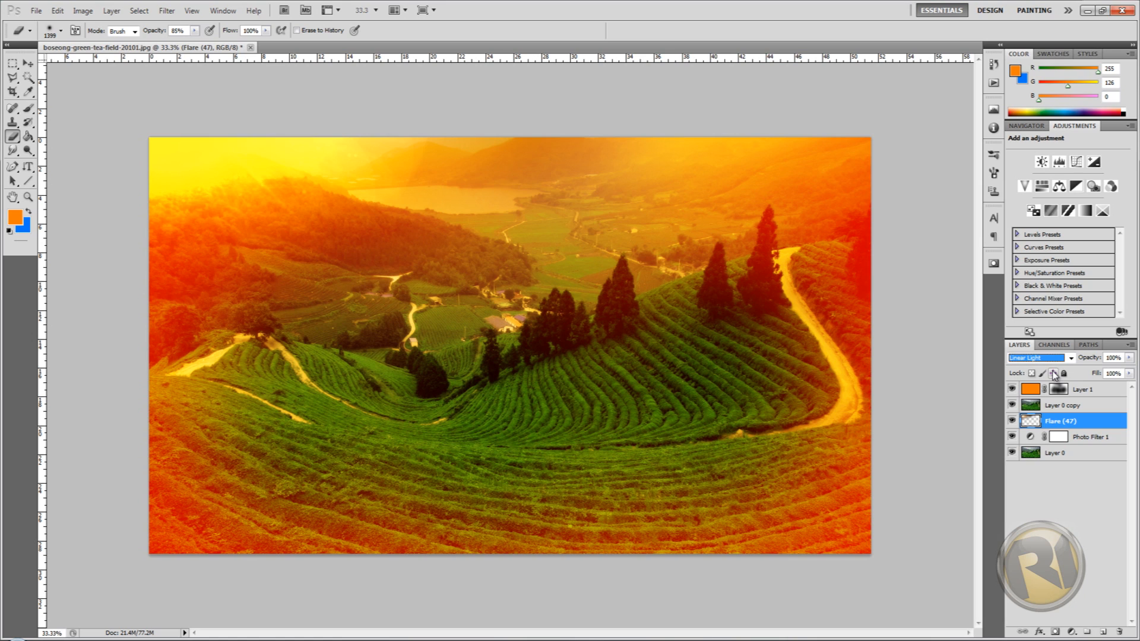
click(1038, 357)
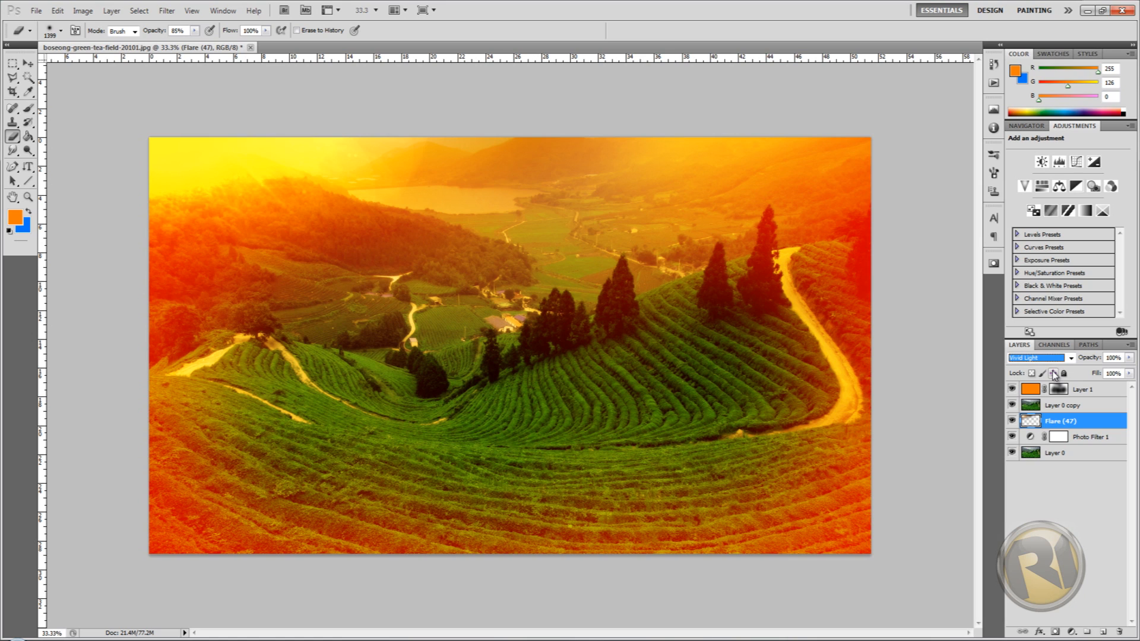
click(1038, 357)
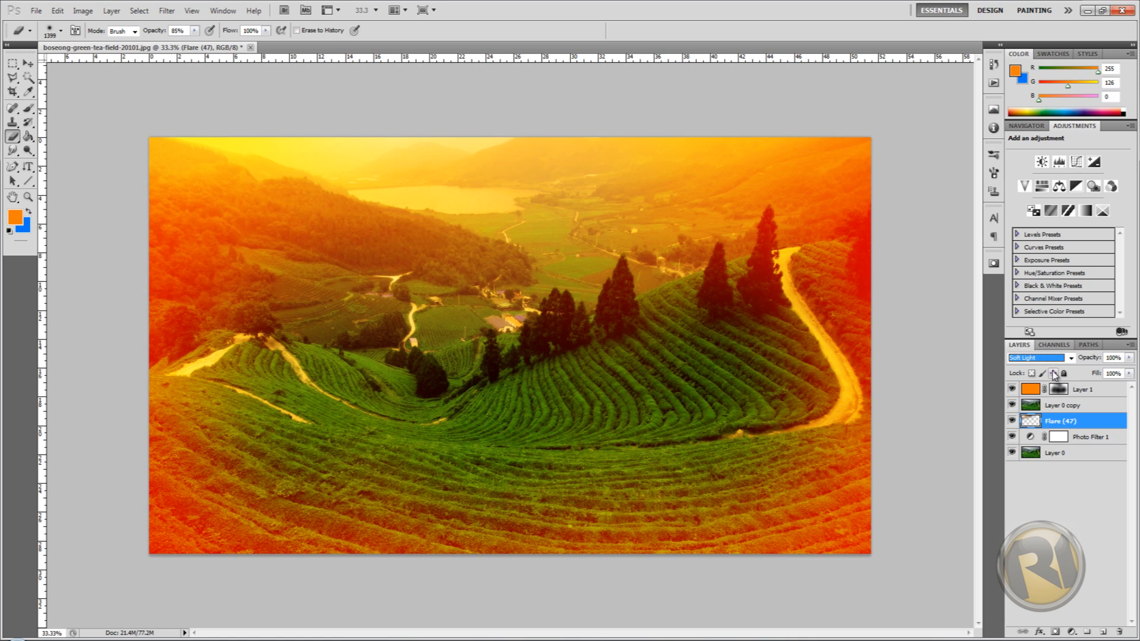
click(1038, 358)
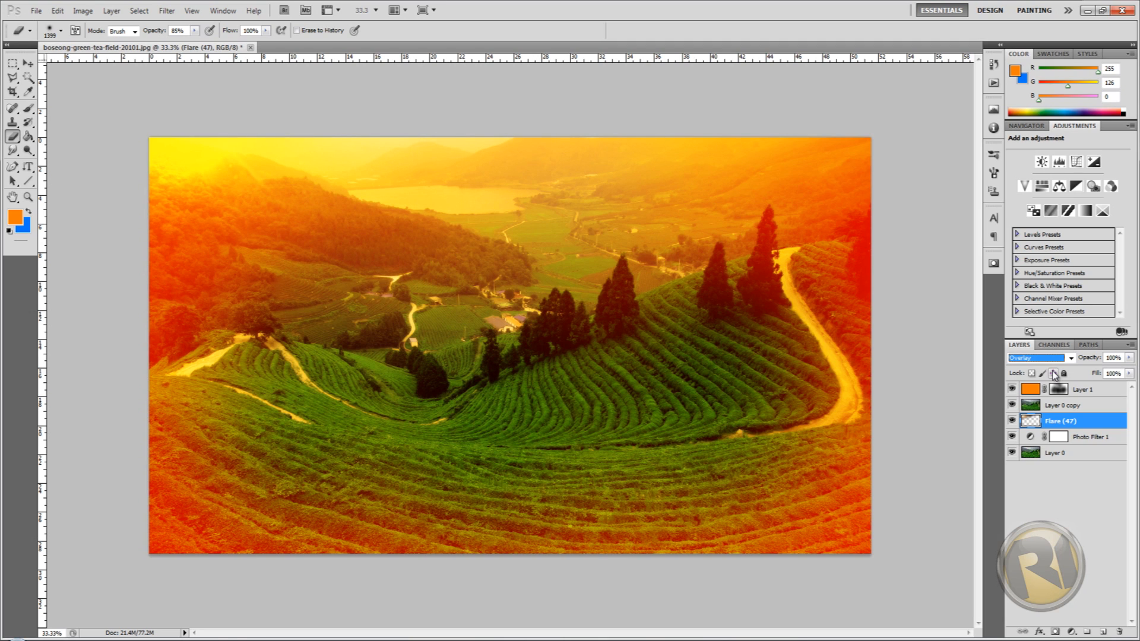
mouse_move(234, 236)
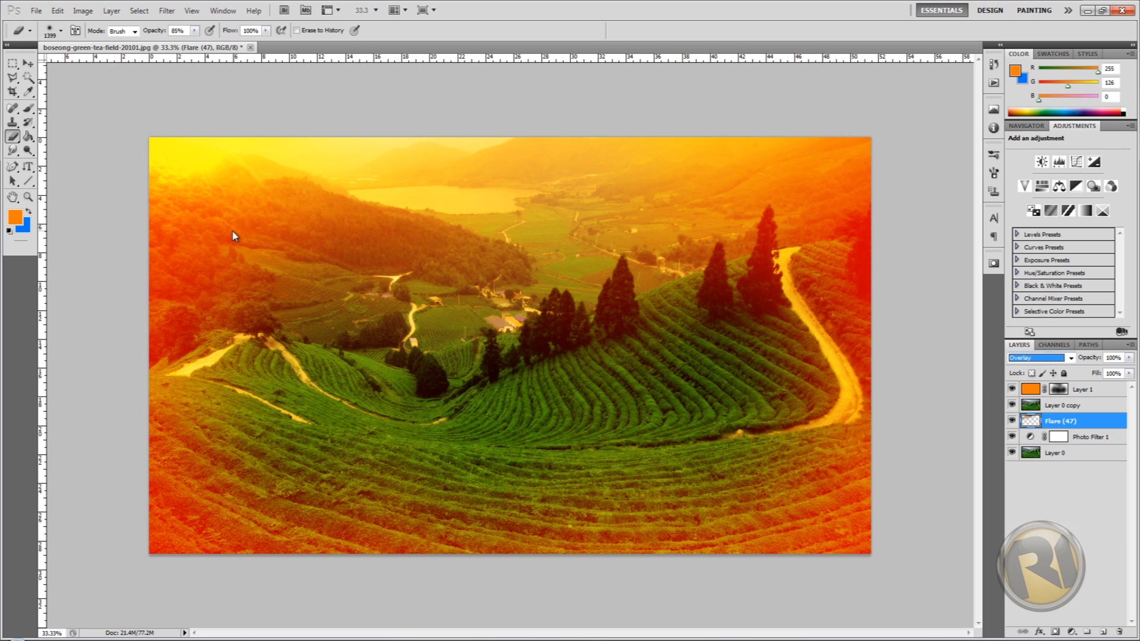
mouse_move(234, 235)
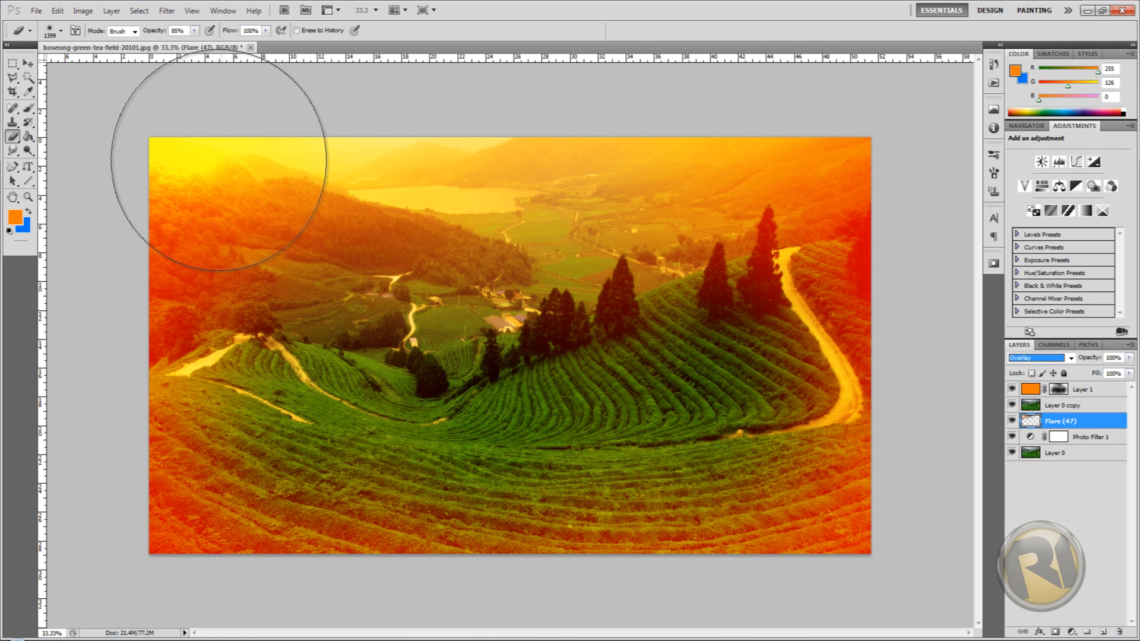
mouse_move(206, 269)
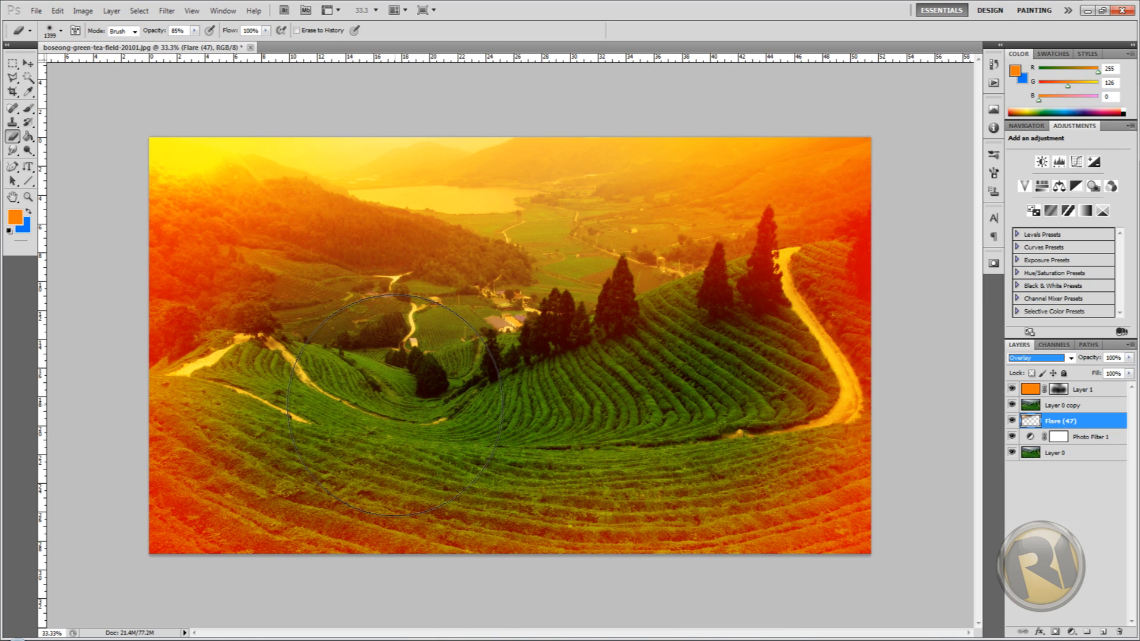
mouse_move(254, 191)
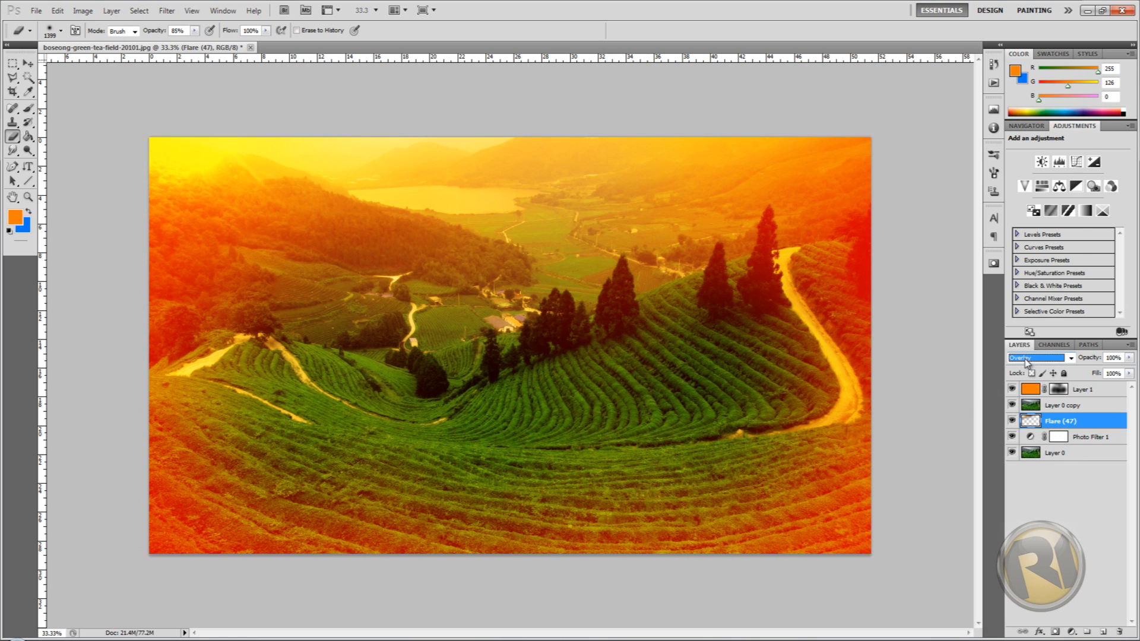
mouse_move(198, 164)
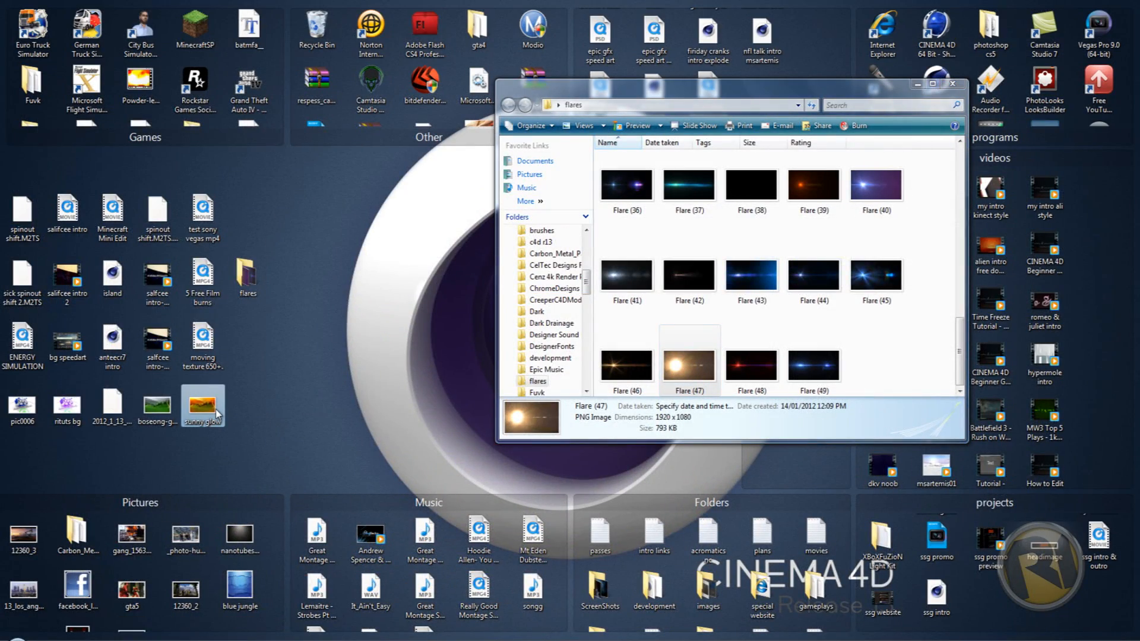
View the sunny glow reference image in Windows Photo Gallery for comparison
double_click(202, 402)
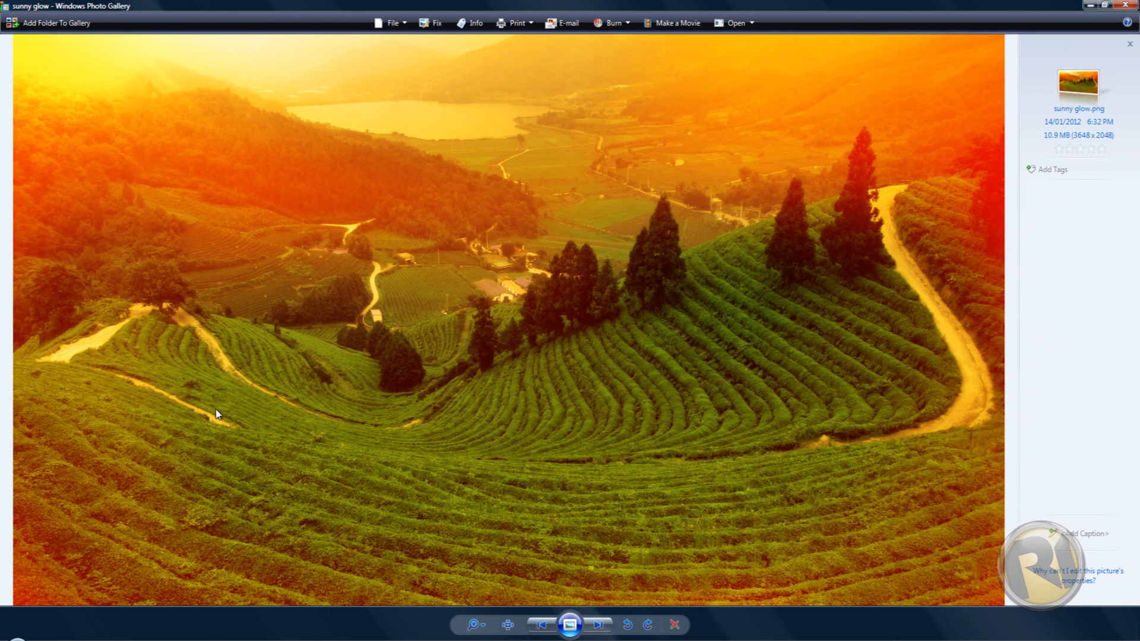
mouse_move(244, 339)
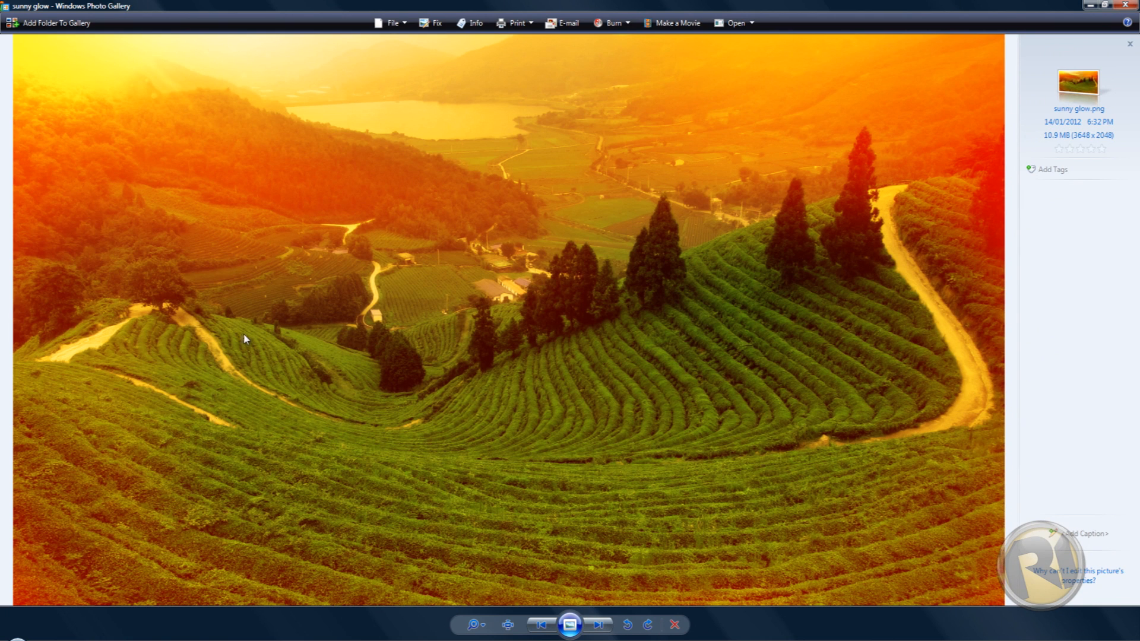
mouse_move(227, 99)
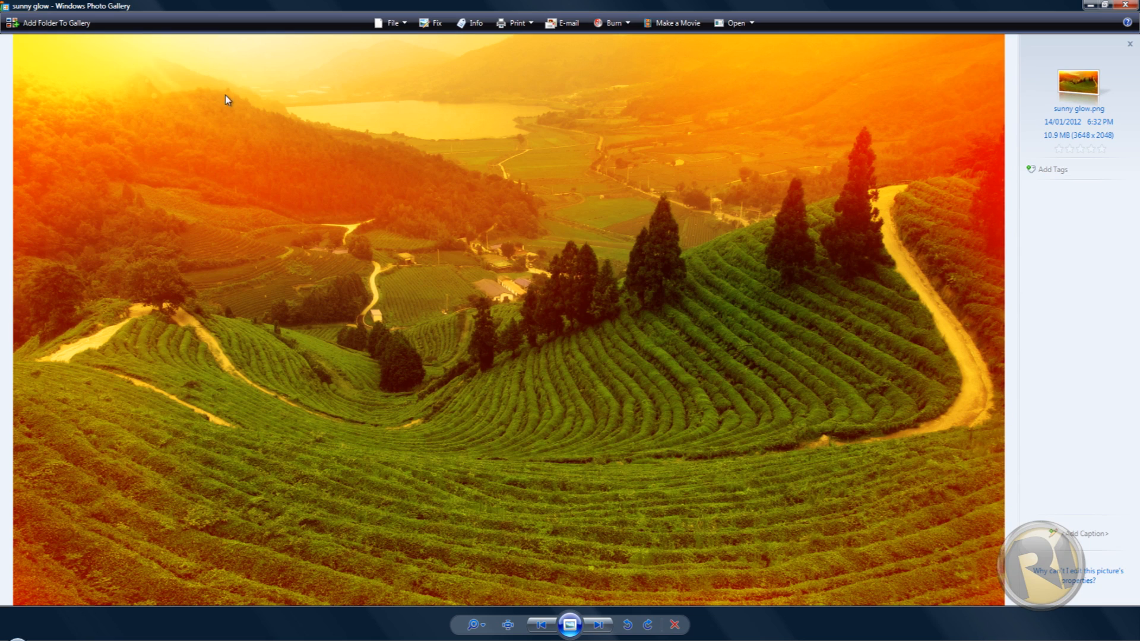
mouse_move(226, 140)
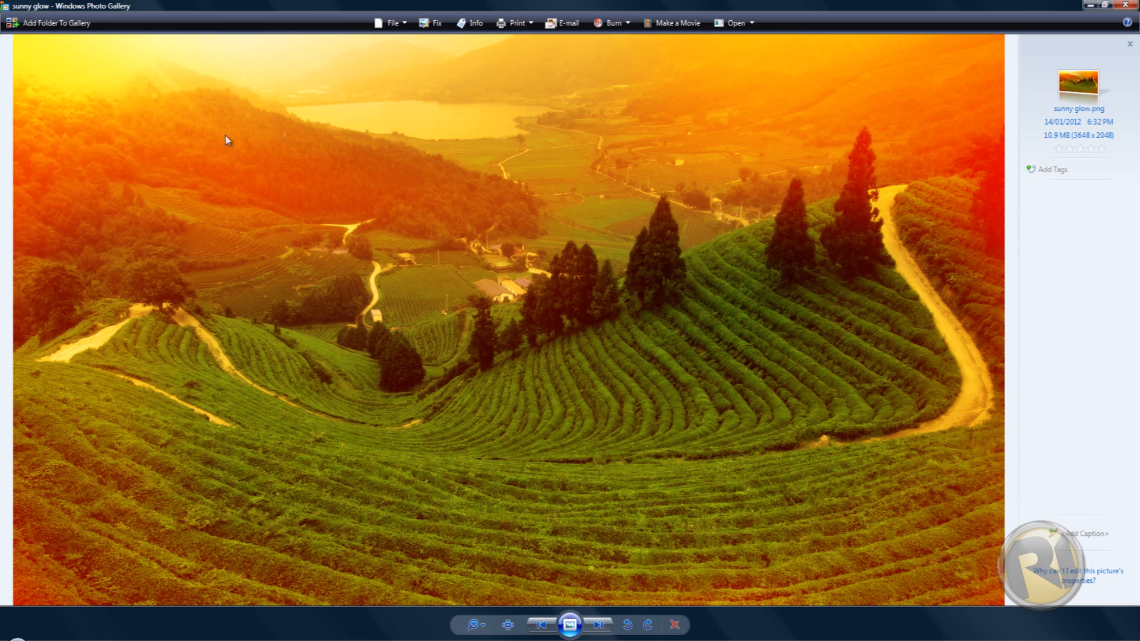